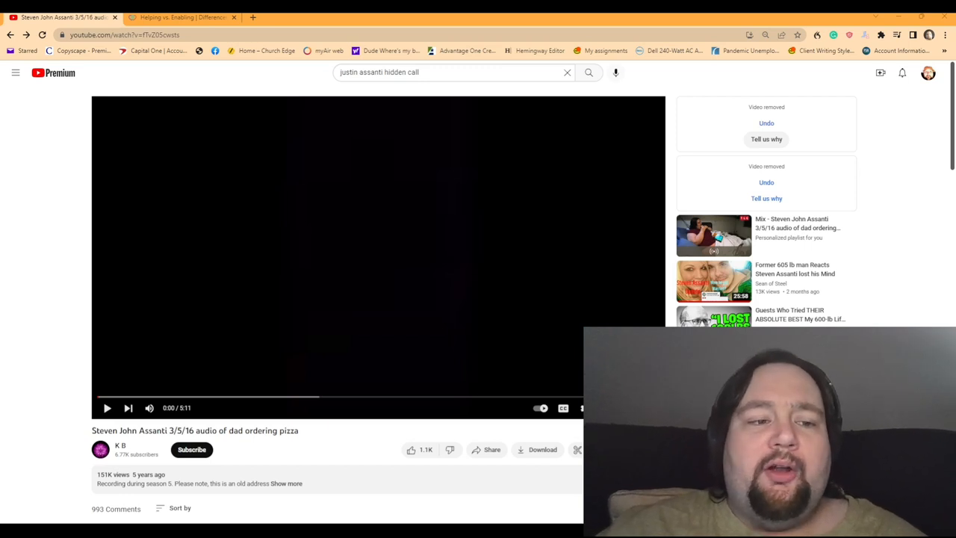
pyautogui.moveTo(45, 335)
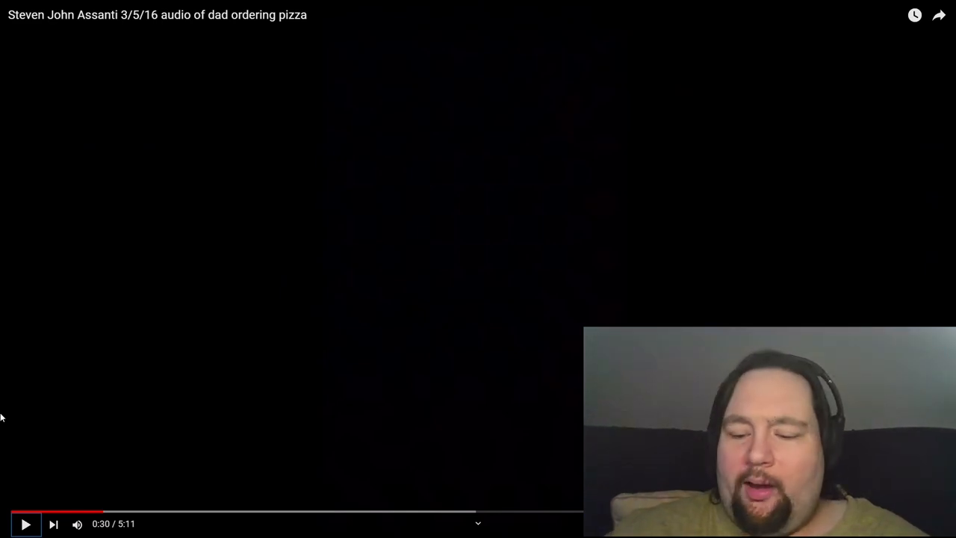
# Play the pizza-order audio in two bursts, pausing at 0:47 and again at 1:02 for commentary
pyautogui.click(23, 523)
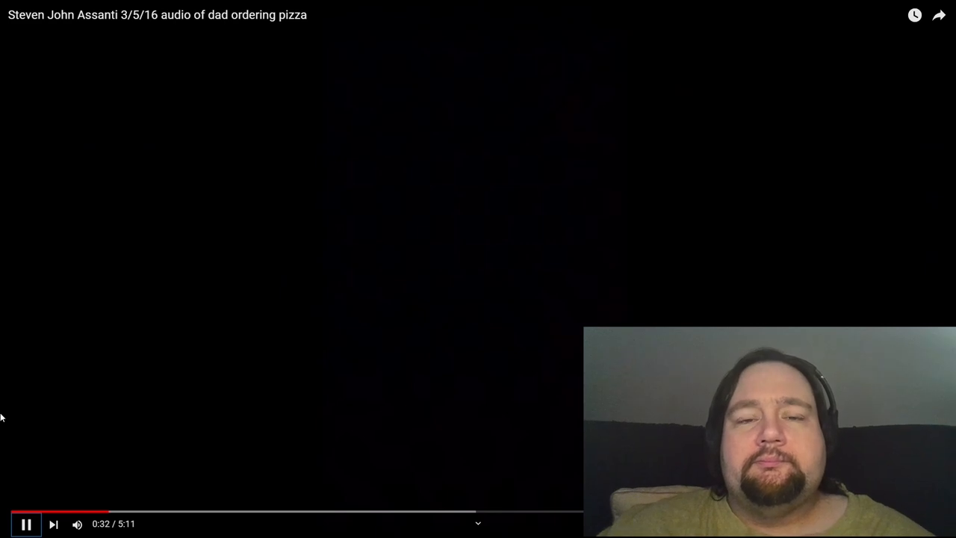
pyautogui.click(25, 523)
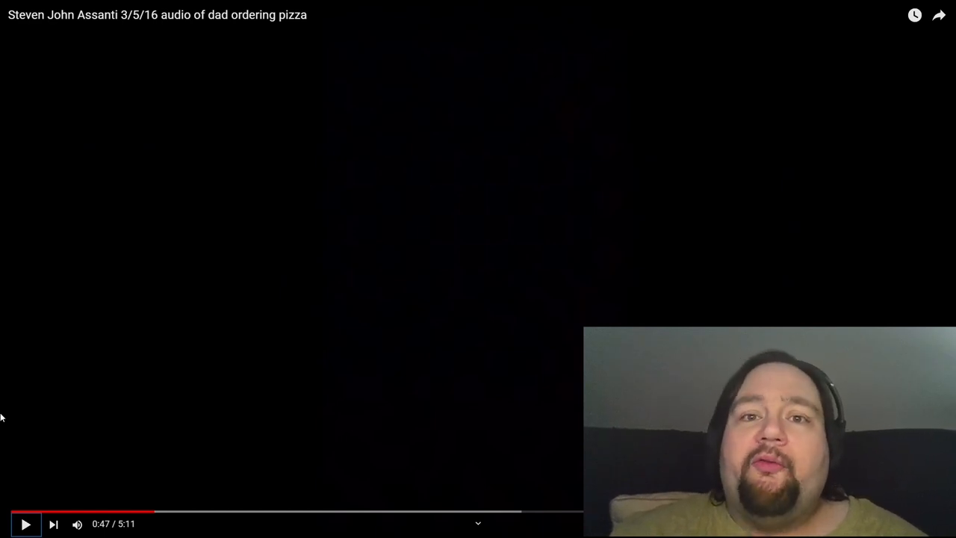
pyautogui.click(24, 523)
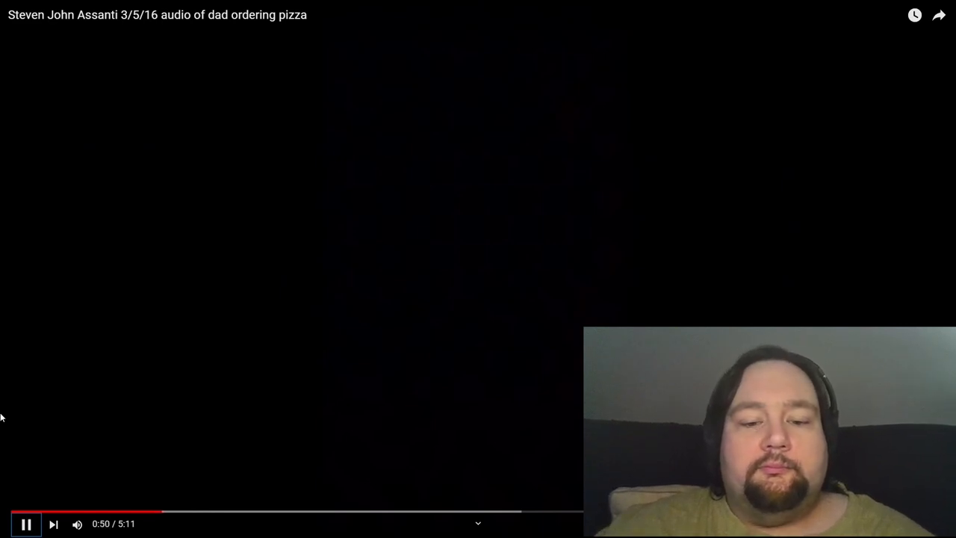
pyautogui.click(25, 523)
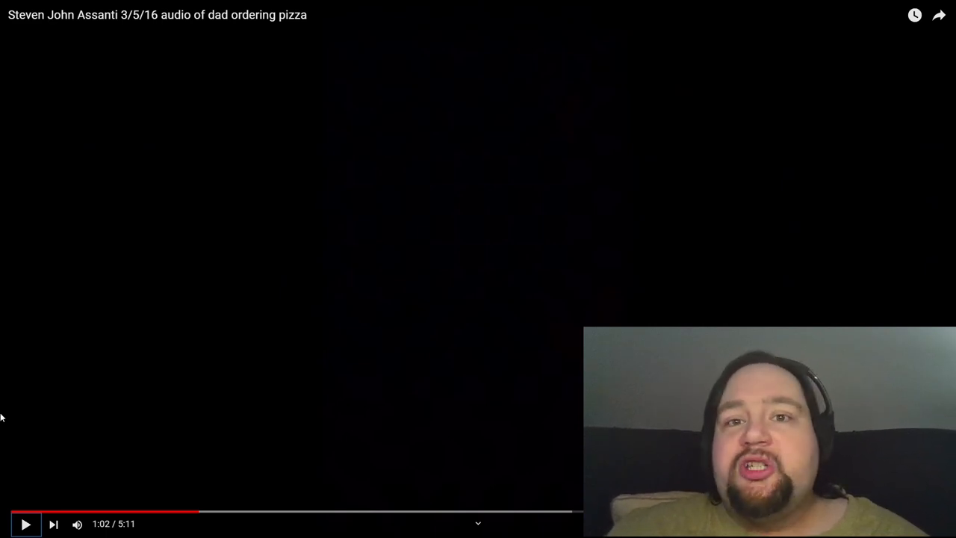
# Resume the audio, pause at 1:29 to comment, then resume toward the 2:00 mark
pyautogui.click(25, 523)
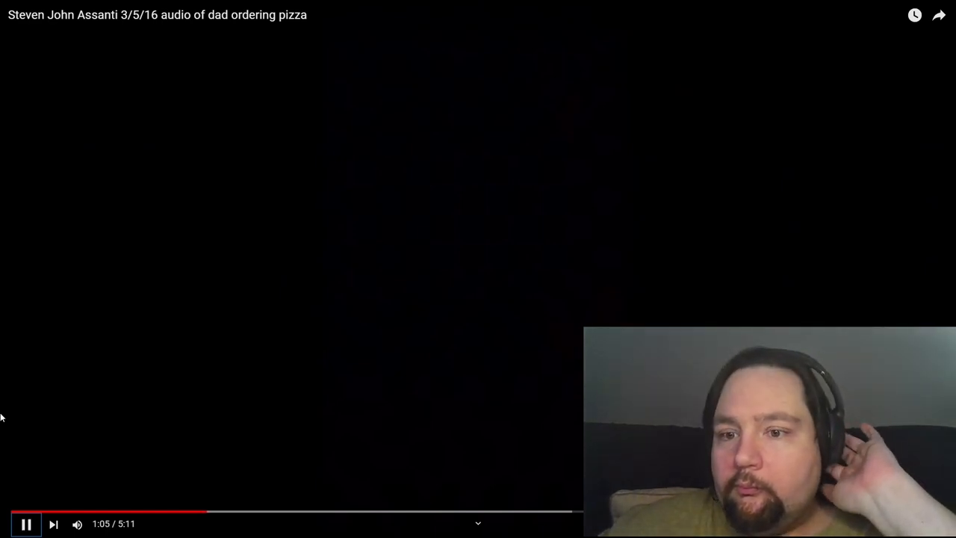
pyautogui.click(27, 523)
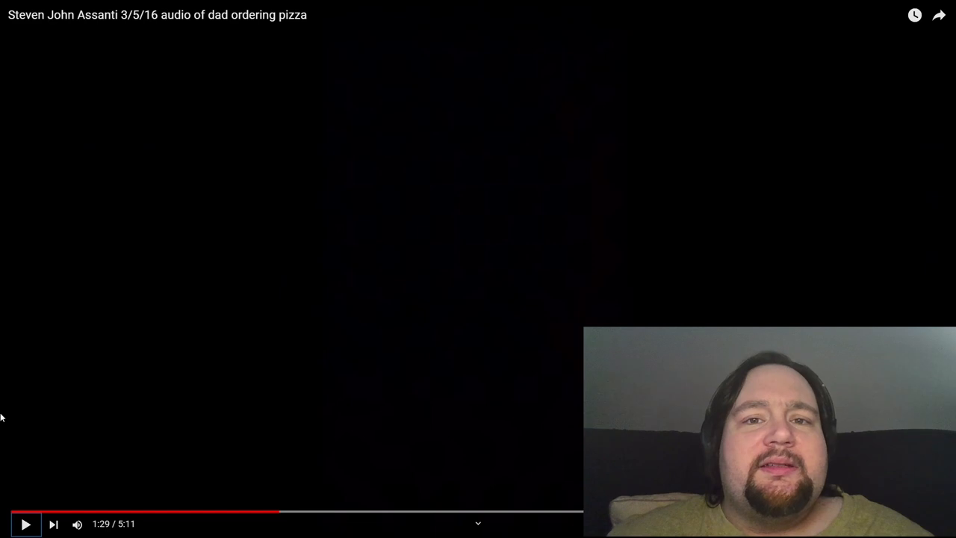
pyautogui.click(24, 522)
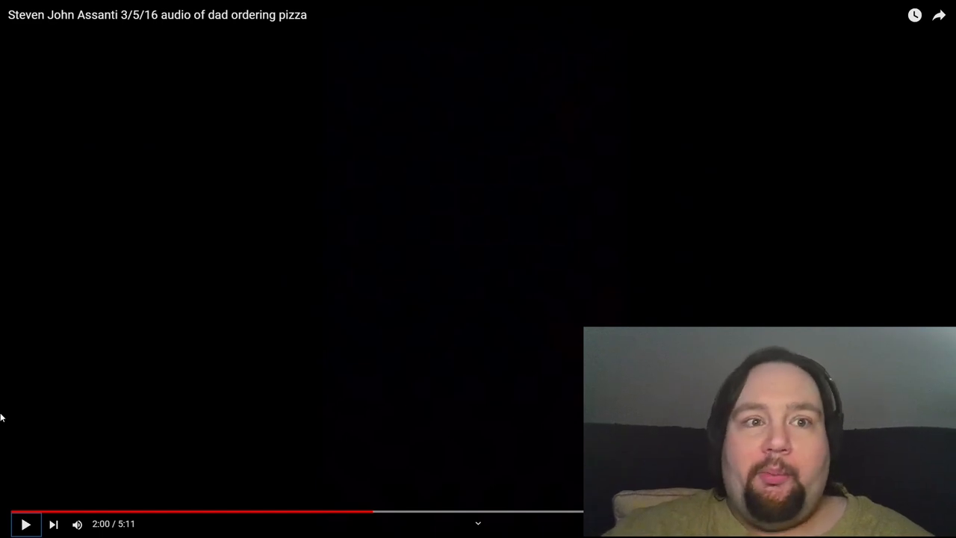
# Resume the audio past 2:05 and let it run to a stop near 3:26
pyautogui.click(23, 523)
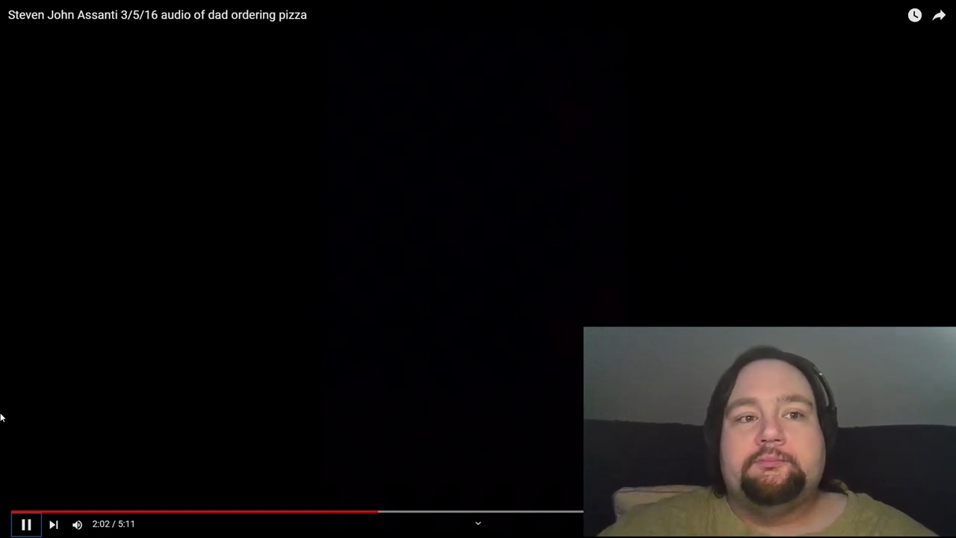
pyautogui.click(24, 523)
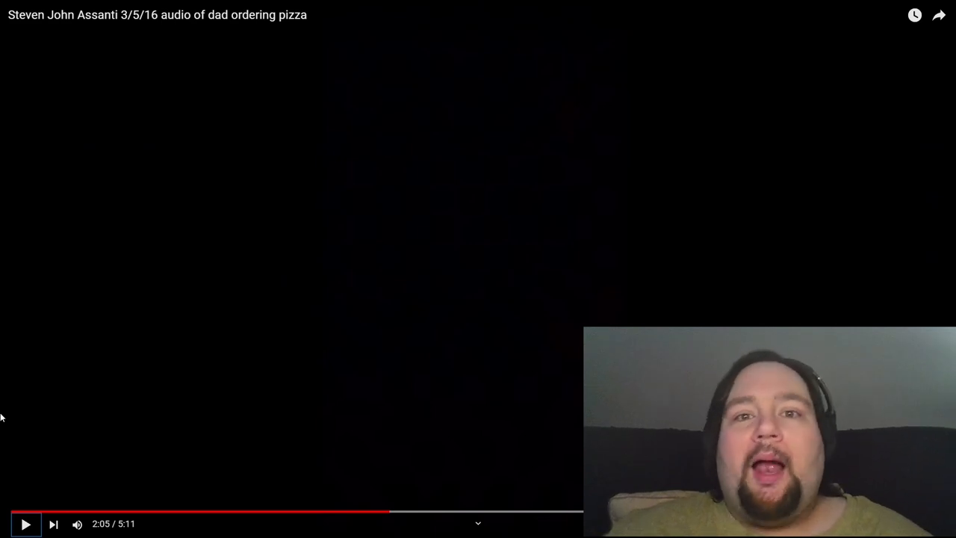
pyautogui.click(24, 523)
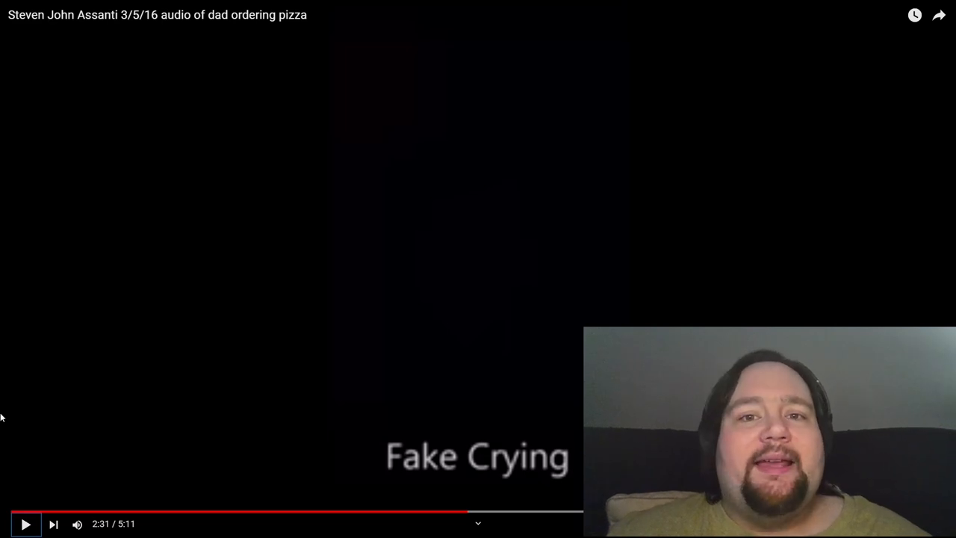
pyautogui.click(25, 523)
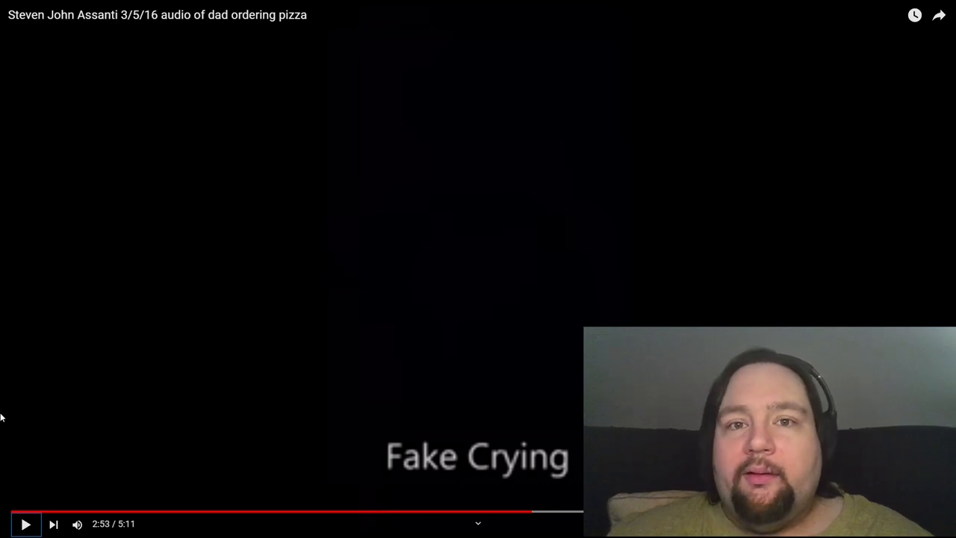
# Play the audio onward and pause it at 3:34 to comment
pyautogui.click(24, 523)
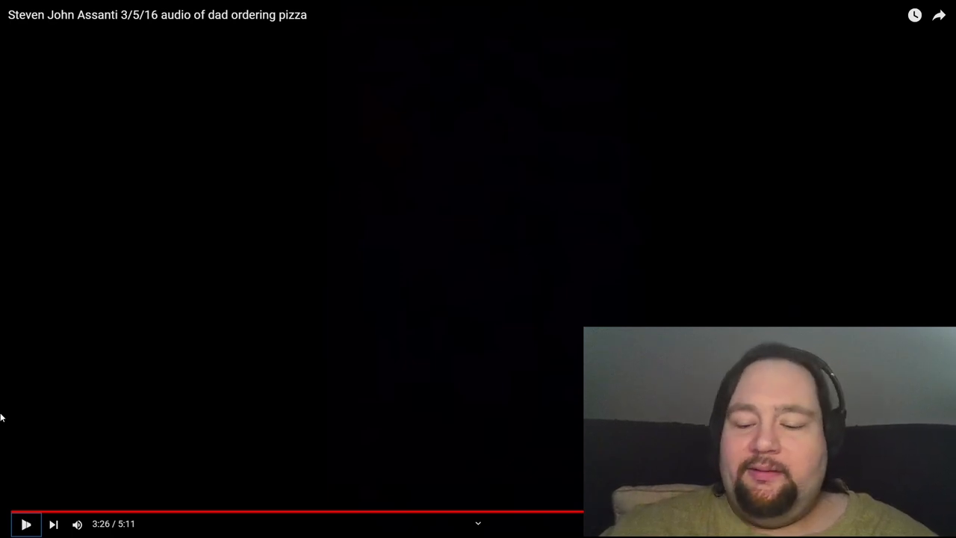
pyautogui.click(25, 523)
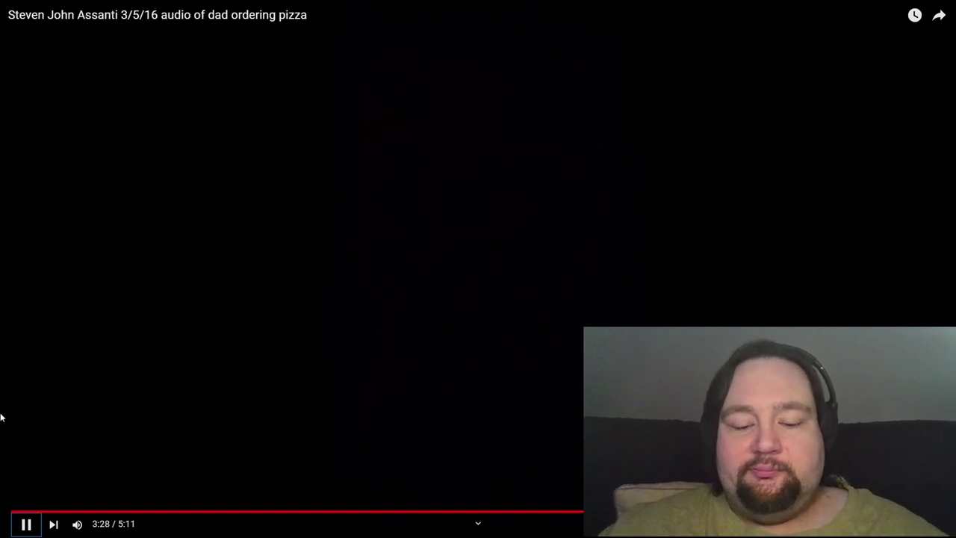
pyautogui.click(25, 523)
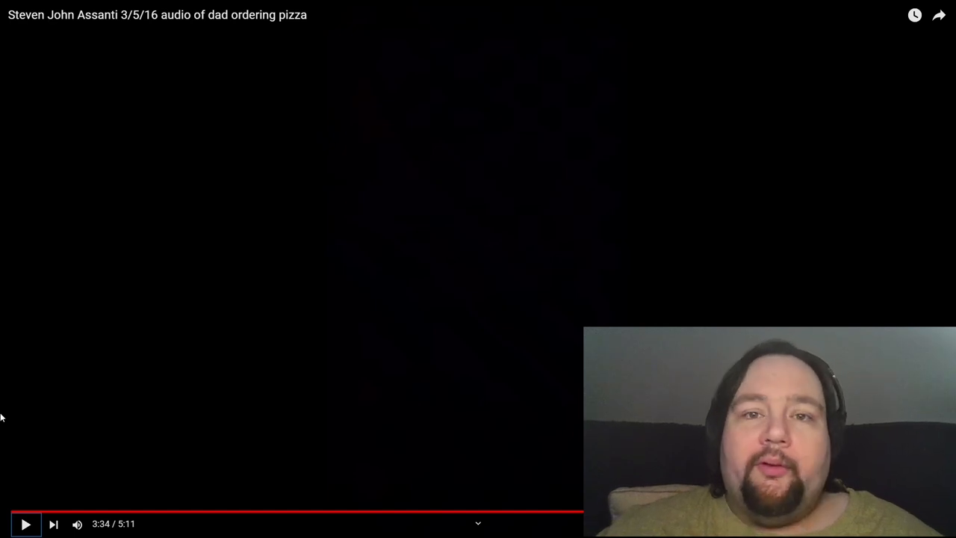
# Play the audio in short bursts, stopping near 3:45 and then at 4:11
pyautogui.click(24, 523)
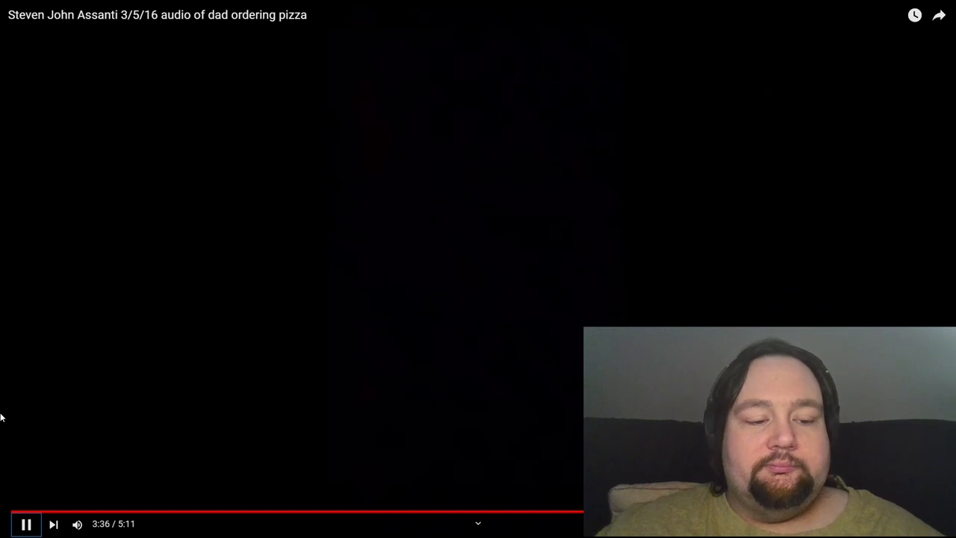
pyautogui.click(26, 523)
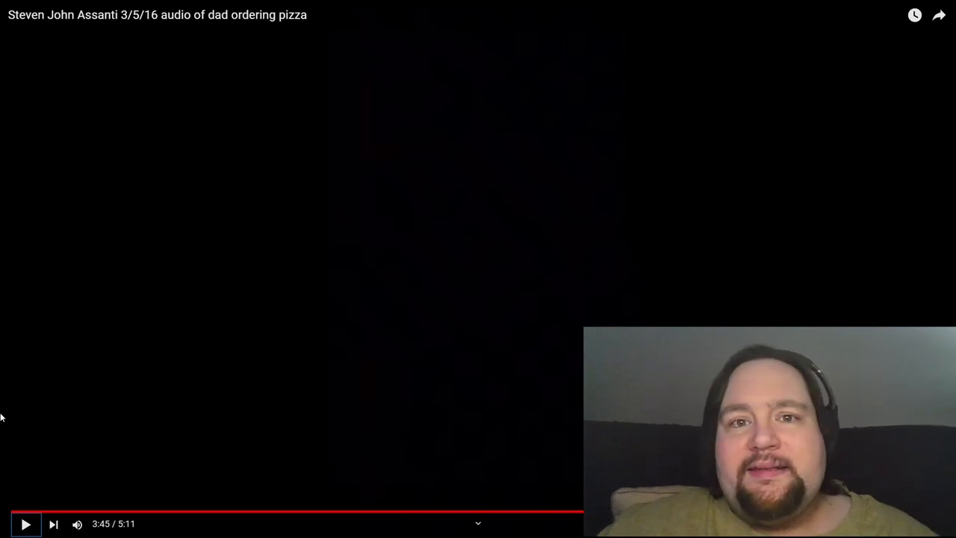
pyautogui.click(24, 522)
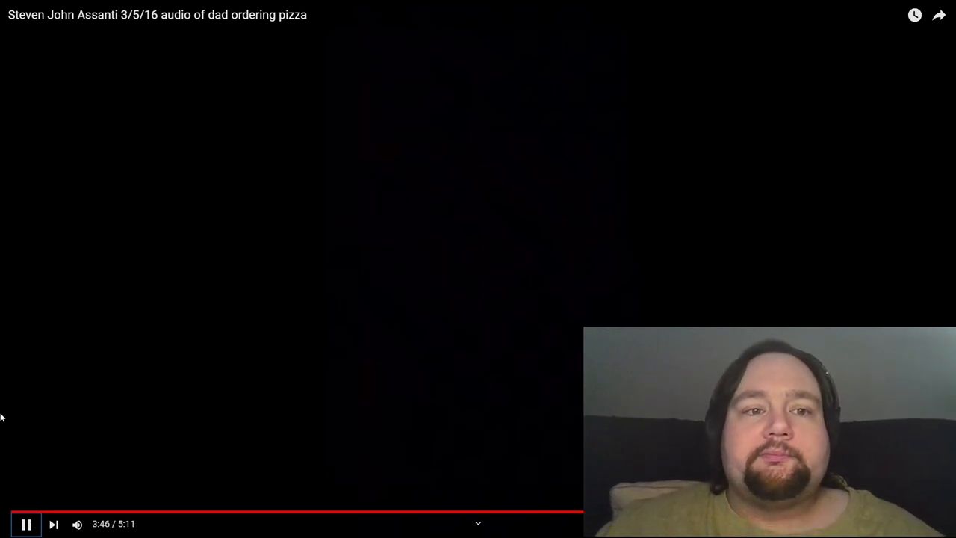
pyautogui.click(25, 522)
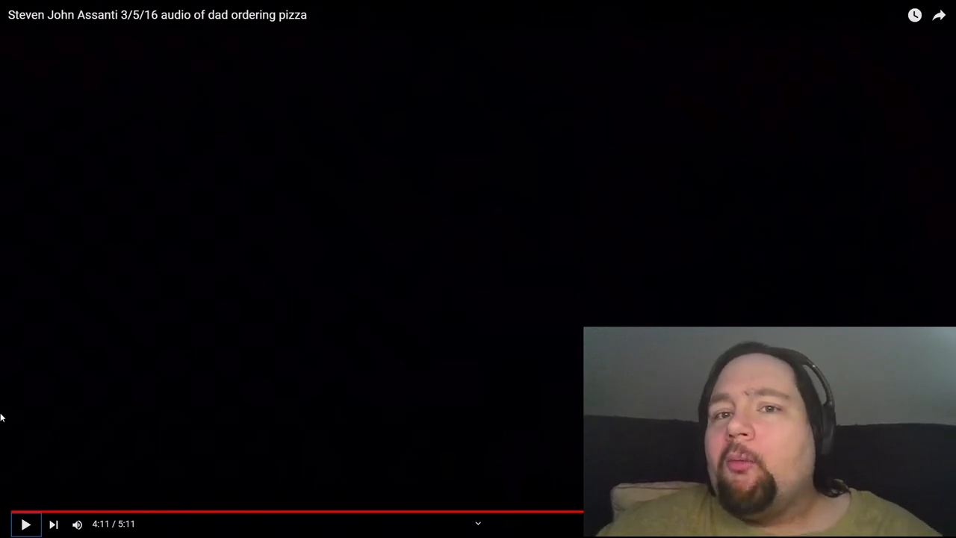
# Finish the pizza audio around 4:20 and let YouTube move on to the Assanti brothers video
pyautogui.click(24, 523)
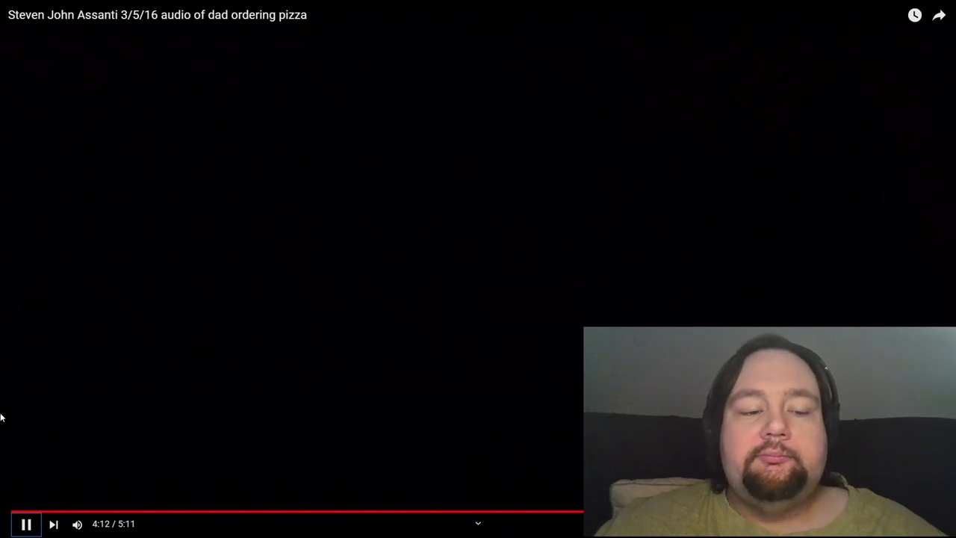
pyautogui.click(25, 523)
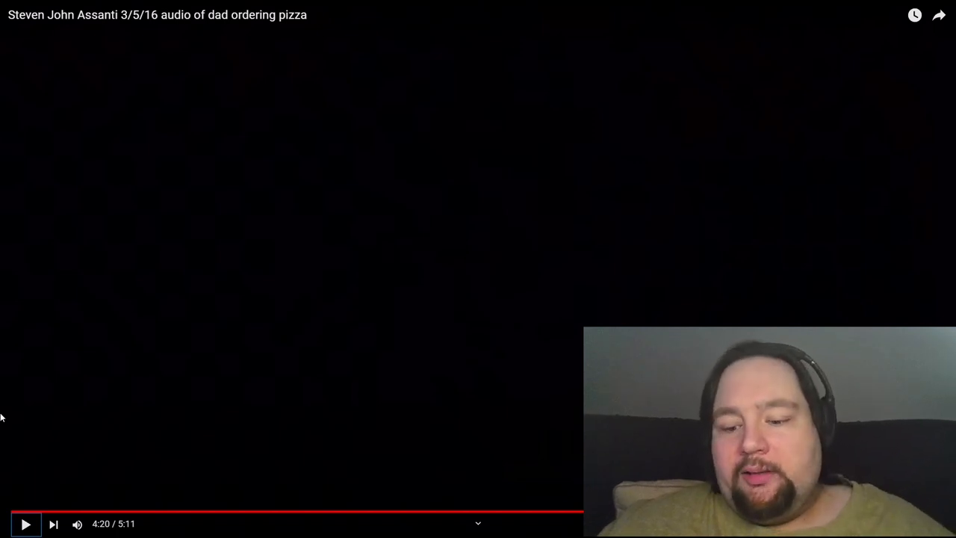
pyautogui.click(25, 523)
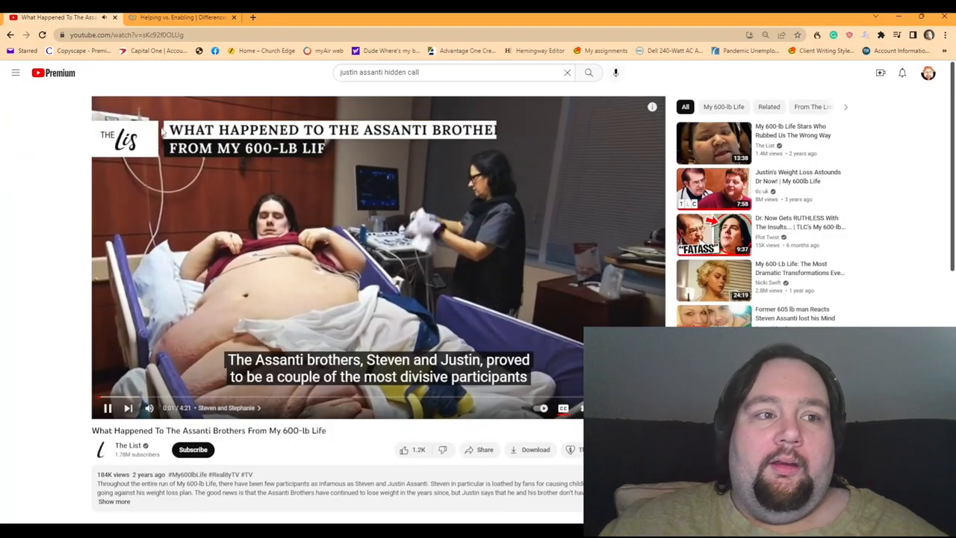
# Switch to the drugrehab.com 'Helping vs. Enabling' article and scroll to Suppressing Feelings and Avoiding the Problem
pyautogui.click(179, 17)
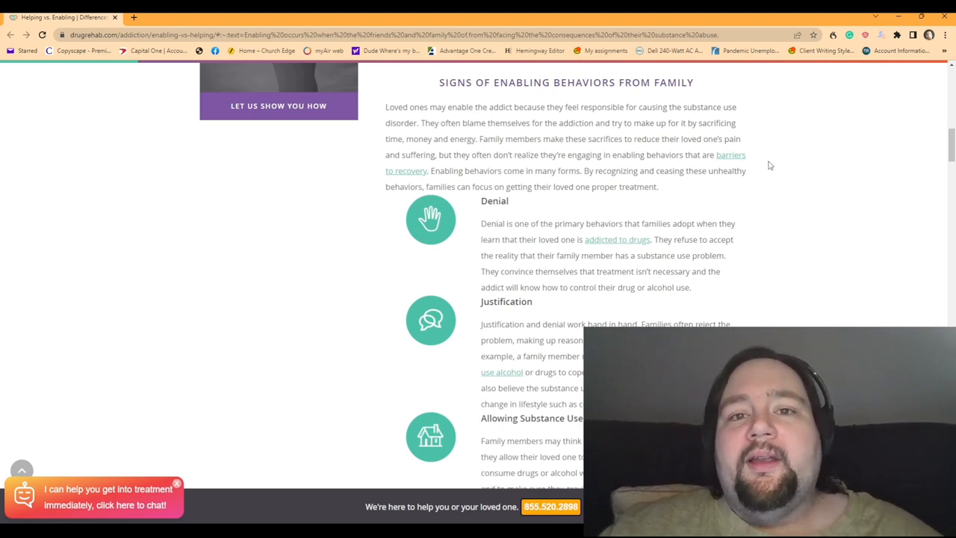
pyautogui.moveTo(780, 170)
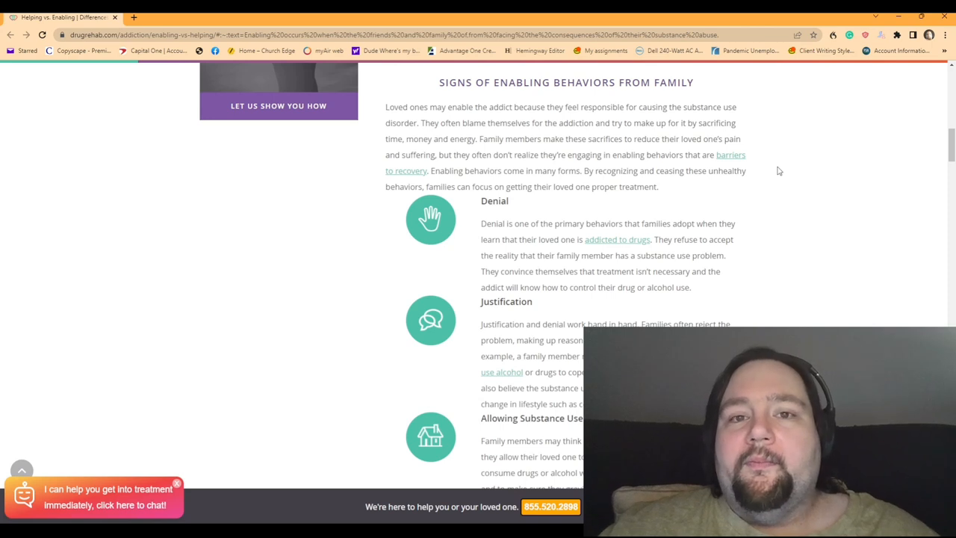
pyautogui.moveTo(834, 149)
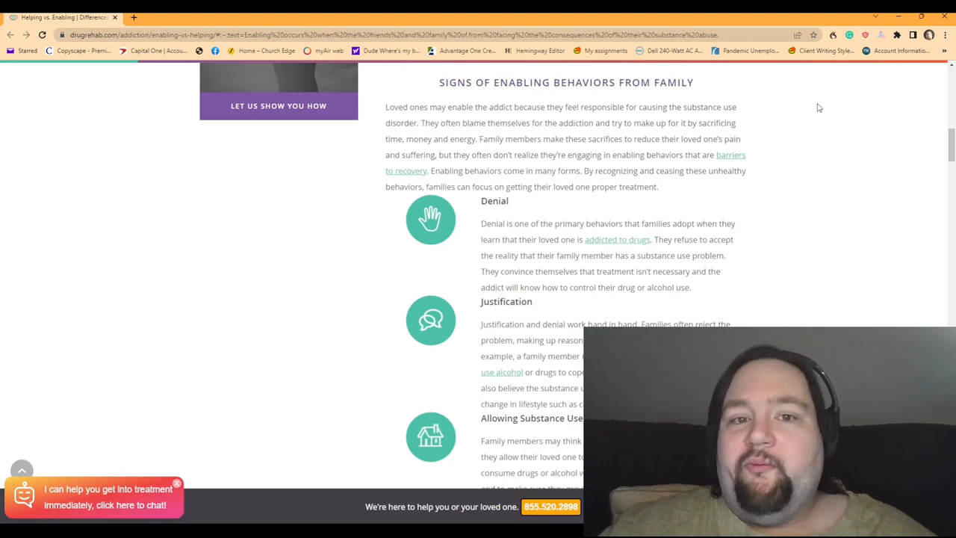
pyautogui.moveTo(819, 117)
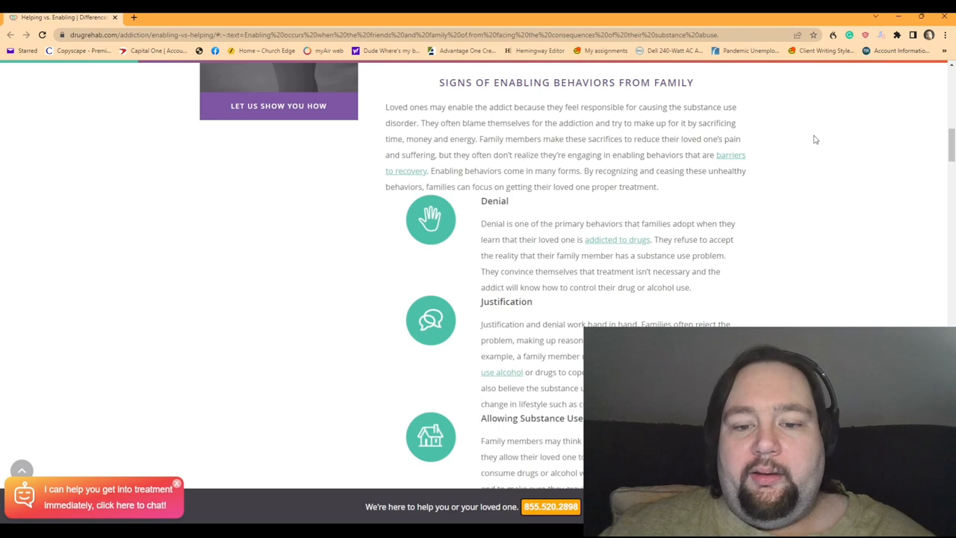
pyautogui.scroll(-3)
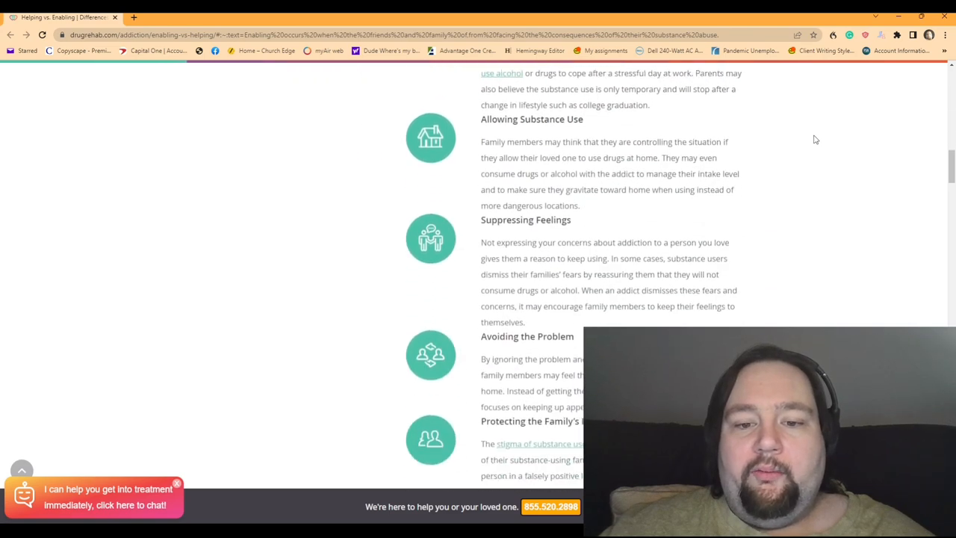
# Scroll the article back up to the 'What Is Enabling?' heading and paragraph
pyautogui.scroll(3)
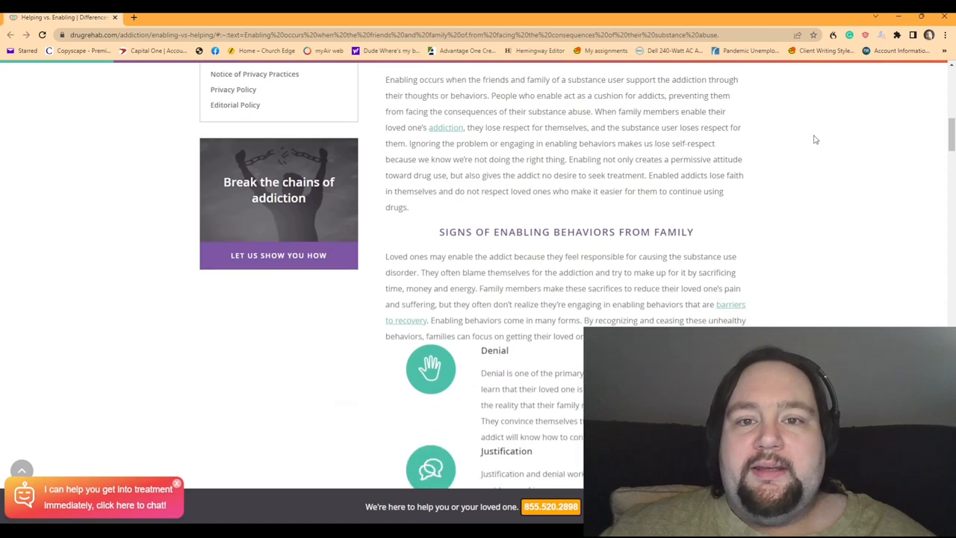
pyautogui.scroll(3)
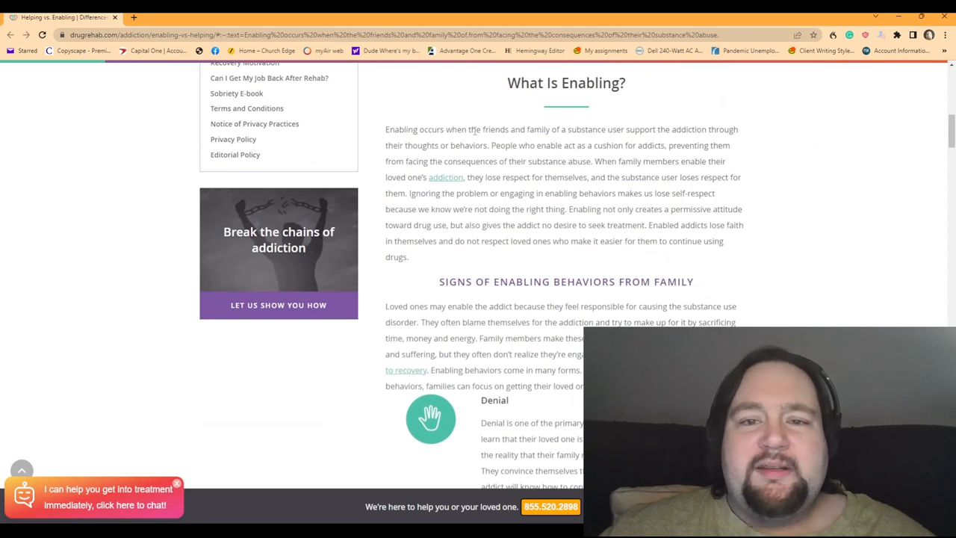
pyautogui.moveTo(714, 177)
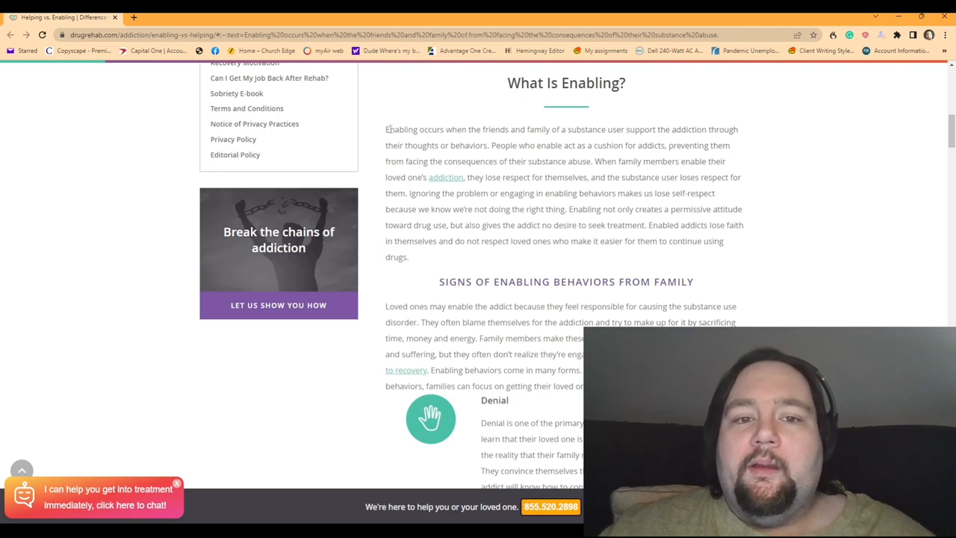
pyautogui.moveTo(386, 129); pyautogui.dragTo(656, 129)
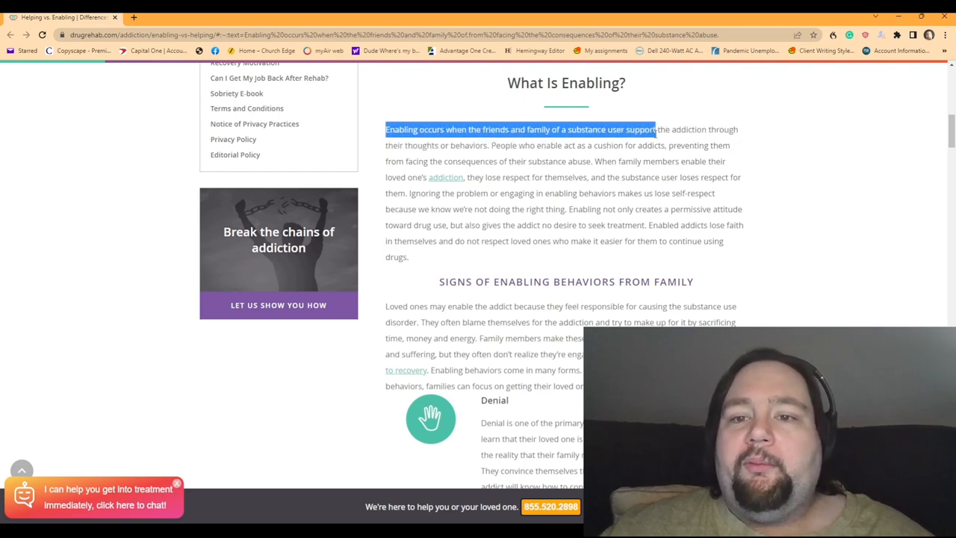
pyautogui.moveTo(655, 128); pyautogui.dragTo(735, 128)
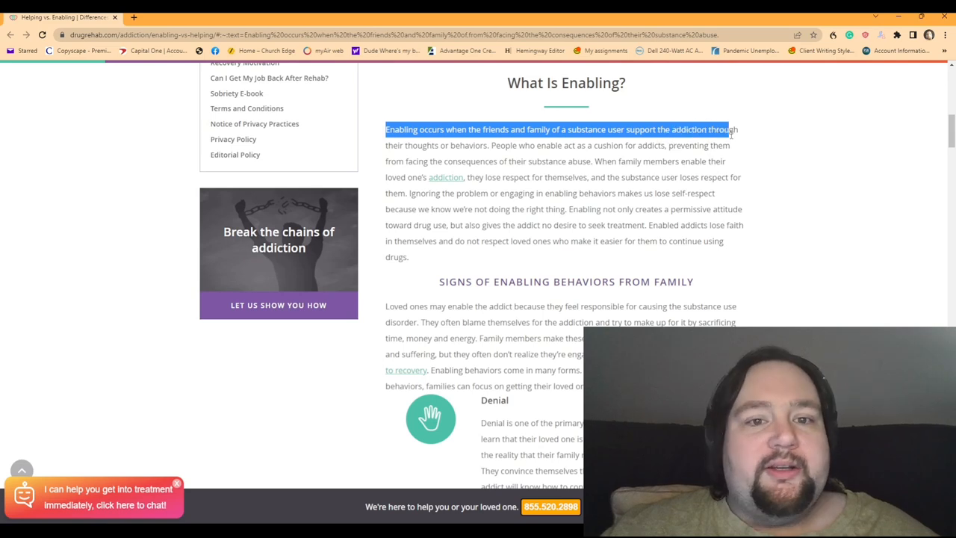
pyautogui.moveTo(735, 129); pyautogui.dragTo(558, 145)
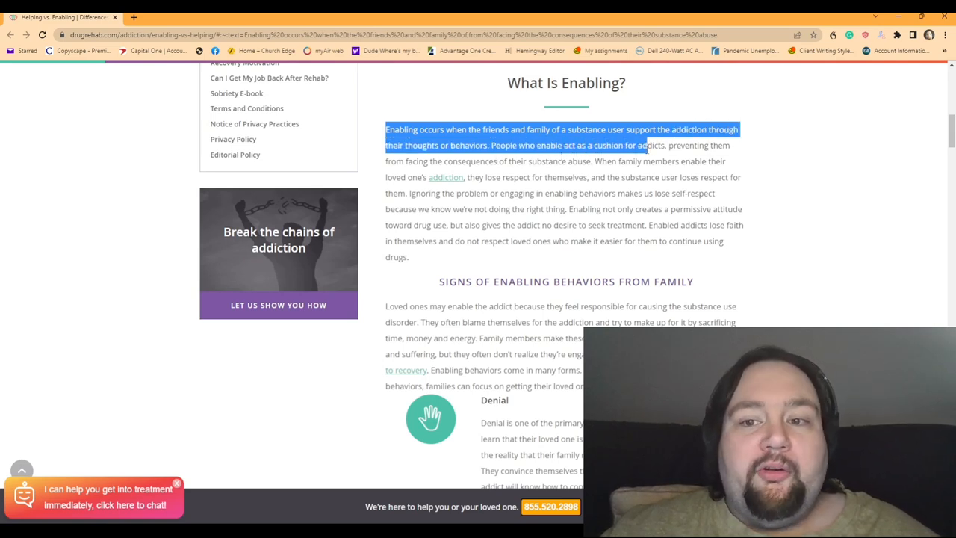
pyautogui.moveTo(645, 145); pyautogui.dragTo(508, 161)
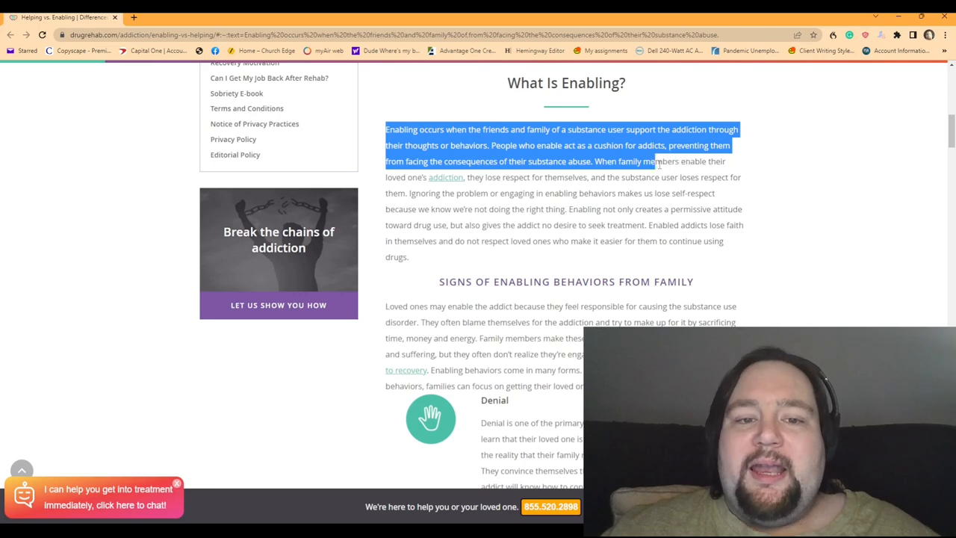
pyautogui.moveTo(660, 161); pyautogui.dragTo(598, 176)
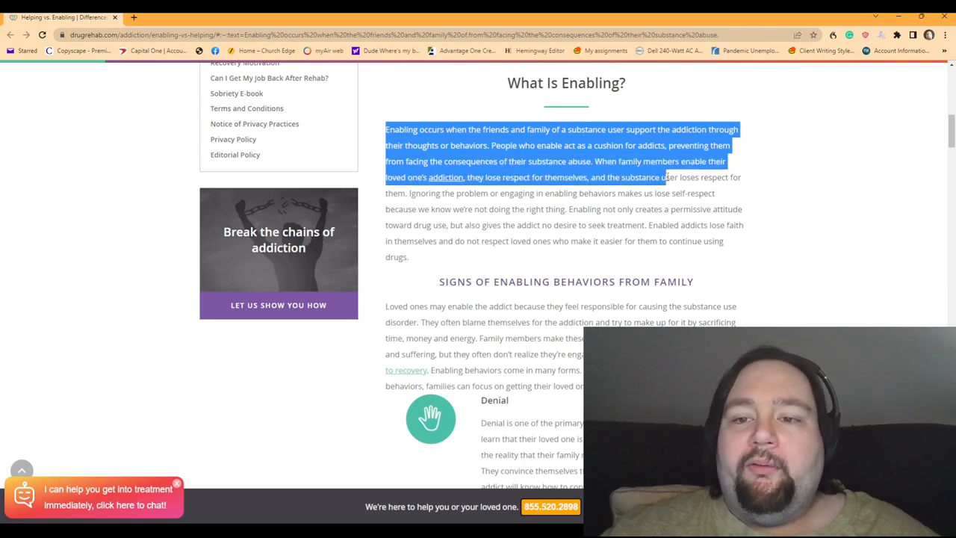
pyautogui.moveTo(666, 176); pyautogui.dragTo(406, 193)
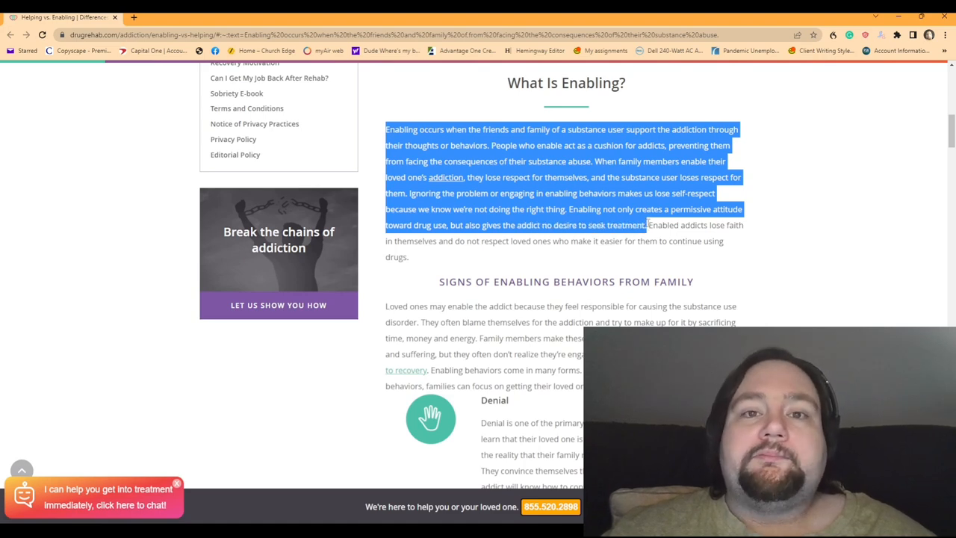
pyautogui.moveTo(826, 141)
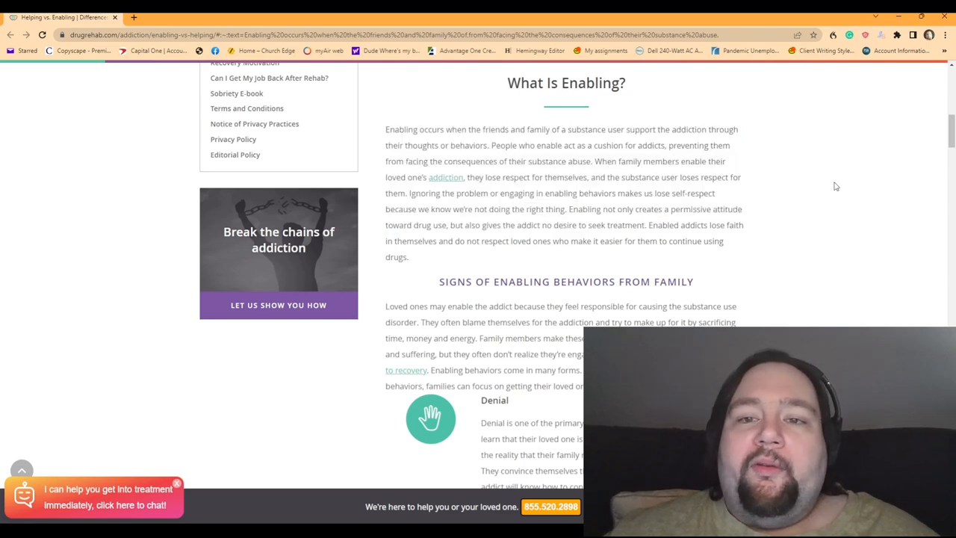
pyautogui.moveTo(831, 188)
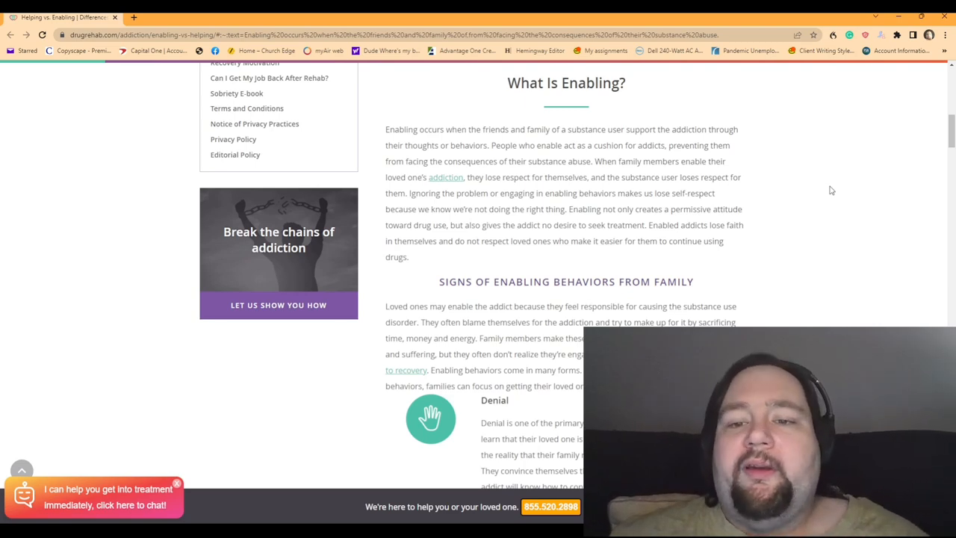
# Highlight the What Is Enabling? paragraph's final sentence through the next heading, then reach the Signs section
pyautogui.scroll(-3)
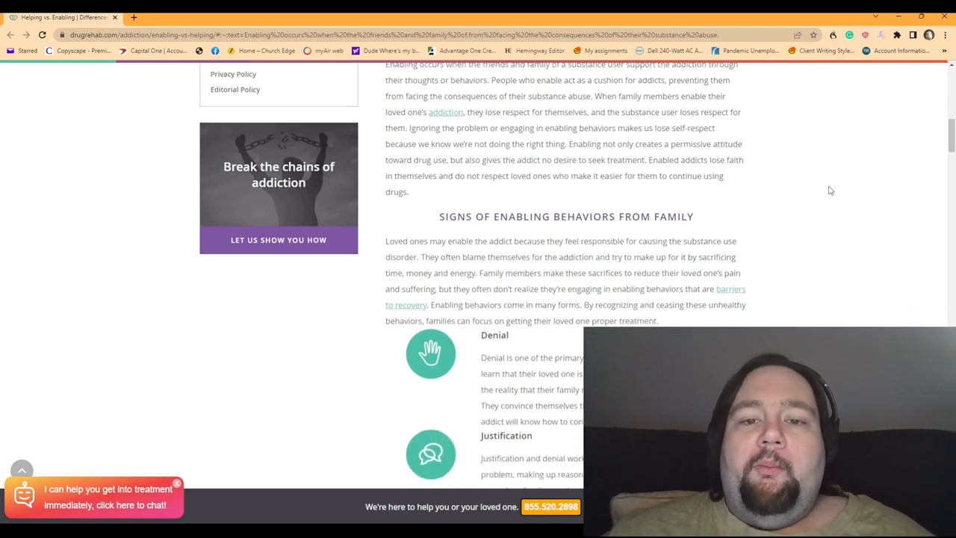
pyautogui.scroll(-3)
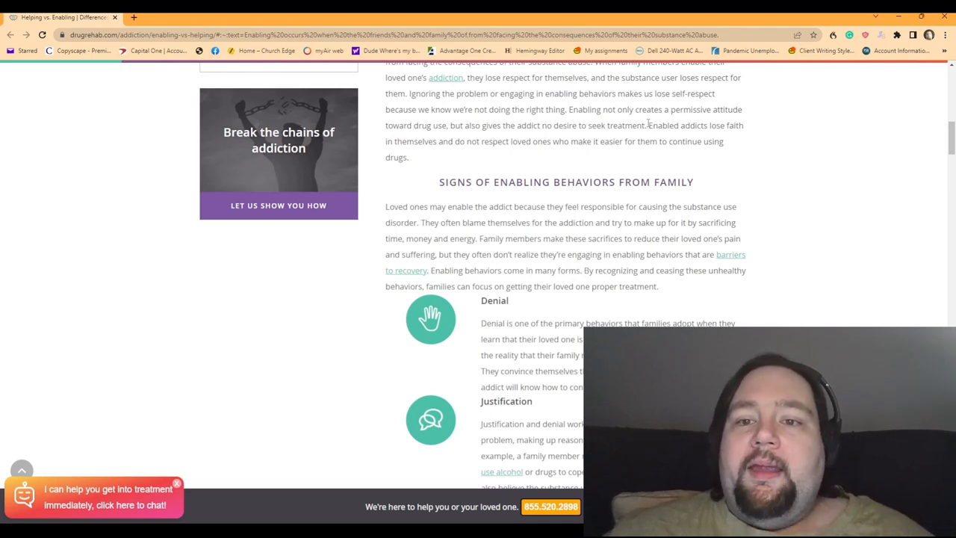
pyautogui.moveTo(650, 126); pyautogui.dragTo(481, 141)
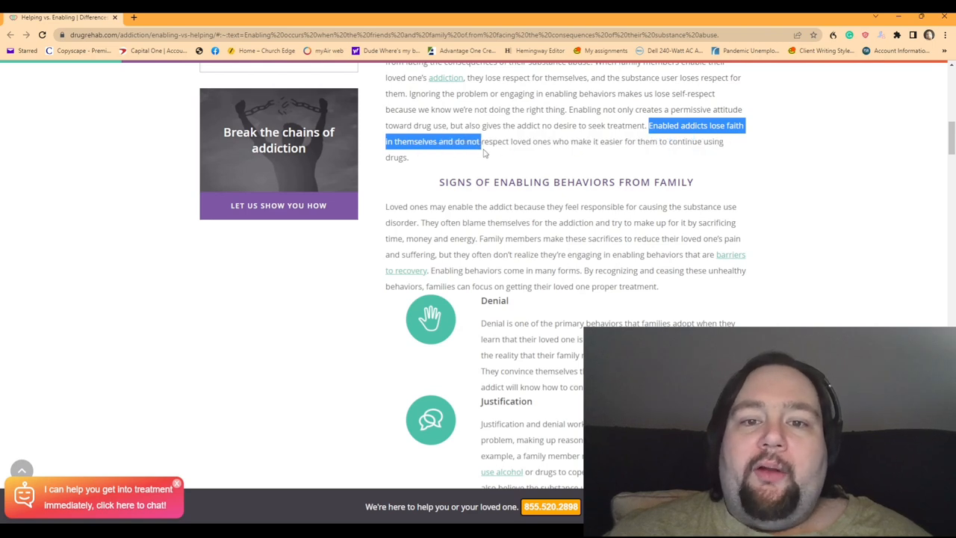
pyautogui.moveTo(481, 141); pyautogui.dragTo(571, 140)
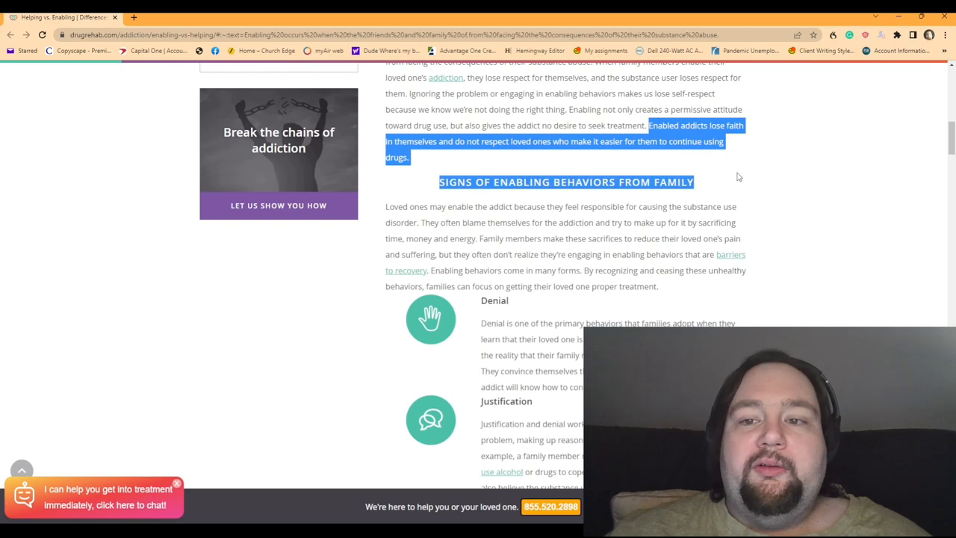
pyautogui.scroll(-3)
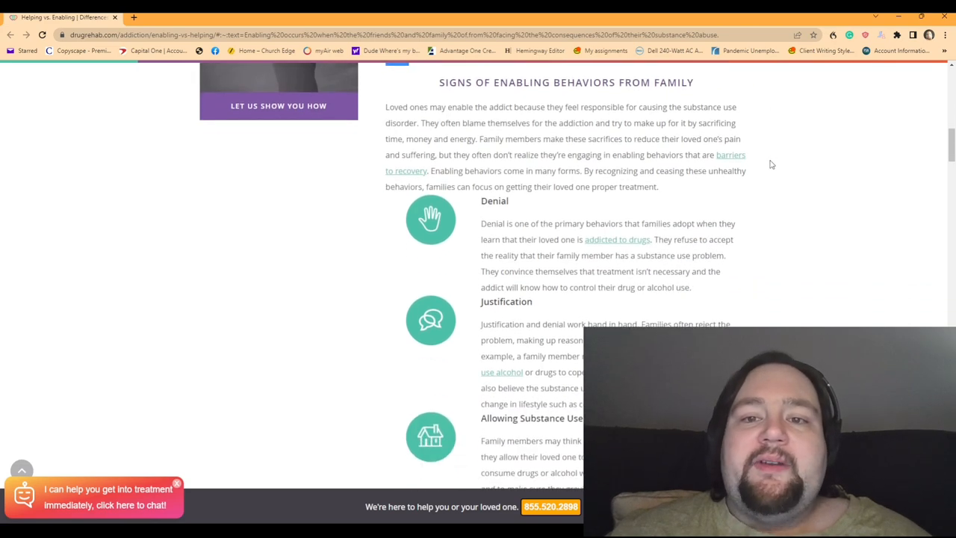
pyautogui.moveTo(370, 126)
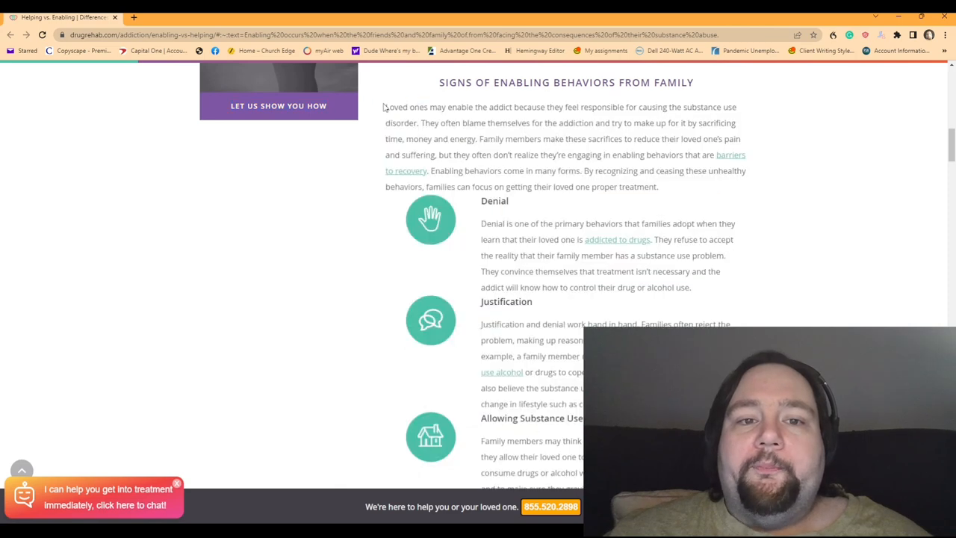
# Highlight the Signs paragraph's first two sentences through 'reduce their loved one's' pain
pyautogui.moveTo(386, 107); pyautogui.dragTo(571, 108)
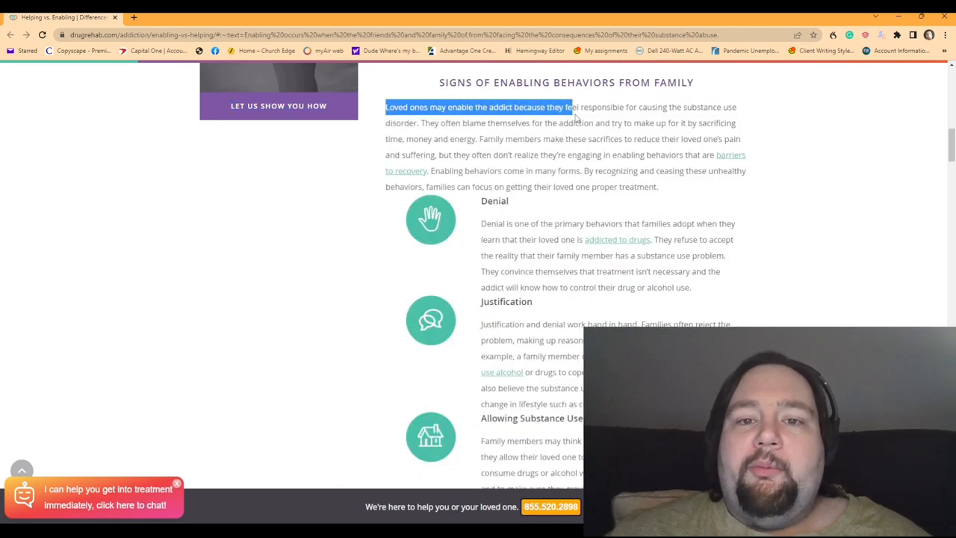
pyautogui.moveTo(571, 108); pyautogui.dragTo(675, 108)
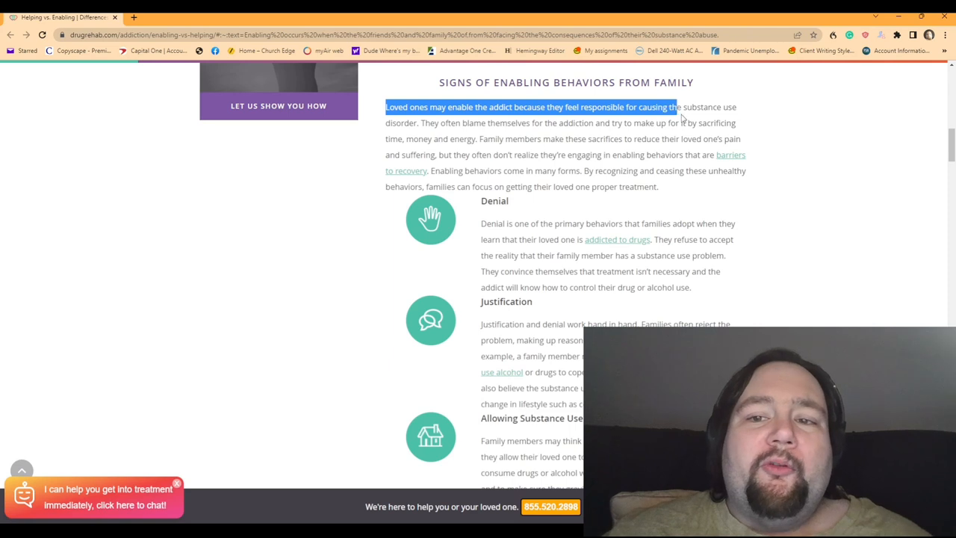
pyautogui.moveTo(673, 107); pyautogui.dragTo(445, 122)
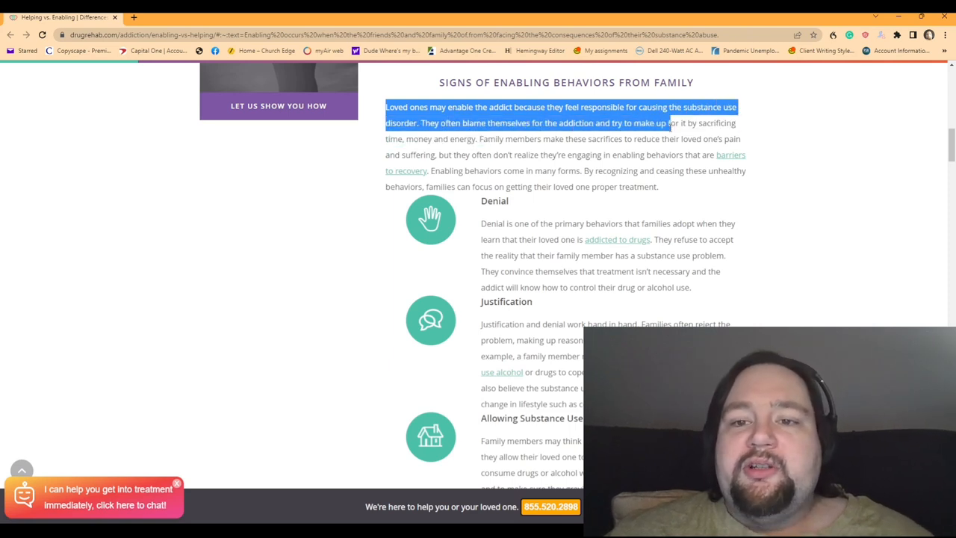
pyautogui.moveTo(669, 123); pyautogui.dragTo(464, 154)
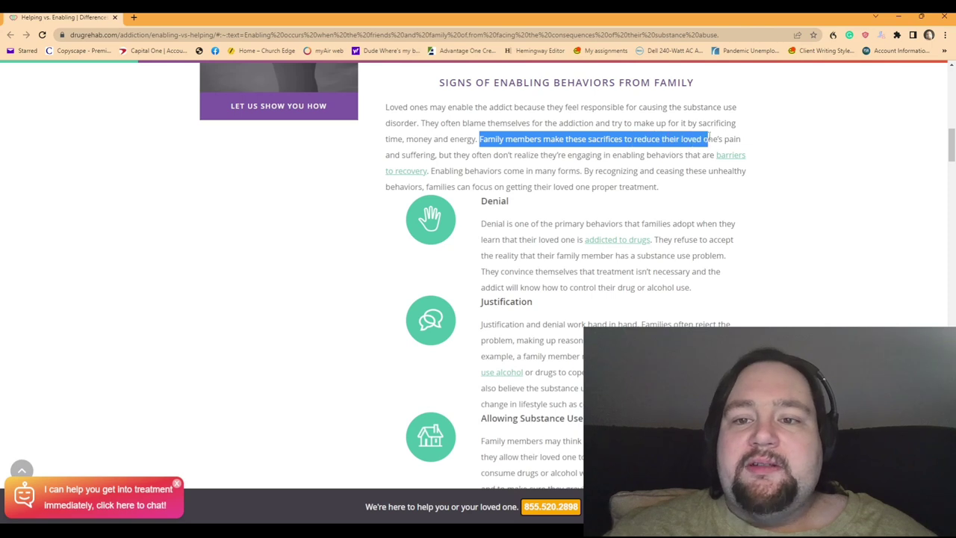
# Highlight the intro sentence about family members' sacrifices to its end
pyautogui.moveTo(710, 139); pyautogui.dragTo(485, 154)
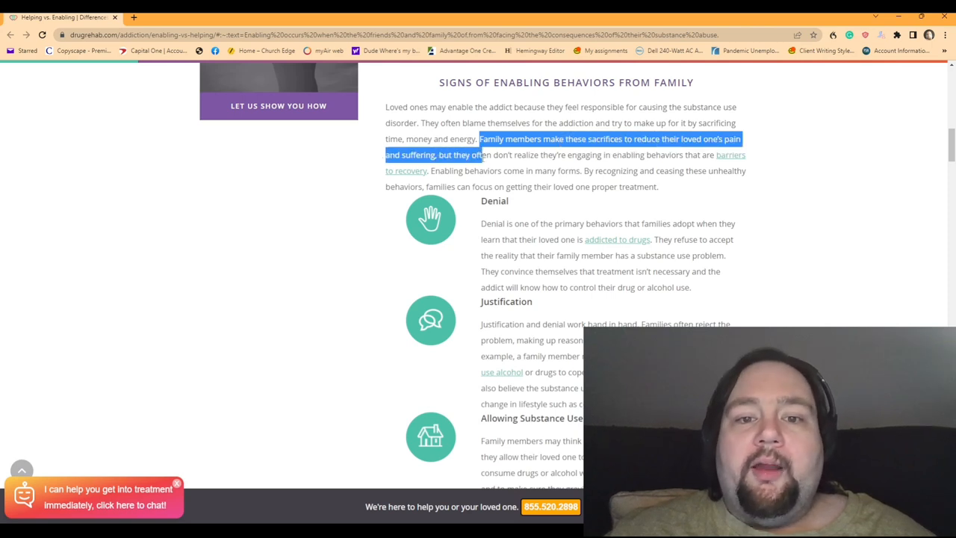
pyautogui.moveTo(486, 154); pyautogui.dragTo(675, 154)
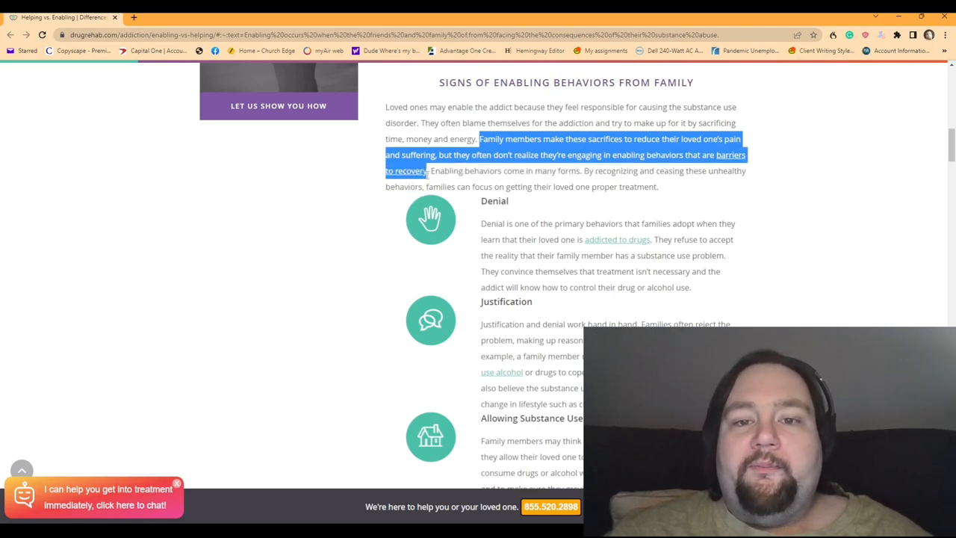
pyautogui.moveTo(890, 158)
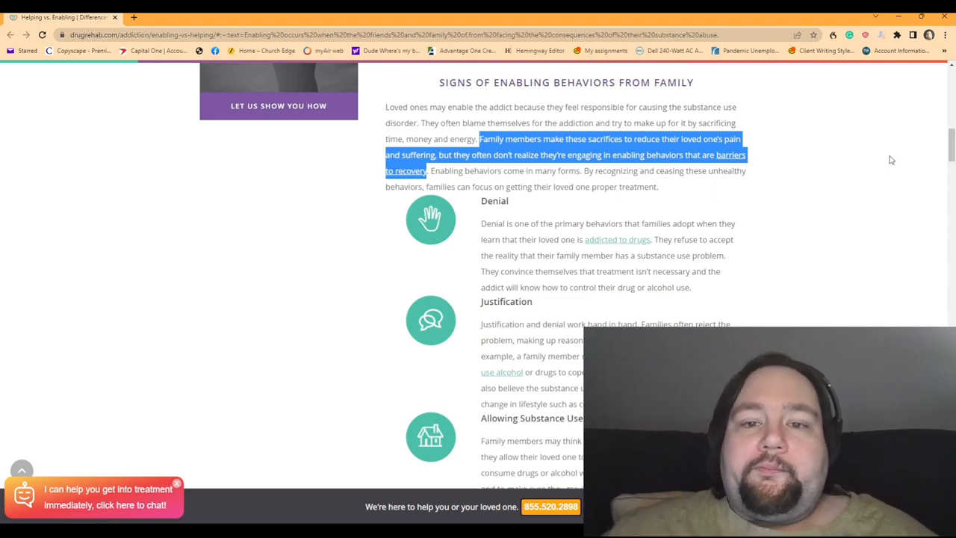
pyautogui.scroll(-3)
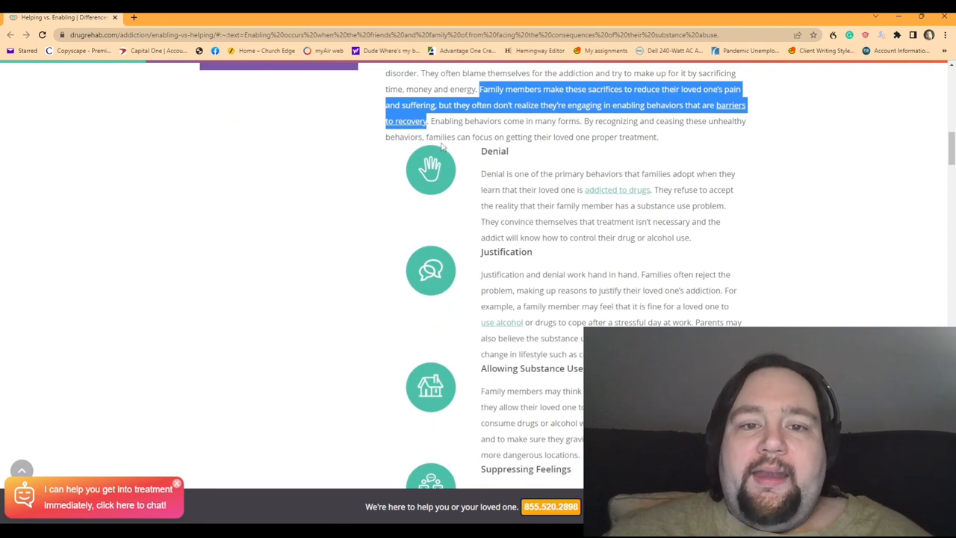
# Highlight 'Enabling behaviors come in many forms' to the paragraph's end and move down to the Denial item
pyautogui.click(442, 147)
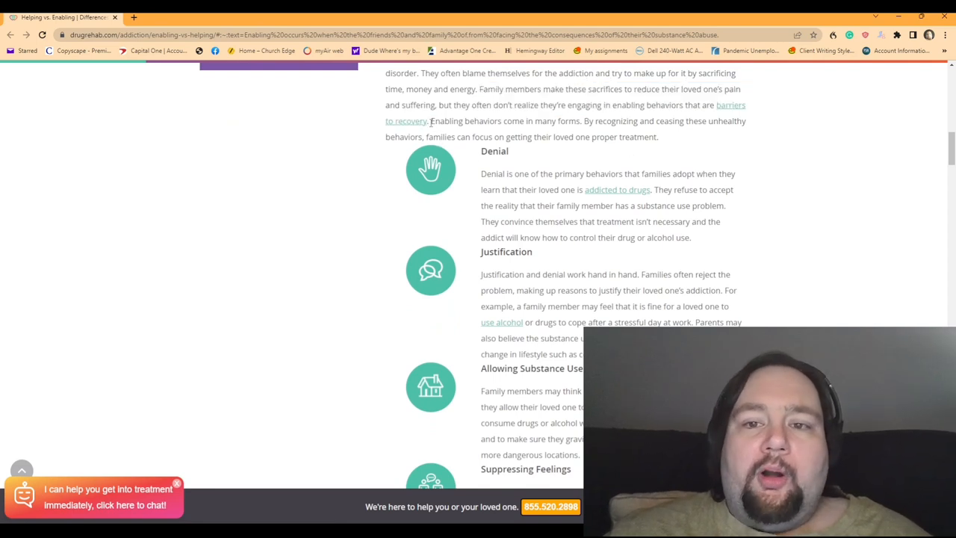
pyautogui.moveTo(431, 121); pyautogui.dragTo(738, 121)
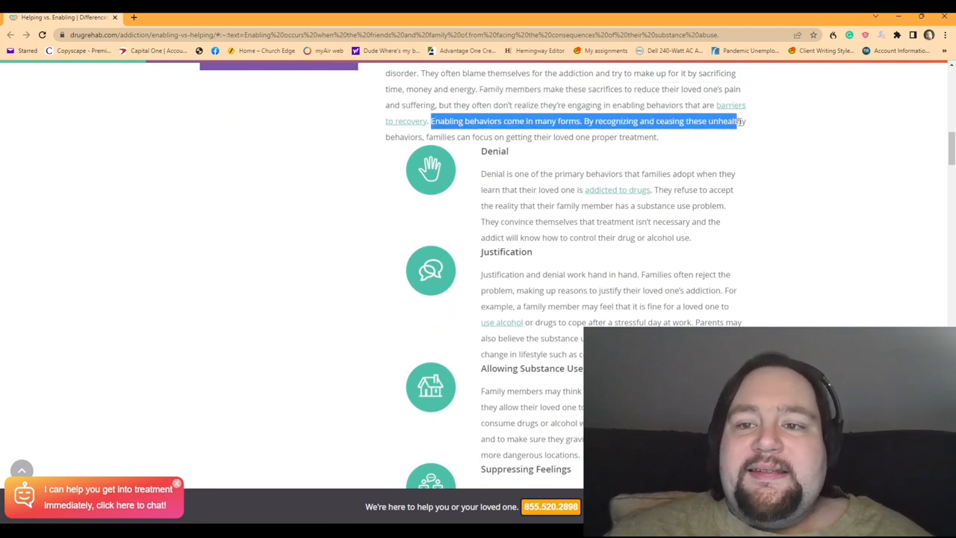
pyautogui.moveTo(739, 121); pyautogui.dragTo(659, 137)
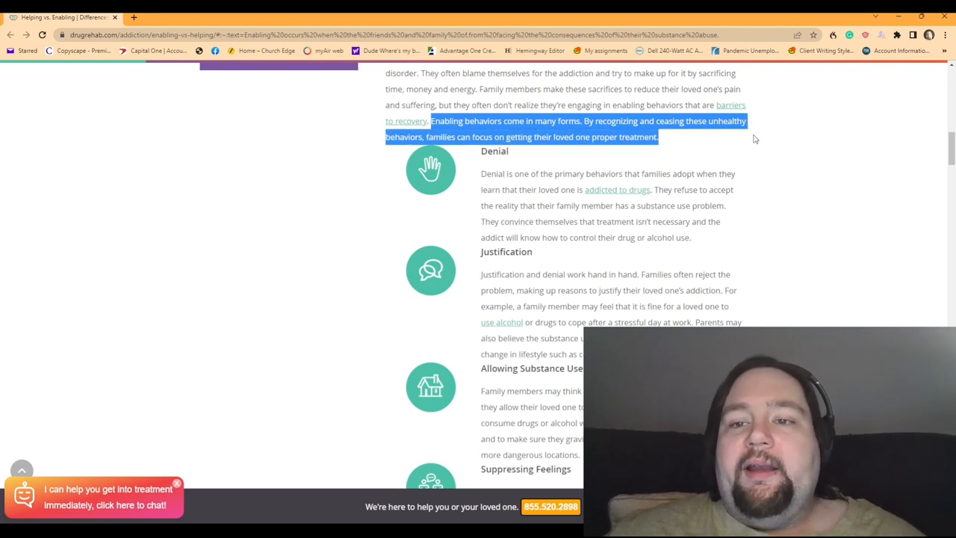
pyautogui.scroll(-3)
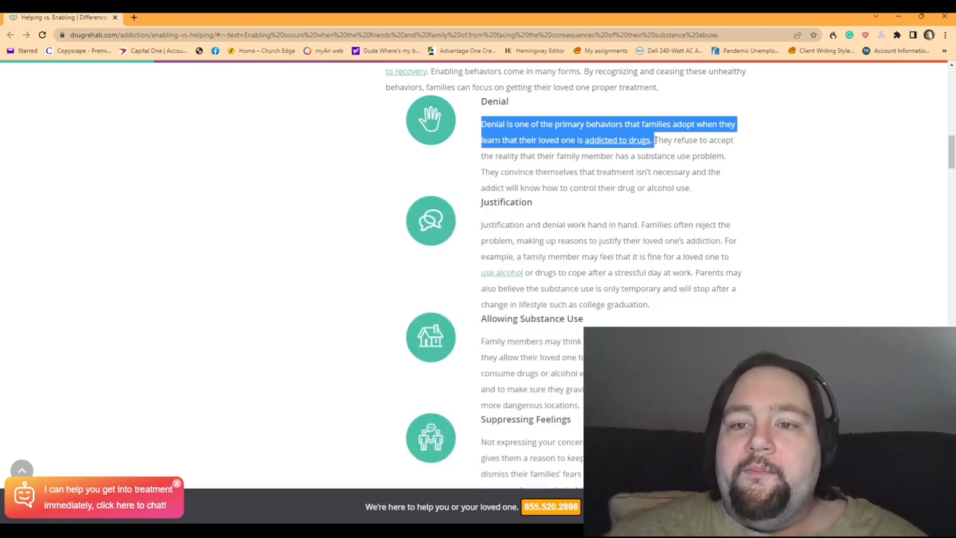
# Highlight the Denial paragraph through 'control their drug or alcohol use.'
pyautogui.moveTo(652, 141); pyautogui.dragTo(612, 155)
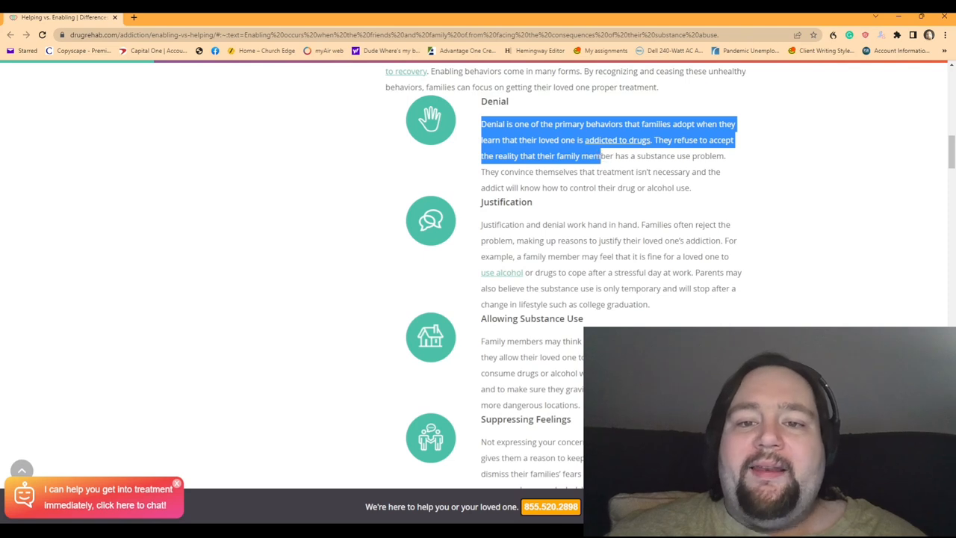
pyautogui.moveTo(595, 155); pyautogui.dragTo(714, 172)
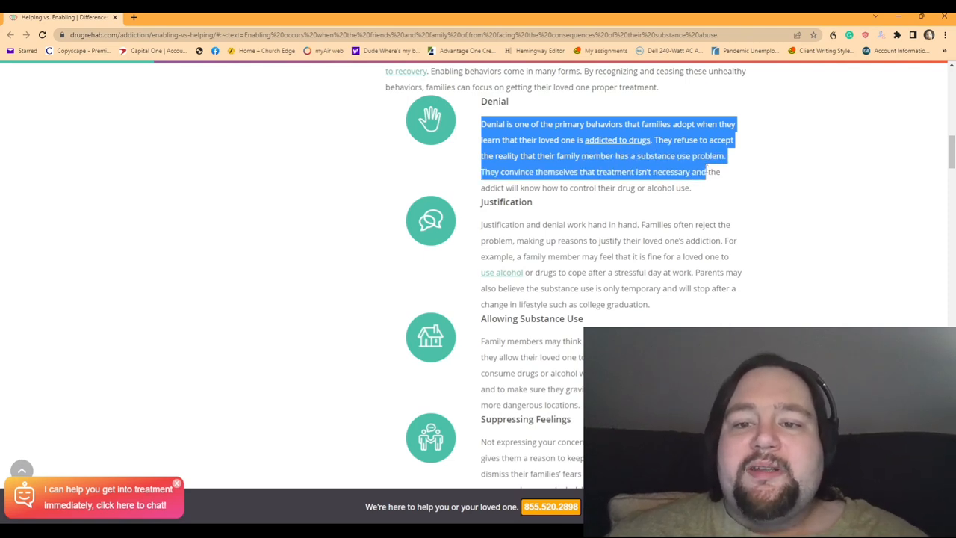
pyautogui.moveTo(705, 170); pyautogui.dragTo(711, 193)
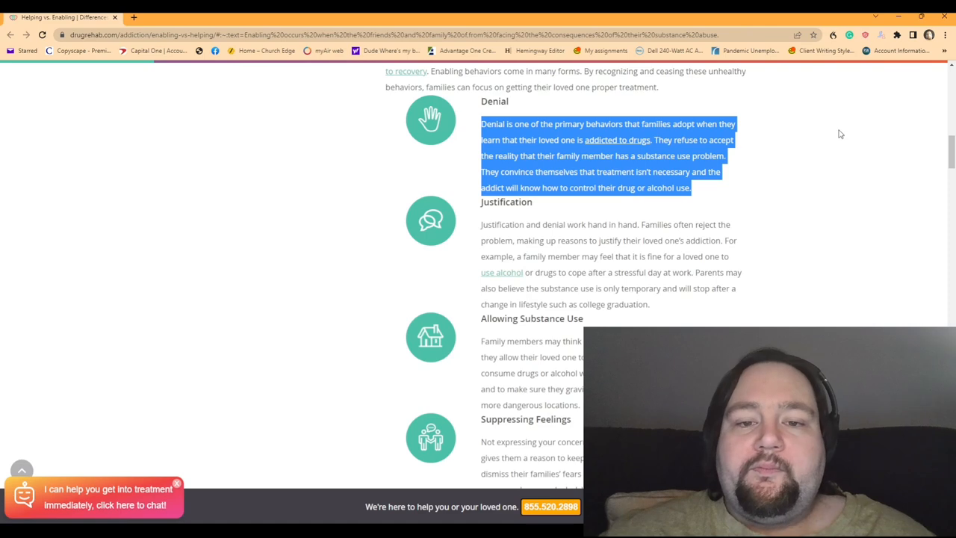
# Highlight the Justification paragraph through 'change in lifestyle such as college graduation.'
pyautogui.scroll(-3)
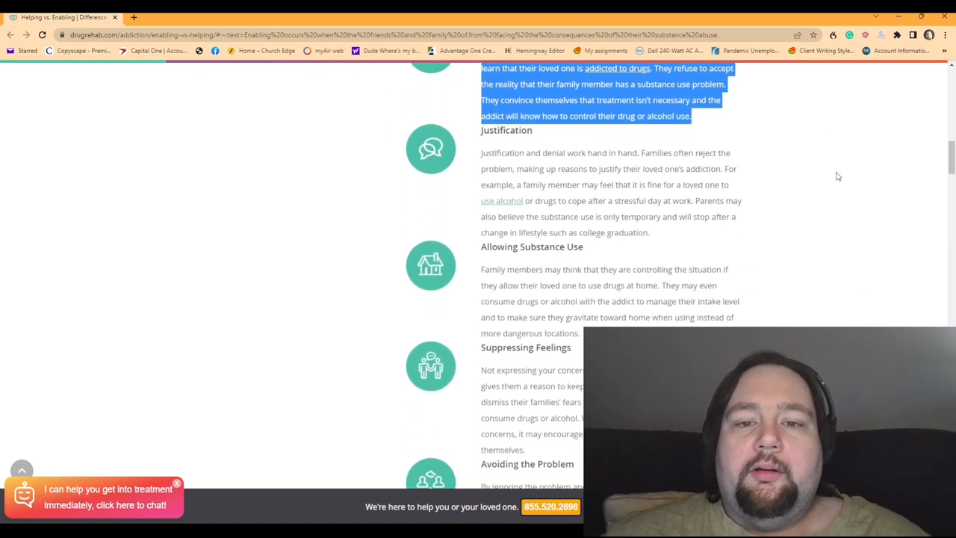
pyautogui.scroll(-3)
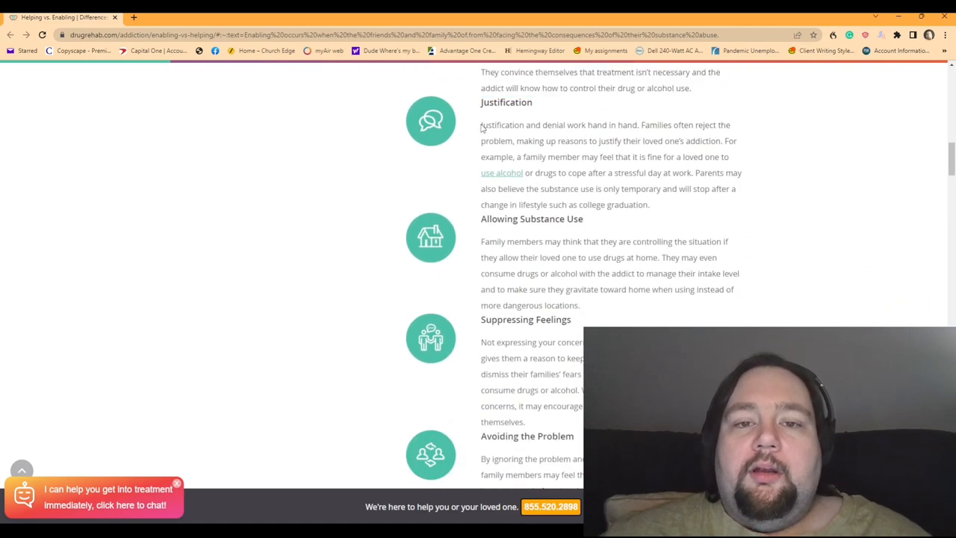
pyautogui.moveTo(481, 125); pyautogui.dragTo(671, 126)
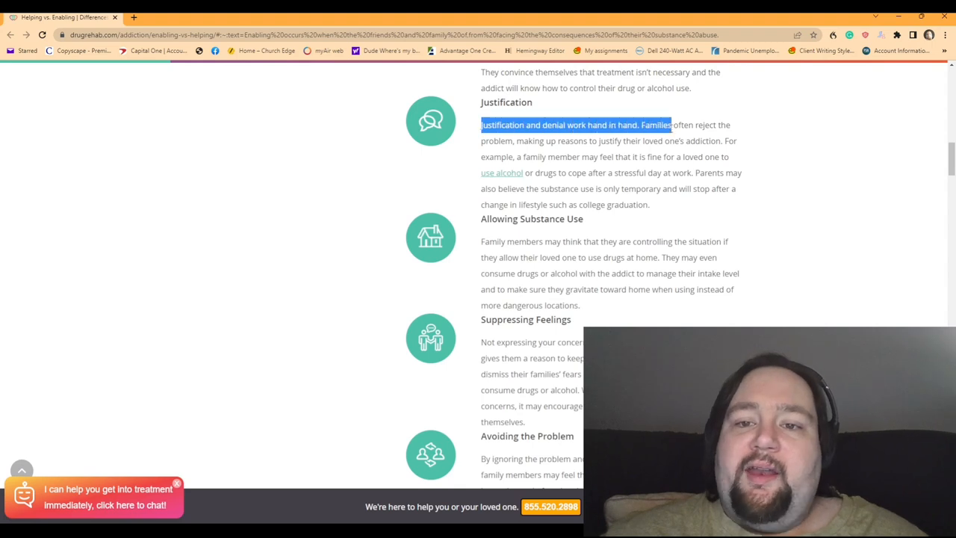
pyautogui.moveTo(671, 125); pyautogui.dragTo(731, 125)
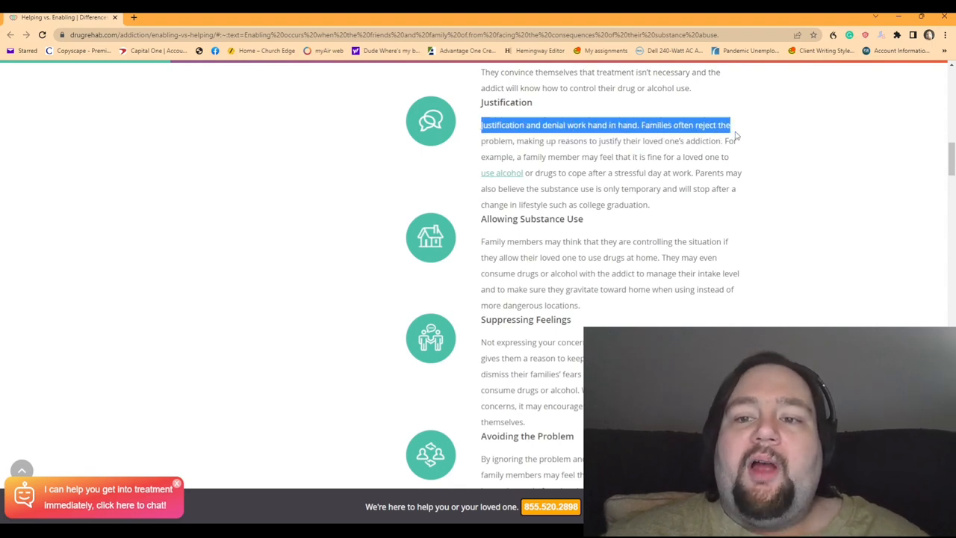
pyautogui.moveTo(733, 126); pyautogui.dragTo(739, 140)
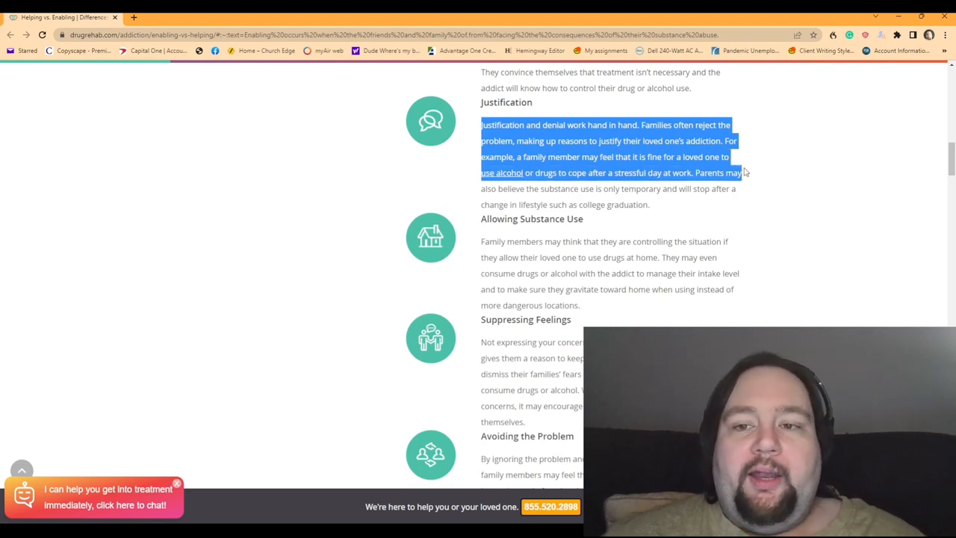
pyautogui.moveTo(744, 173); pyautogui.dragTo(744, 188)
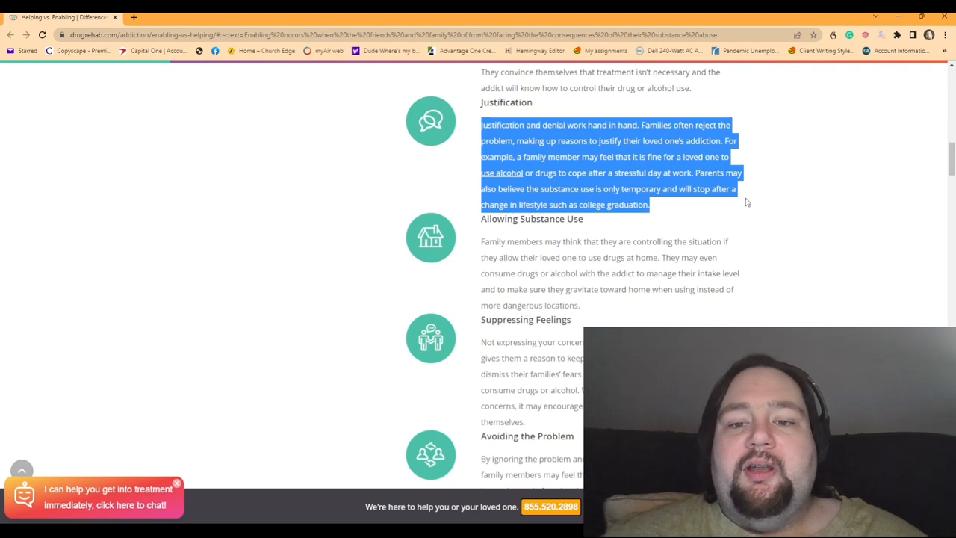
pyautogui.moveTo(801, 145)
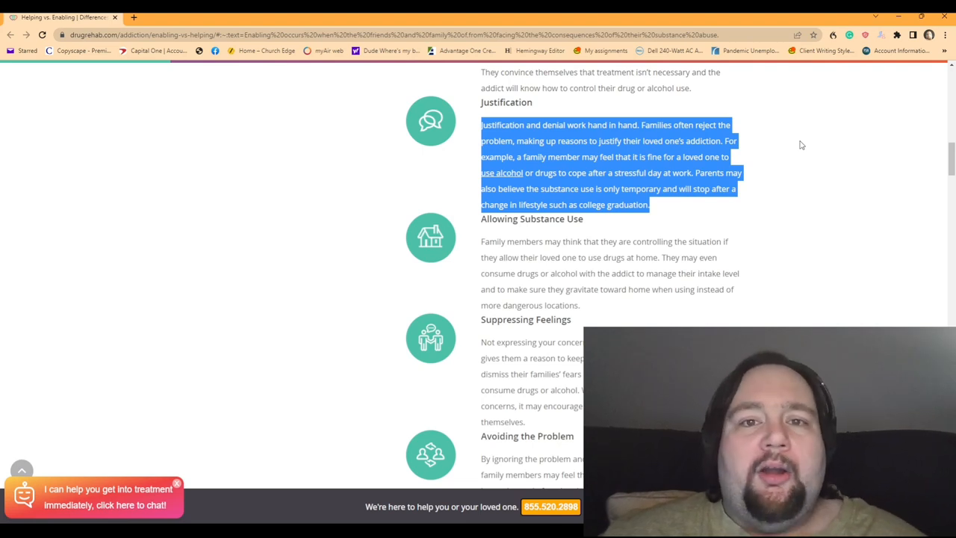
pyautogui.moveTo(798, 139)
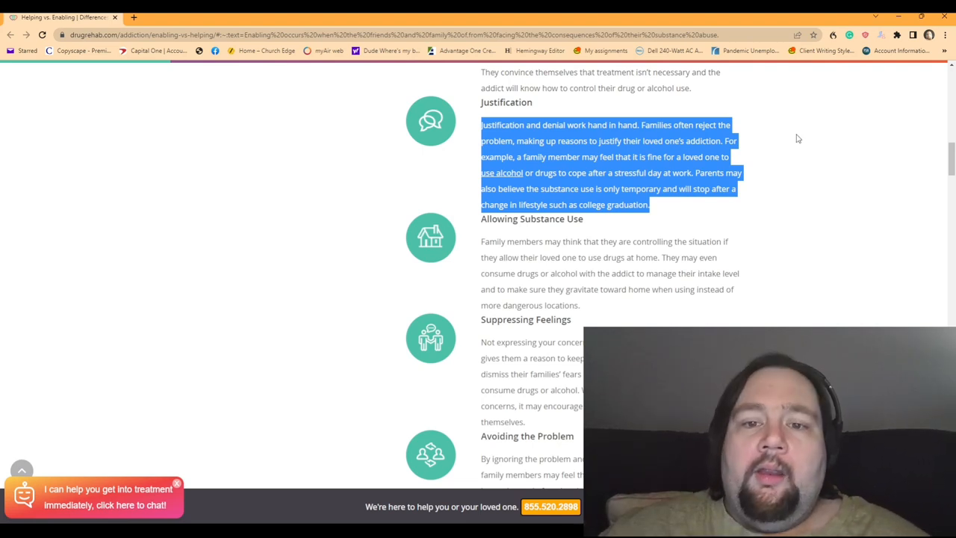
# Highlight the Allowing Substance Use paragraph to its end, then bring Suppressing Feelings into view
pyautogui.scroll(-3)
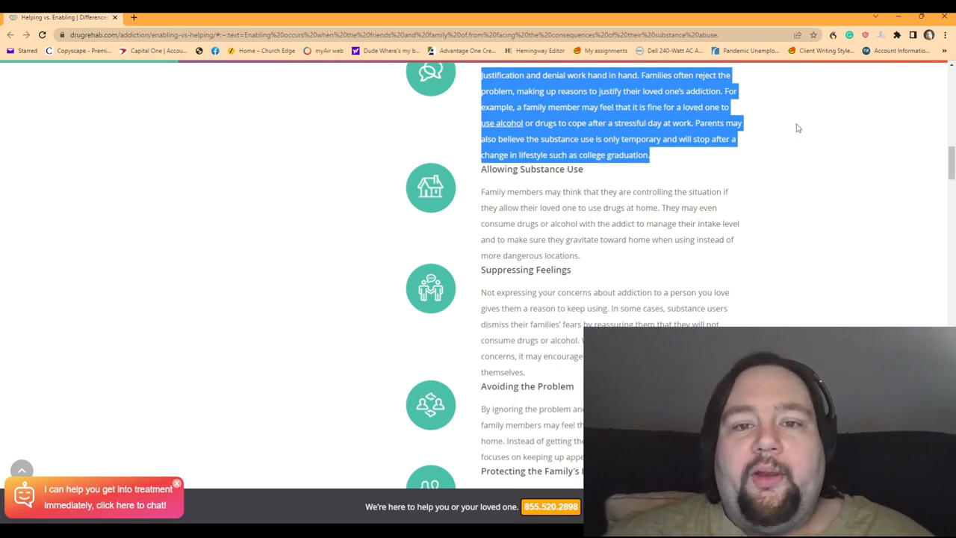
pyautogui.scroll(-3)
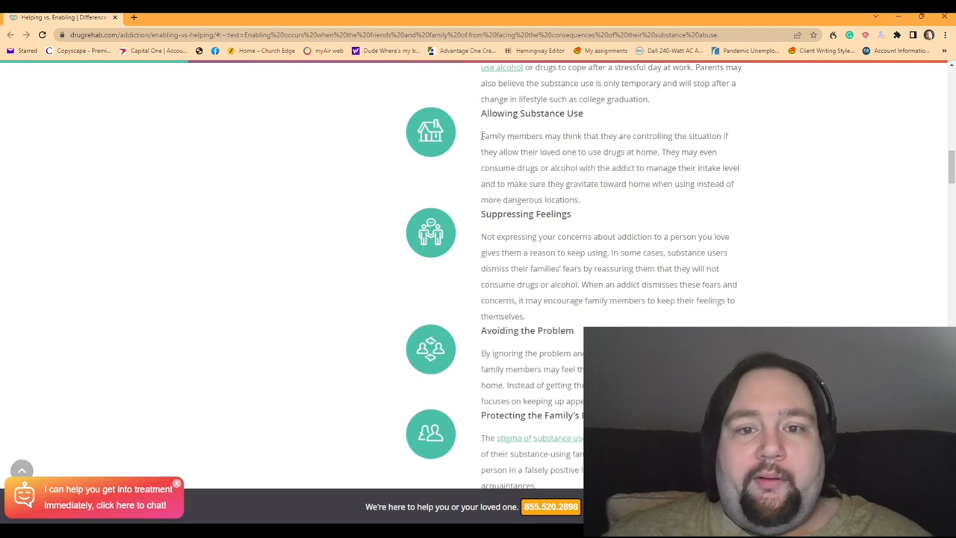
pyautogui.moveTo(481, 136); pyautogui.dragTo(717, 136)
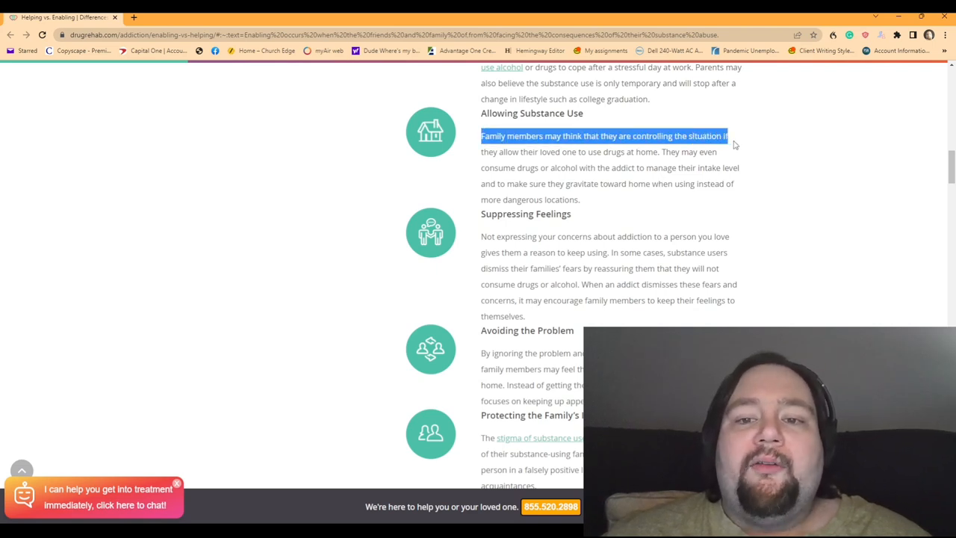
pyautogui.moveTo(729, 136); pyautogui.dragTo(718, 152)
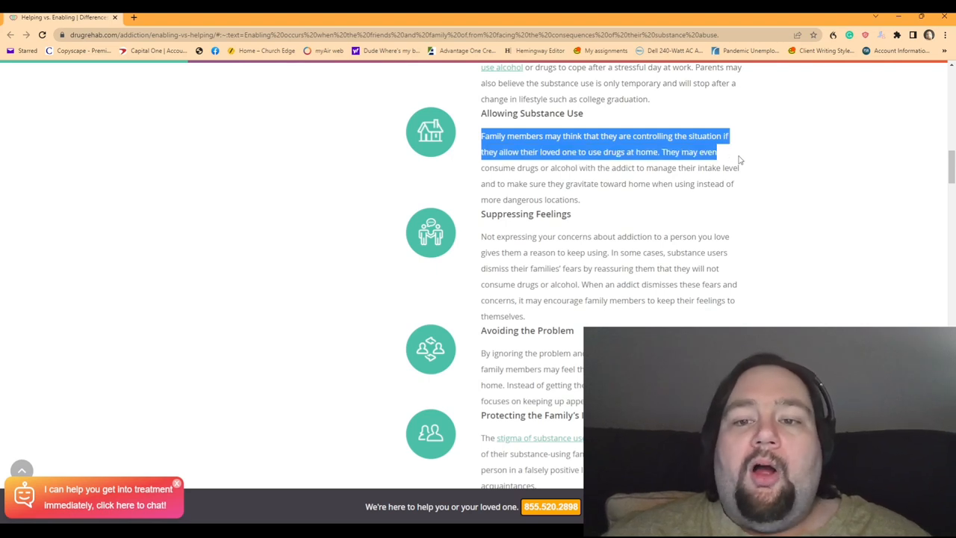
pyautogui.moveTo(717, 152); pyautogui.dragTo(739, 167)
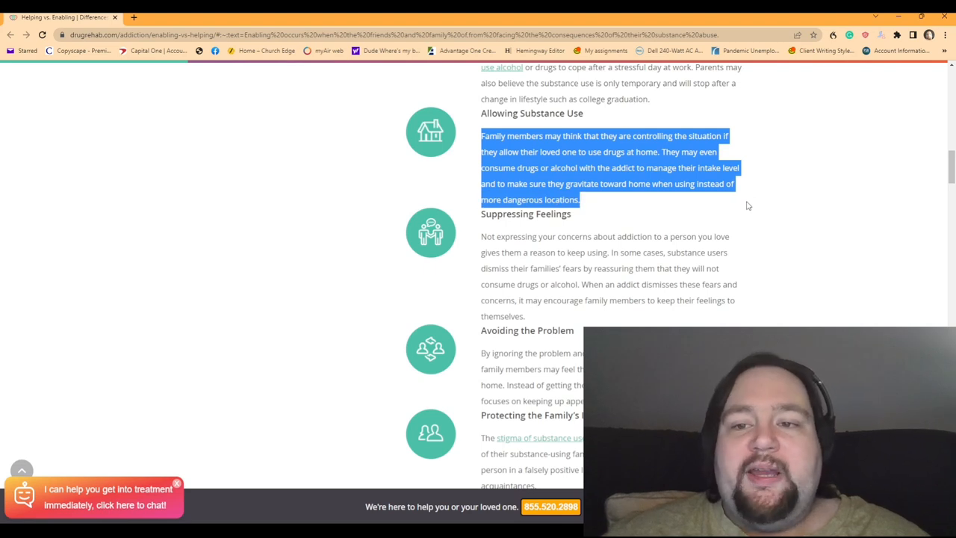
pyautogui.moveTo(784, 157)
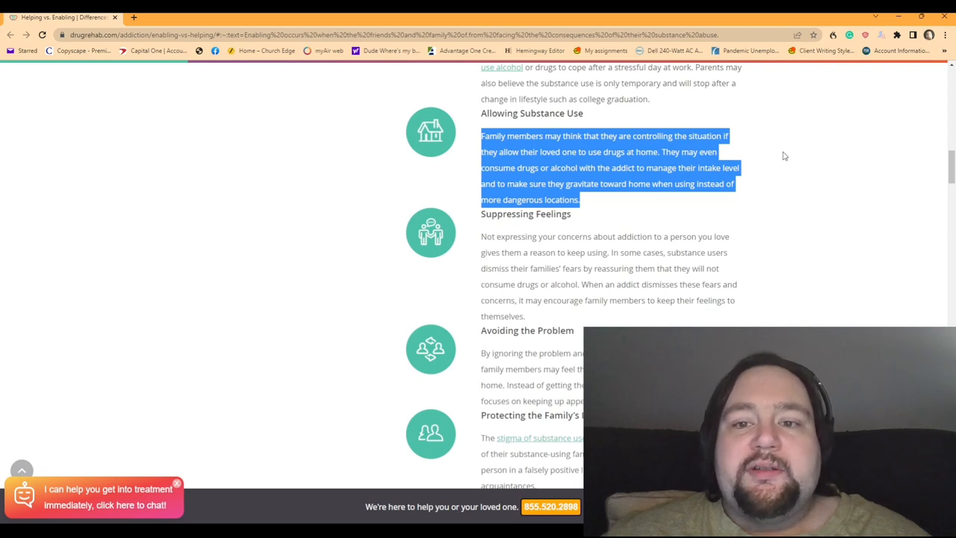
pyautogui.moveTo(786, 136)
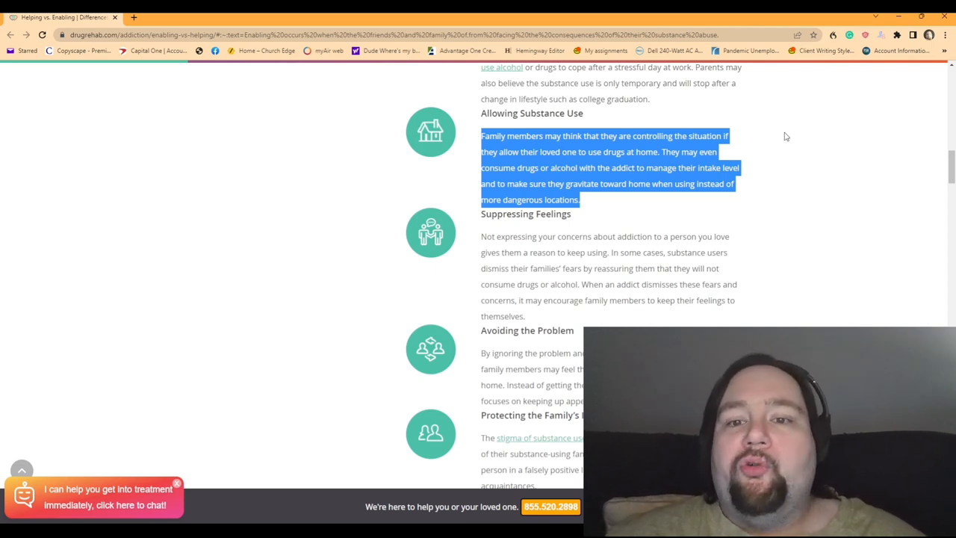
pyautogui.scroll(-3)
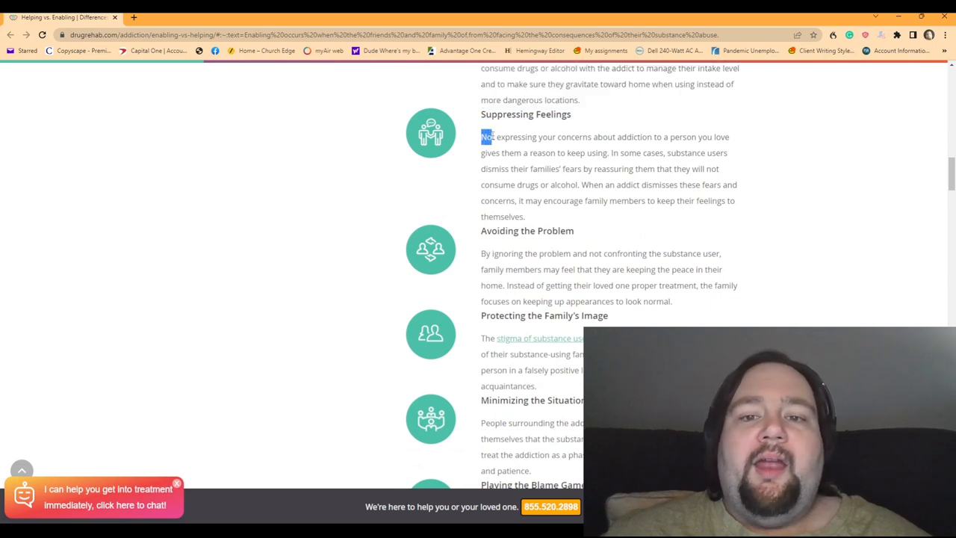
# Highlight the Suppressing Feelings paragraph through 'keep their feelings to themselves.'
pyautogui.moveTo(485, 137); pyautogui.dragTo(715, 137)
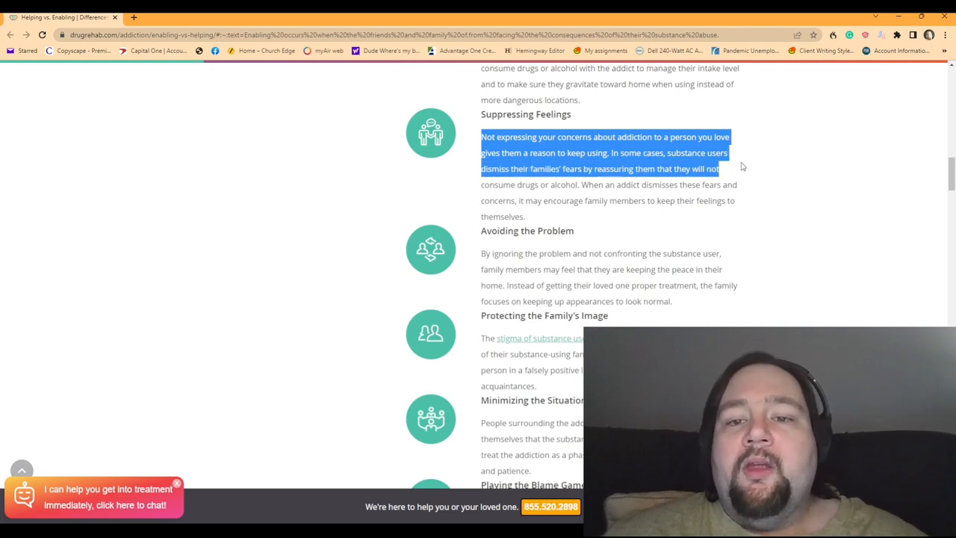
pyautogui.moveTo(744, 182)
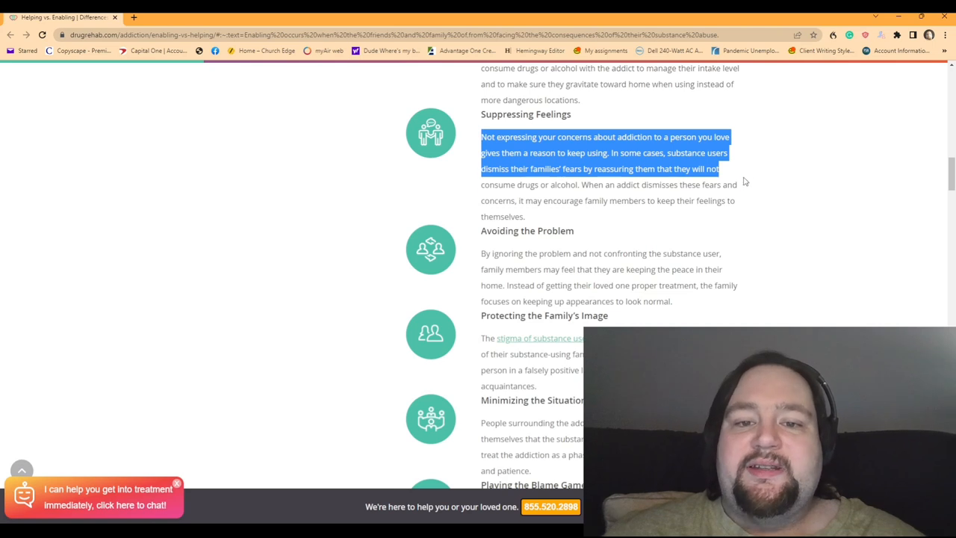
pyautogui.moveTo(744, 182); pyautogui.dragTo(739, 186)
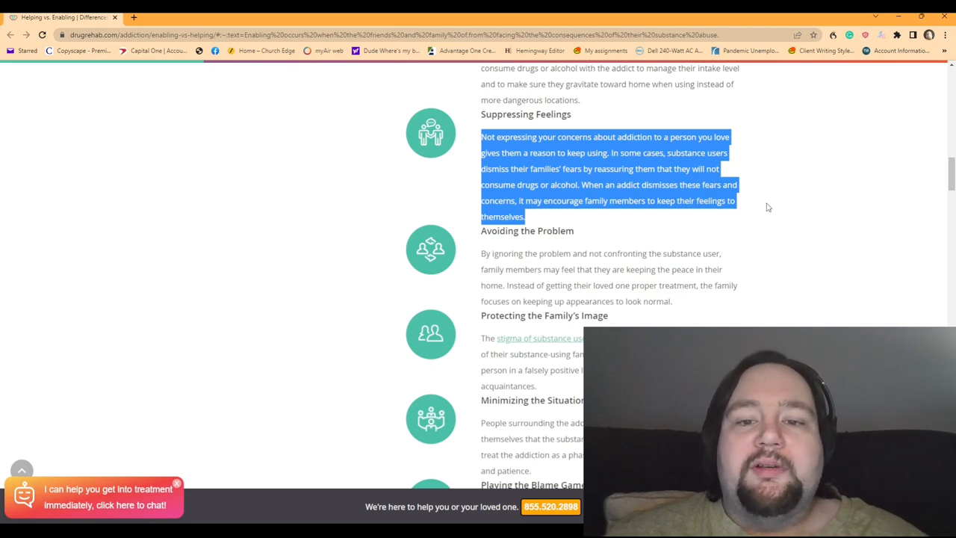
# Highlight the Avoiding the Problem paragraph through 'keep up appearances to look normal.'
pyautogui.scroll(-3)
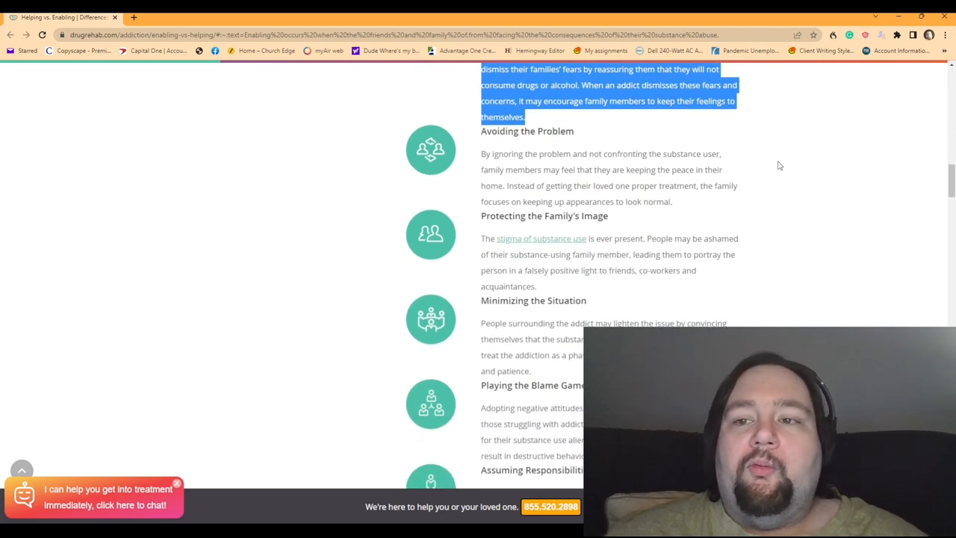
pyautogui.scroll(-3)
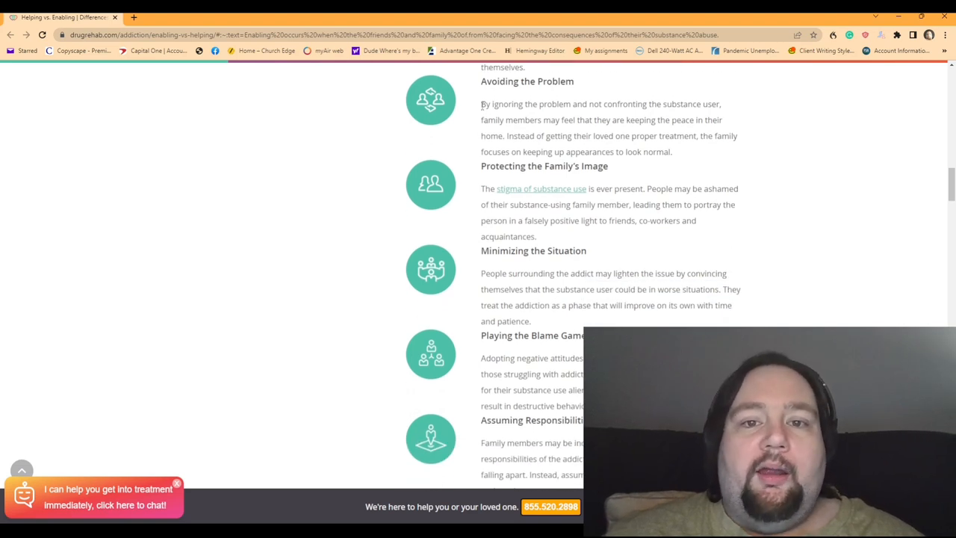
pyautogui.moveTo(481, 104); pyautogui.dragTo(665, 104)
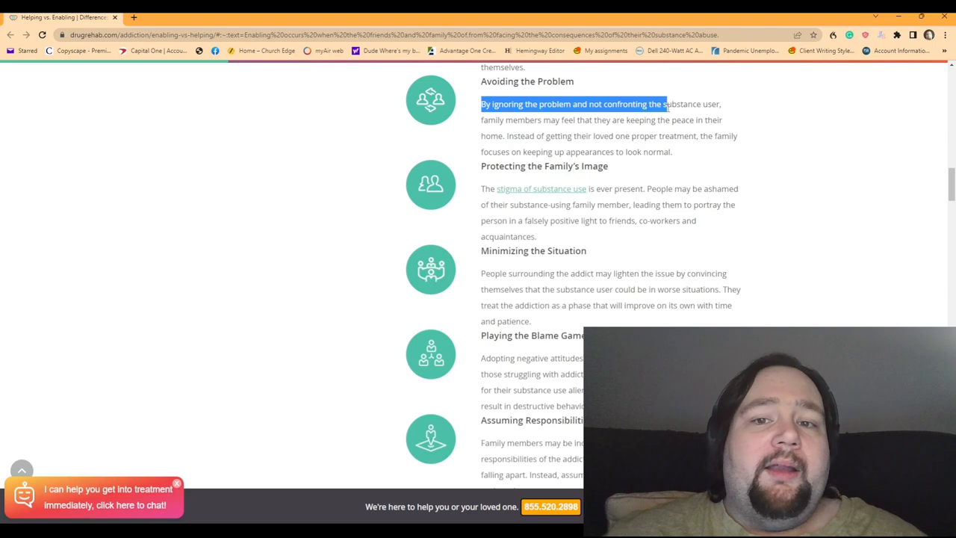
pyautogui.moveTo(663, 104); pyautogui.dragTo(720, 104)
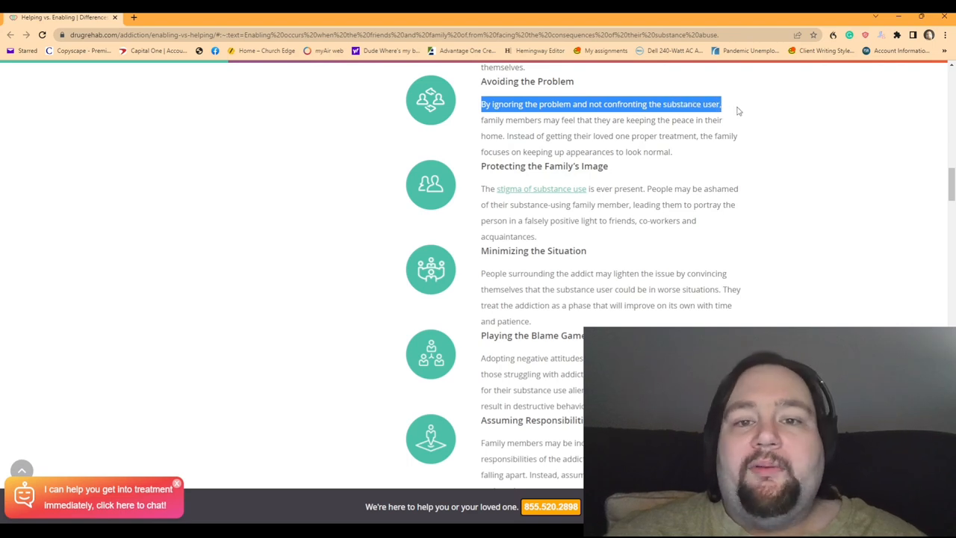
pyautogui.moveTo(722, 105); pyautogui.dragTo(722, 120)
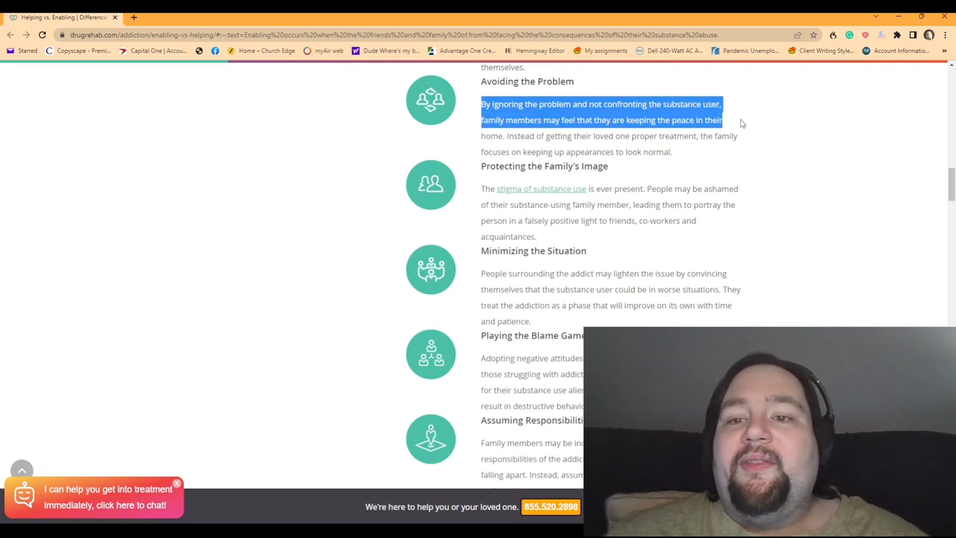
pyautogui.moveTo(720, 120); pyautogui.dragTo(740, 136)
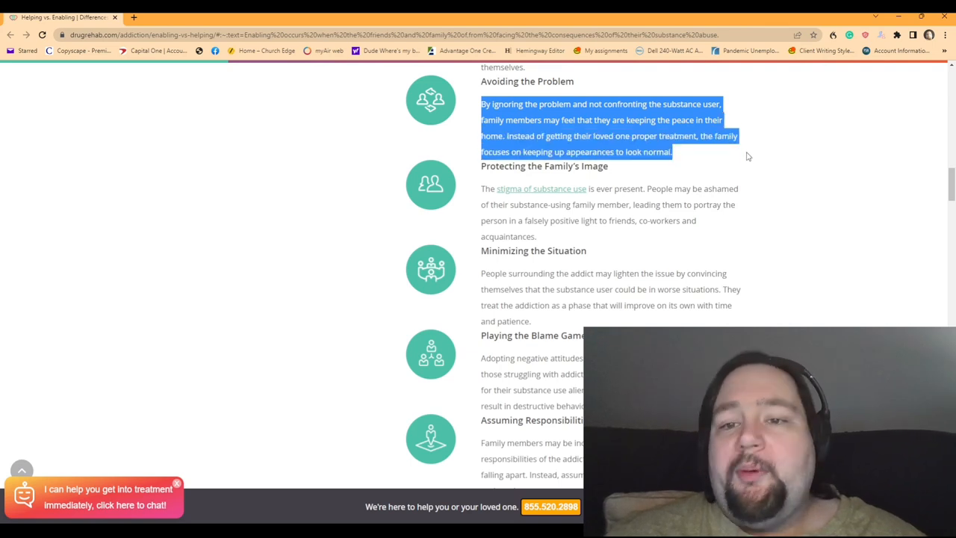
pyautogui.moveTo(773, 116)
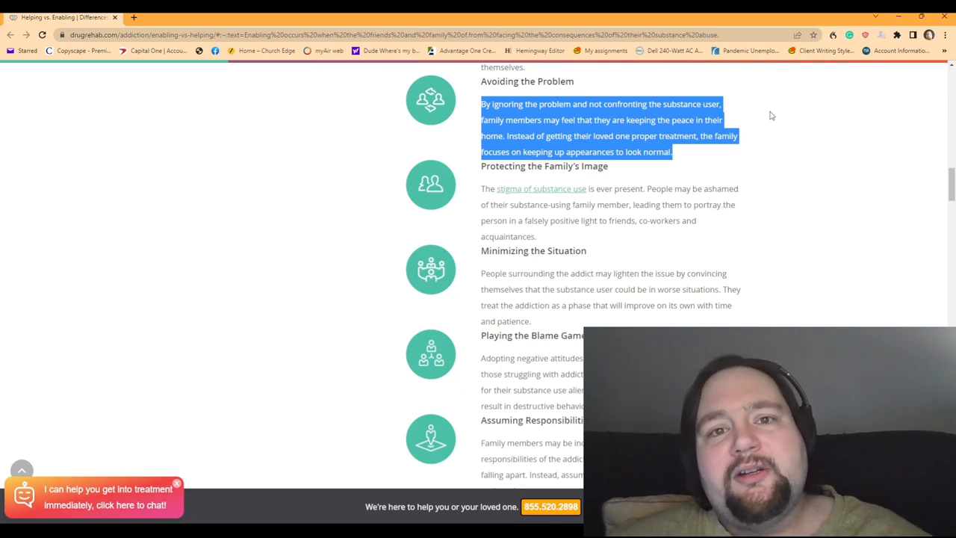
pyautogui.moveTo(774, 113)
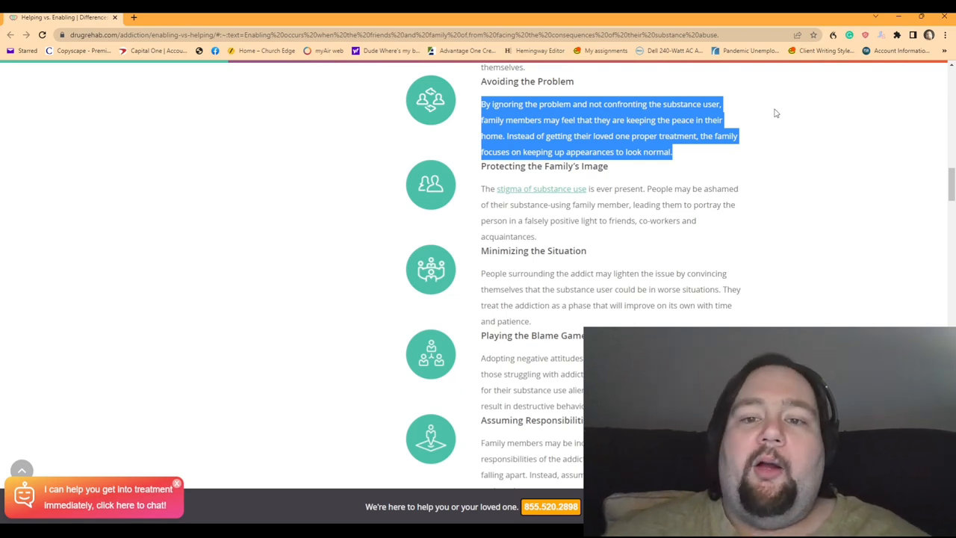
# Highlight the Protecting the Family's Image paragraph through 'co-workers and acquaintances.'
pyautogui.scroll(-3)
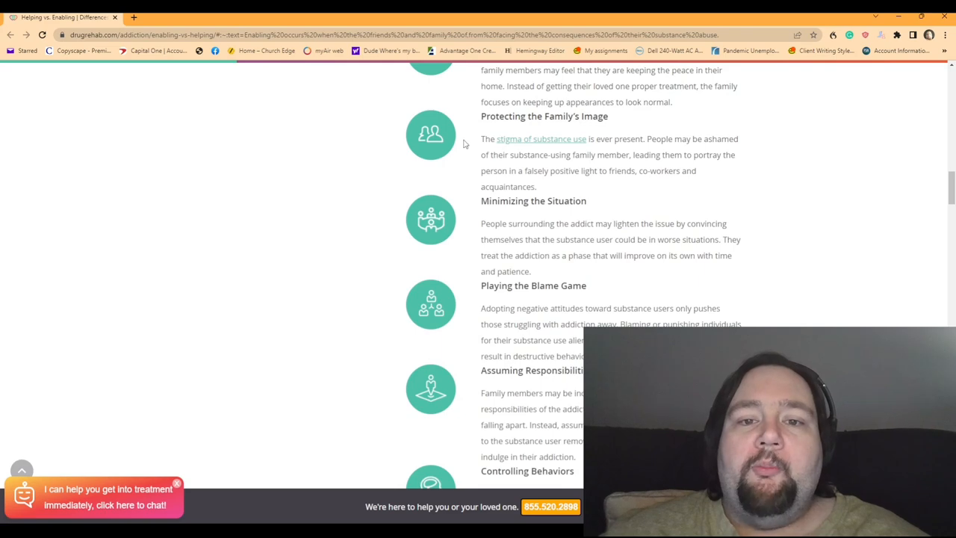
pyautogui.moveTo(481, 138); pyautogui.dragTo(625, 139)
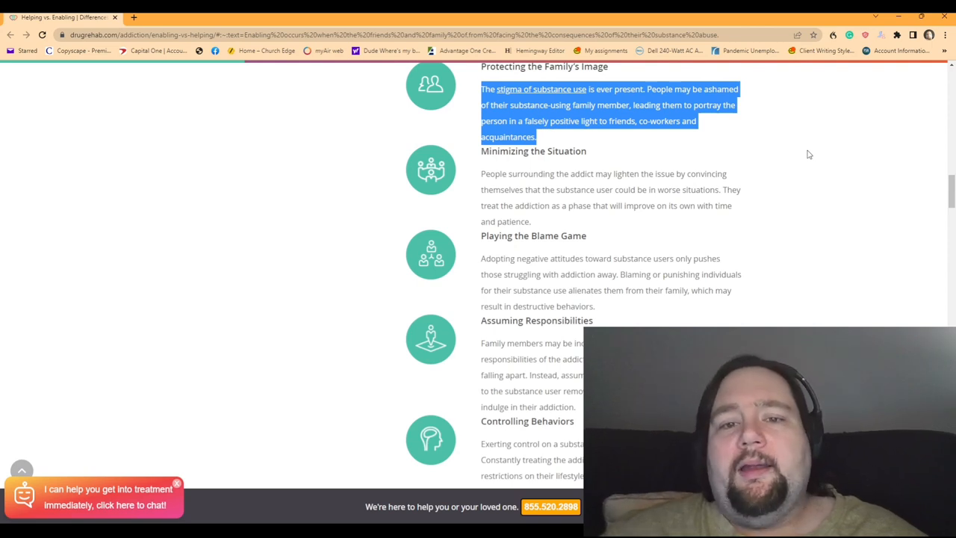
pyautogui.scroll(-3)
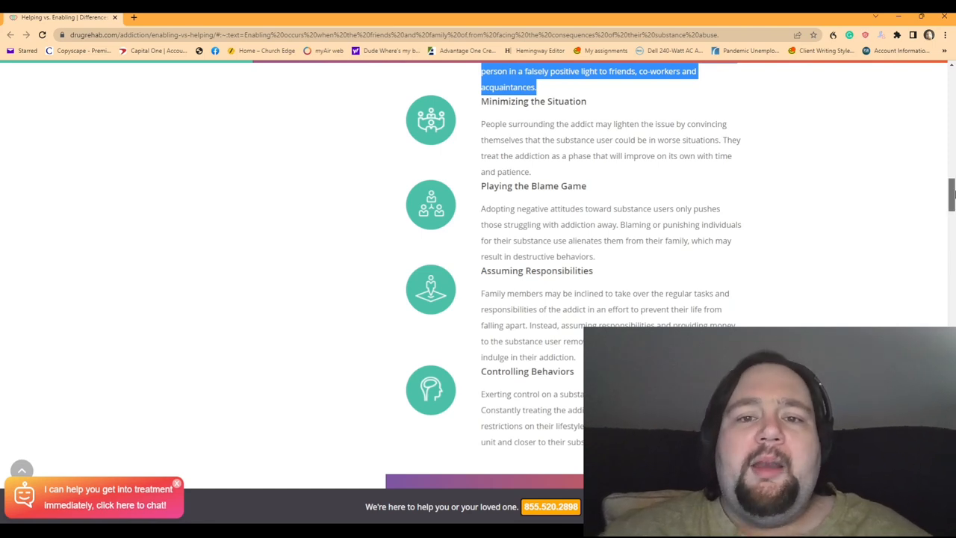
# Highlight the Minimizing the Situation paragraph through 'on its own with time and patience.'
pyautogui.scroll(-3)
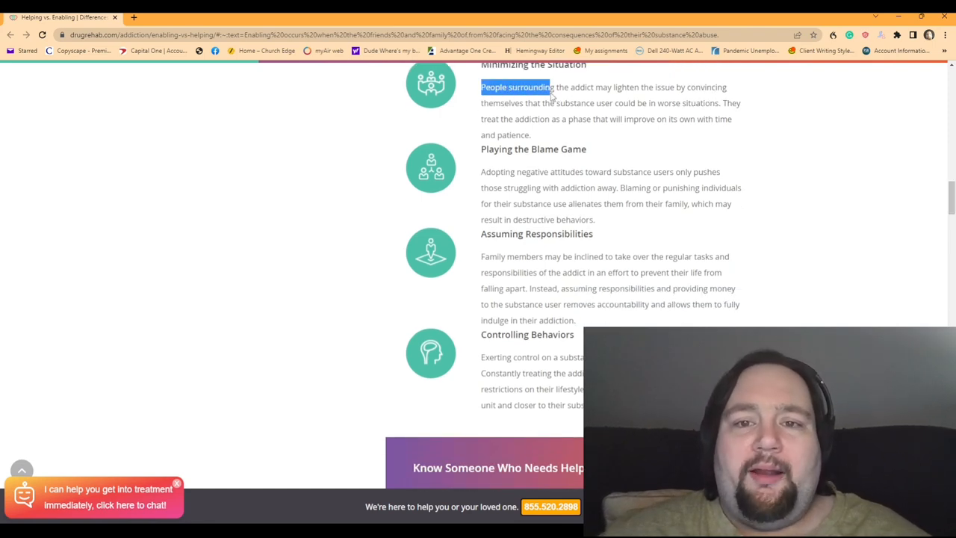
pyautogui.moveTo(552, 86); pyautogui.dragTo(729, 86)
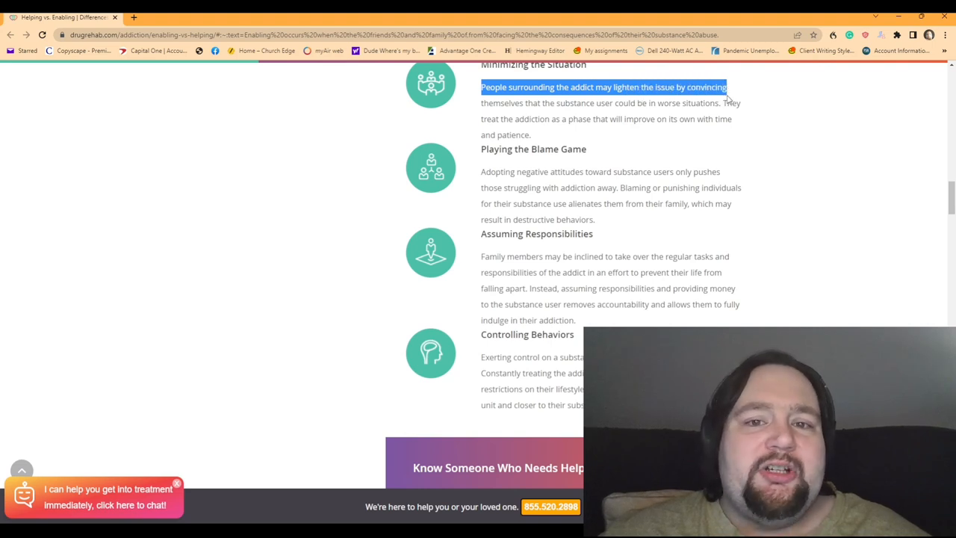
pyautogui.moveTo(729, 87); pyautogui.dragTo(729, 103)
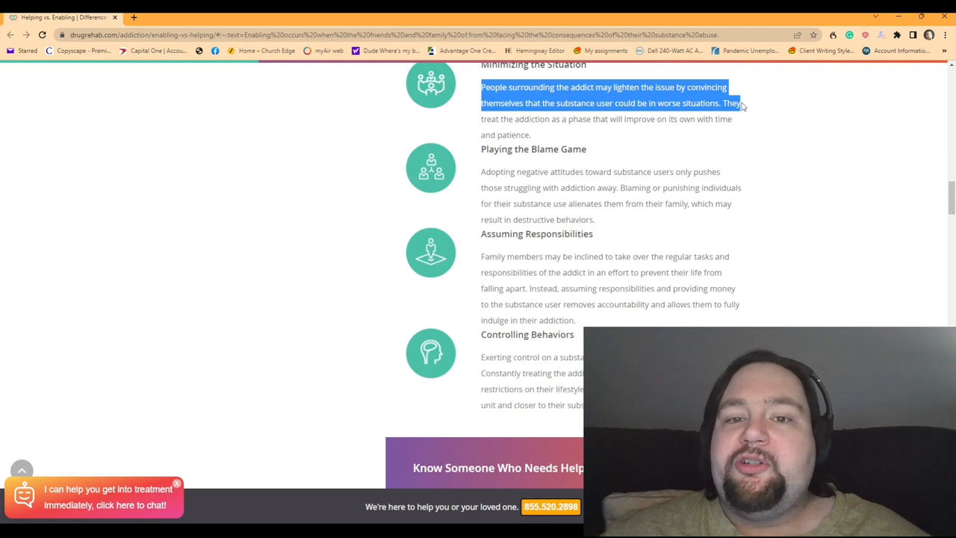
pyautogui.moveTo(740, 105); pyautogui.dragTo(732, 120)
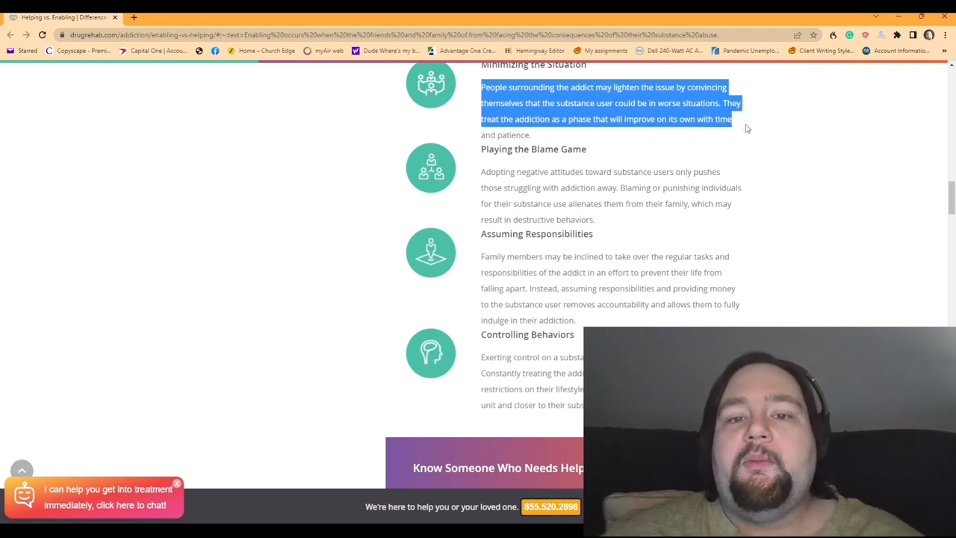
pyautogui.moveTo(734, 120); pyautogui.dragTo(532, 135)
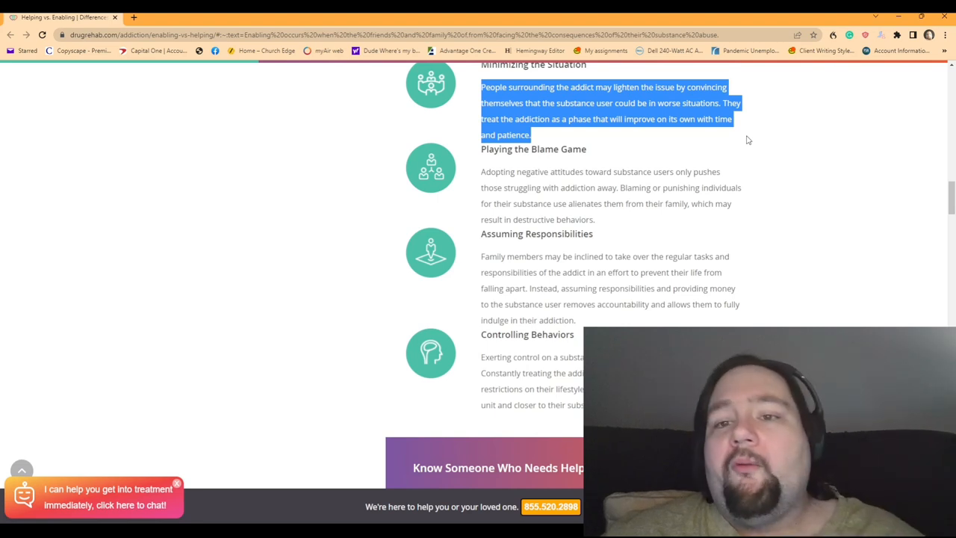
pyautogui.moveTo(765, 116)
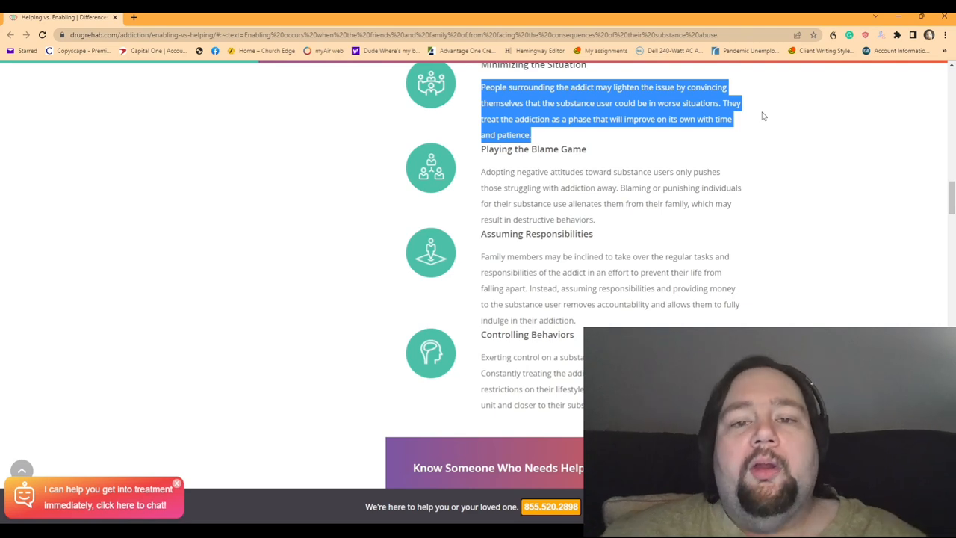
pyautogui.moveTo(897, 150)
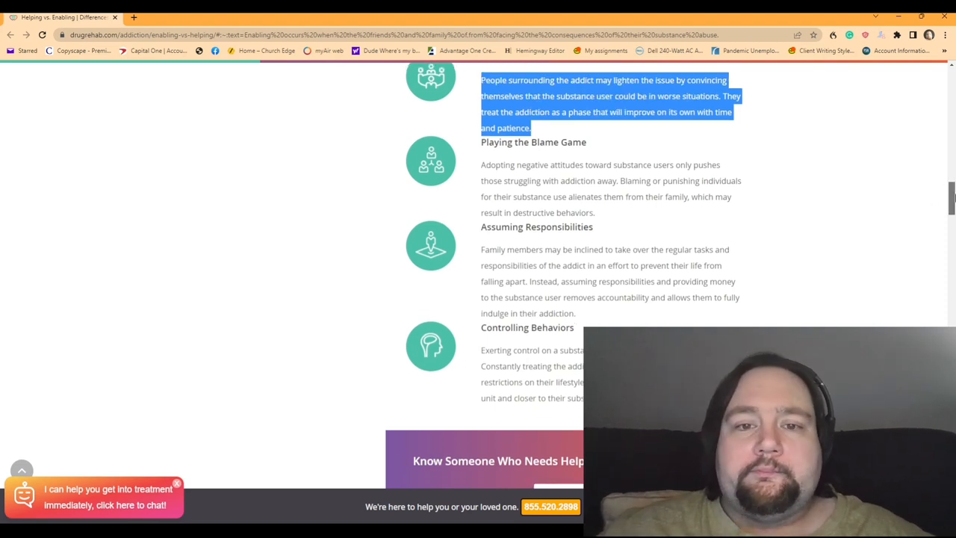
# Highlight the Playing the Blame Game paragraph from 'Adopting negative attitudes' through 'result in destructive behaviors.'
pyautogui.scroll(-3)
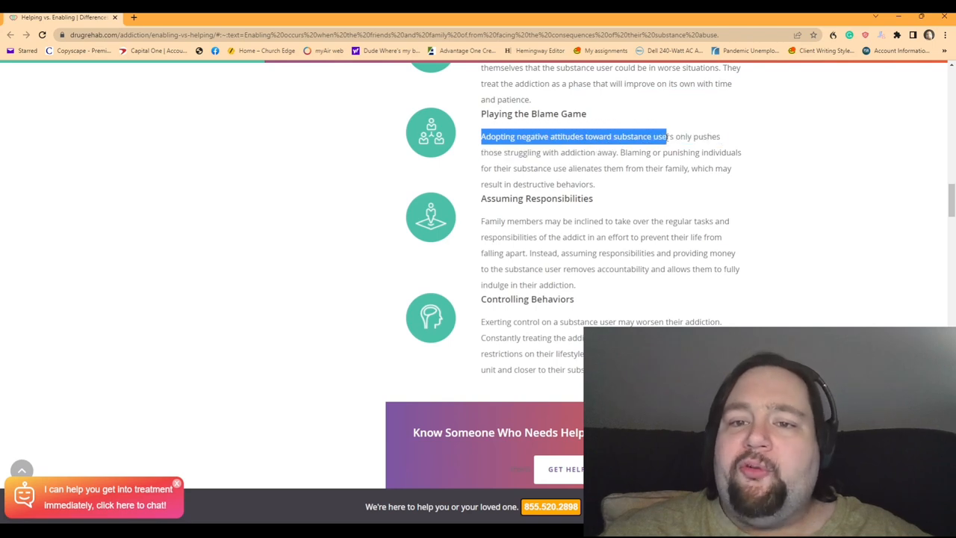
pyautogui.moveTo(667, 136); pyautogui.dragTo(720, 136)
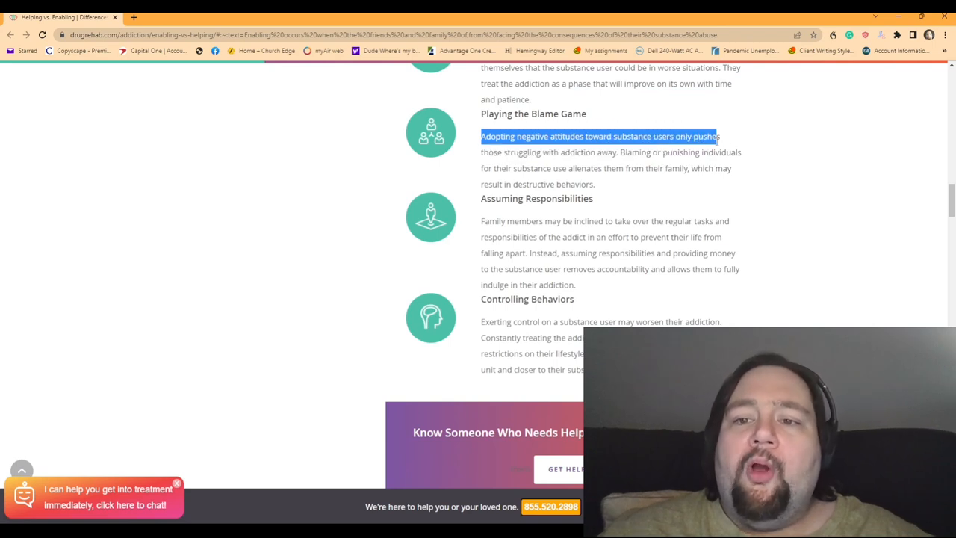
pyautogui.moveTo(718, 136); pyautogui.dragTo(743, 152)
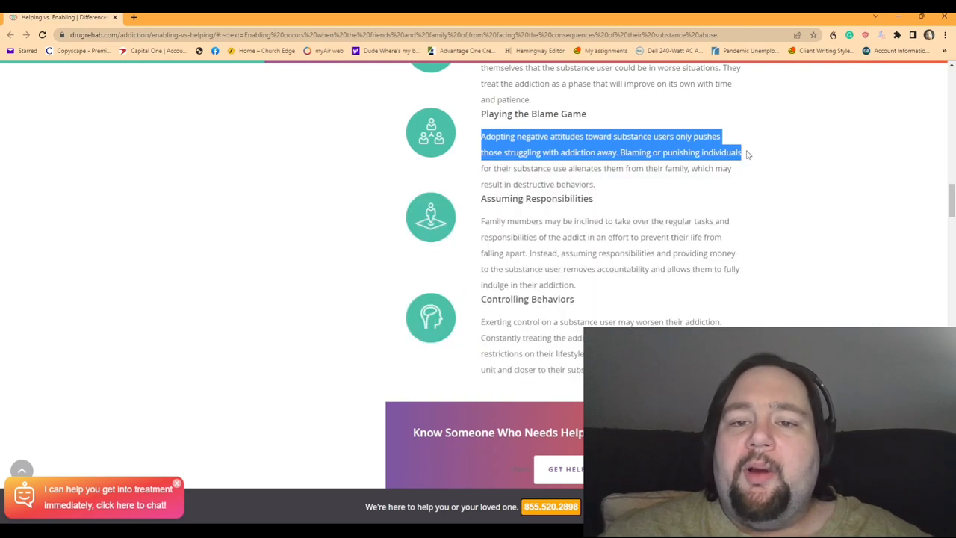
pyautogui.moveTo(741, 152); pyautogui.dragTo(661, 167)
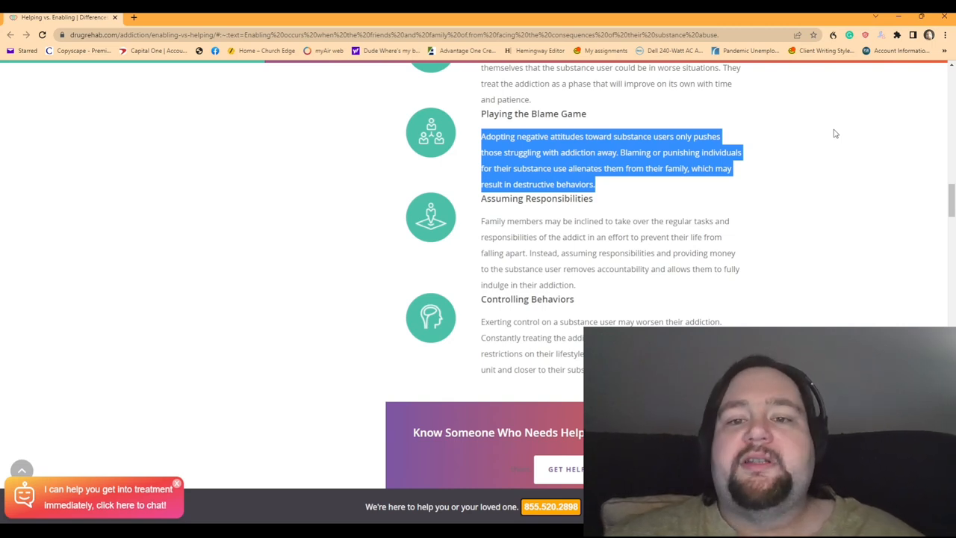
# Clear the old selection and highlight the Assuming Responsibilities paragraph through 'indulge in their addiction.'
pyautogui.scroll(-3)
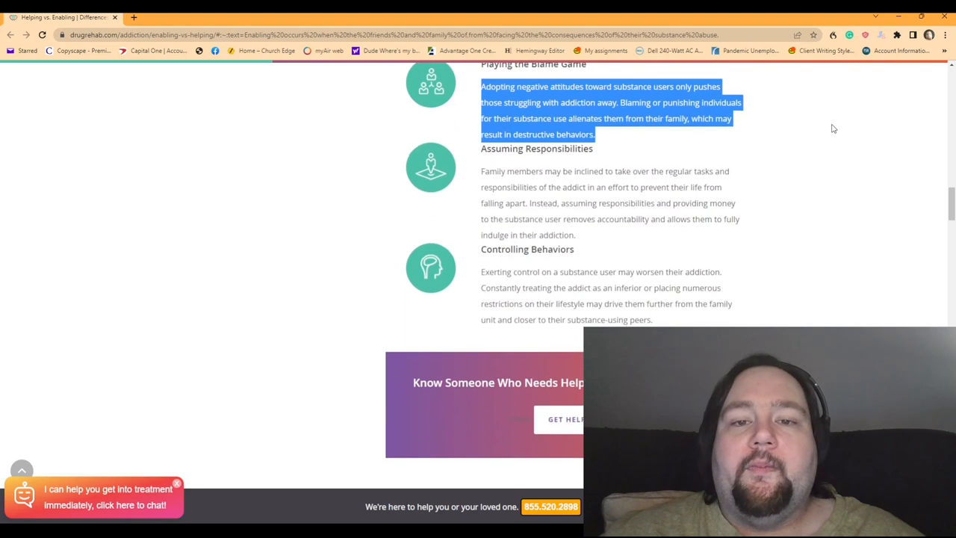
pyautogui.click(483, 170)
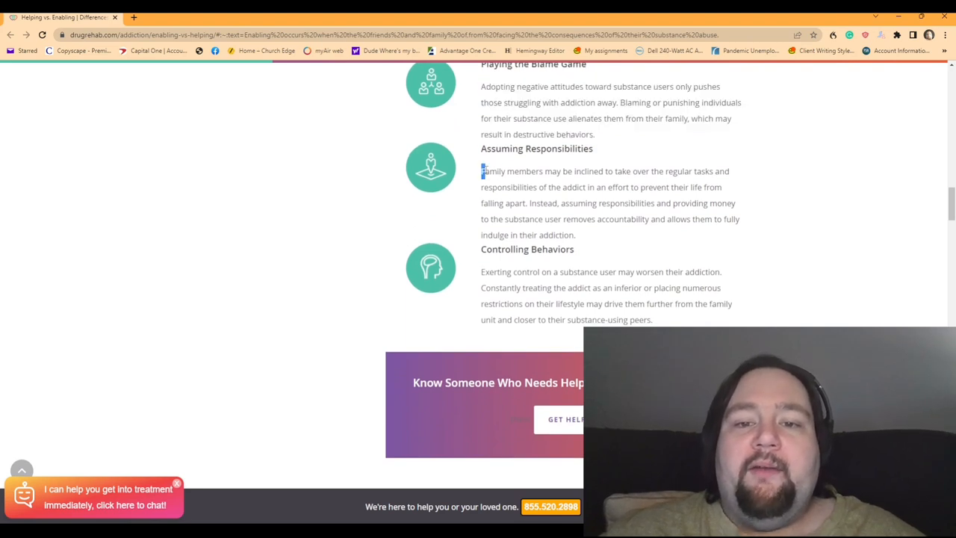
pyautogui.moveTo(482, 170); pyautogui.dragTo(693, 171)
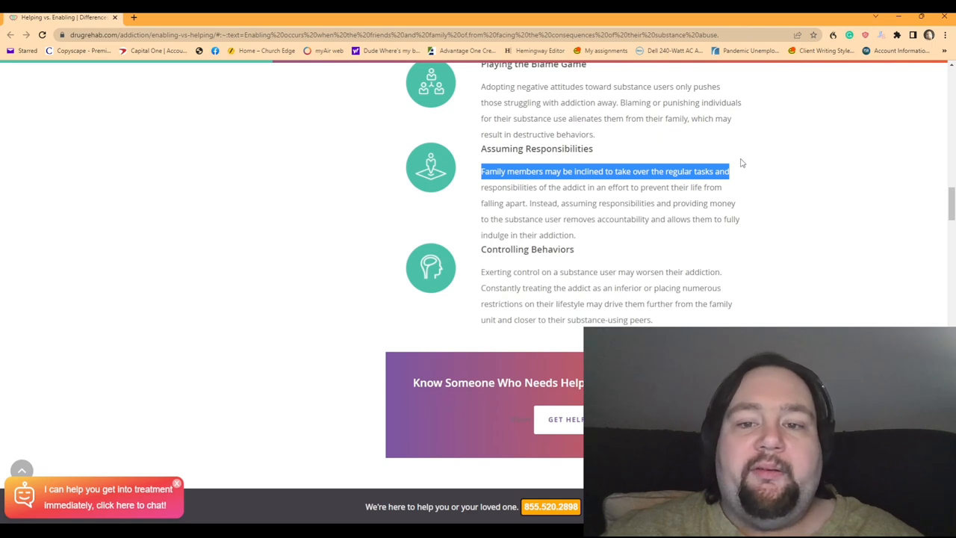
pyautogui.moveTo(730, 170); pyautogui.dragTo(740, 187)
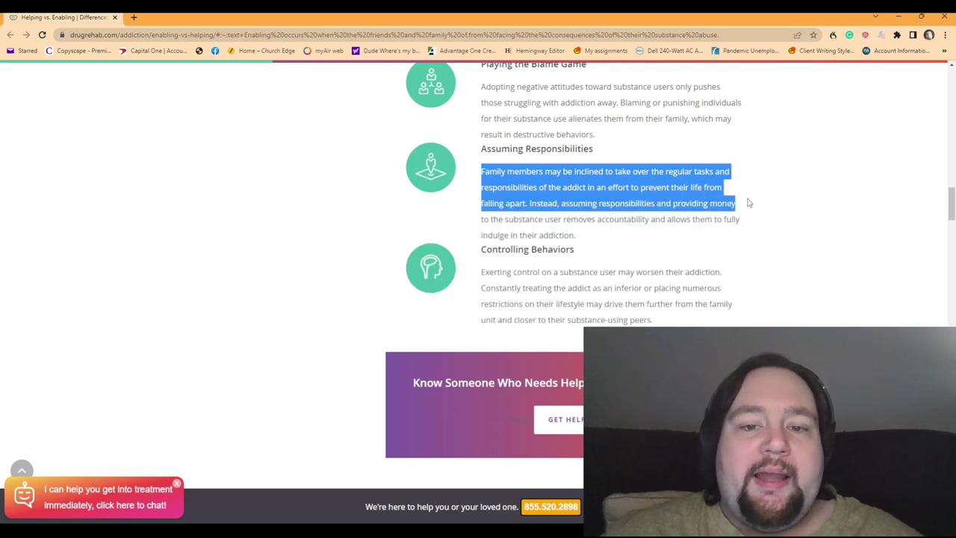
pyautogui.moveTo(735, 203); pyautogui.dragTo(735, 218)
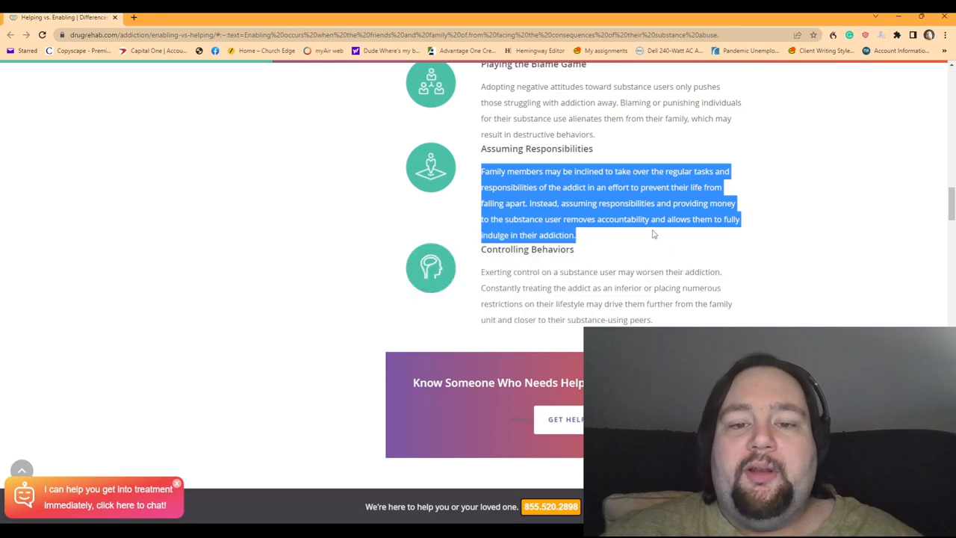
pyautogui.moveTo(911, 119)
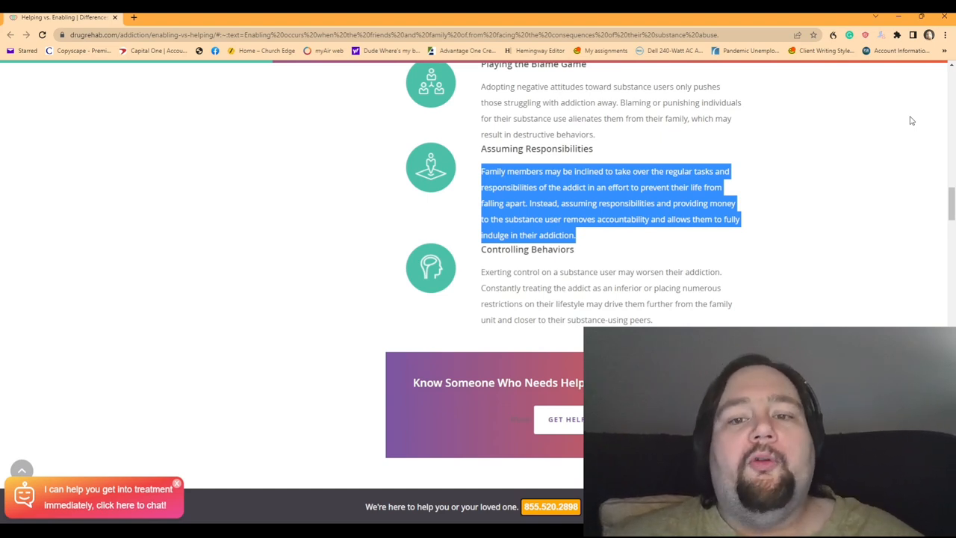
pyautogui.moveTo(843, 212)
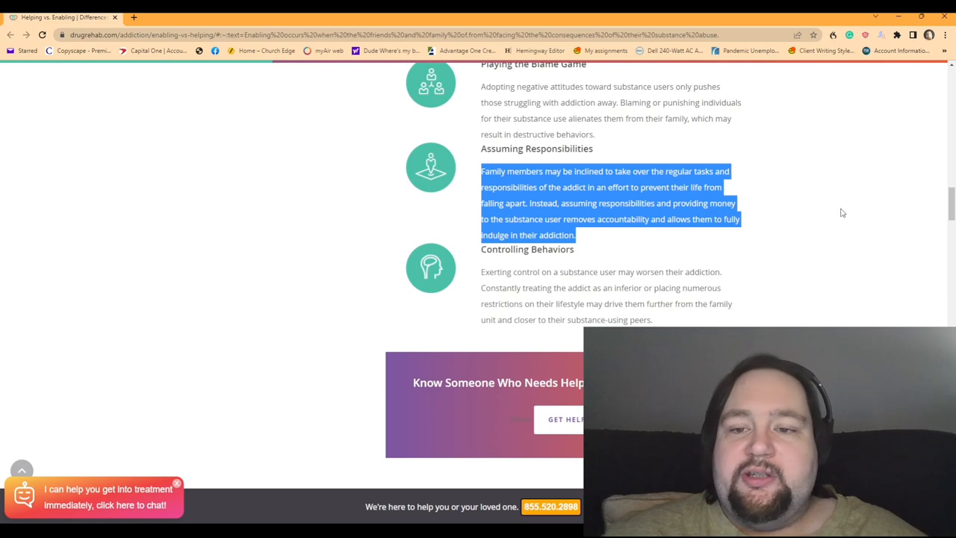
# Clear the old selection and highlight the Controlling Behaviors paragraph through 'closer to their substance-using peers.'
pyautogui.scroll(-3)
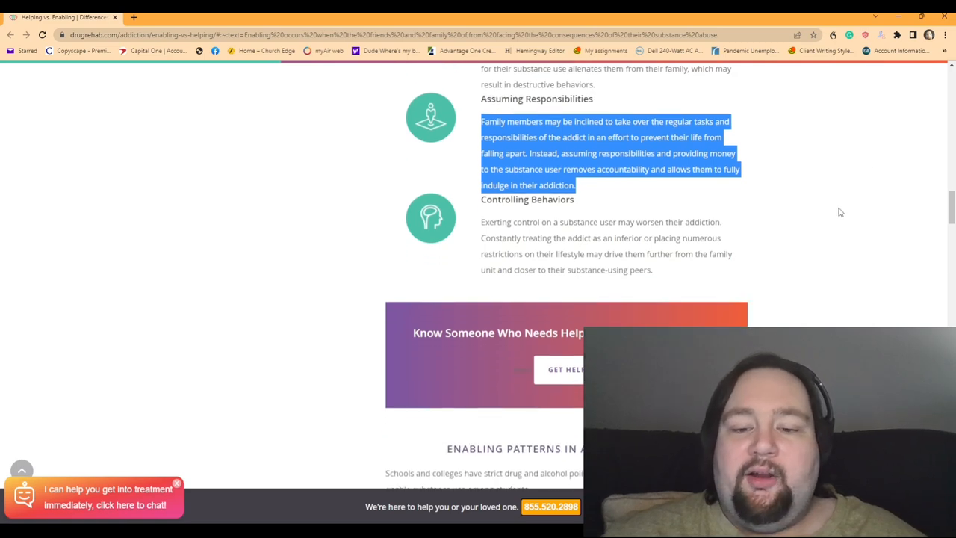
pyautogui.click(472, 243)
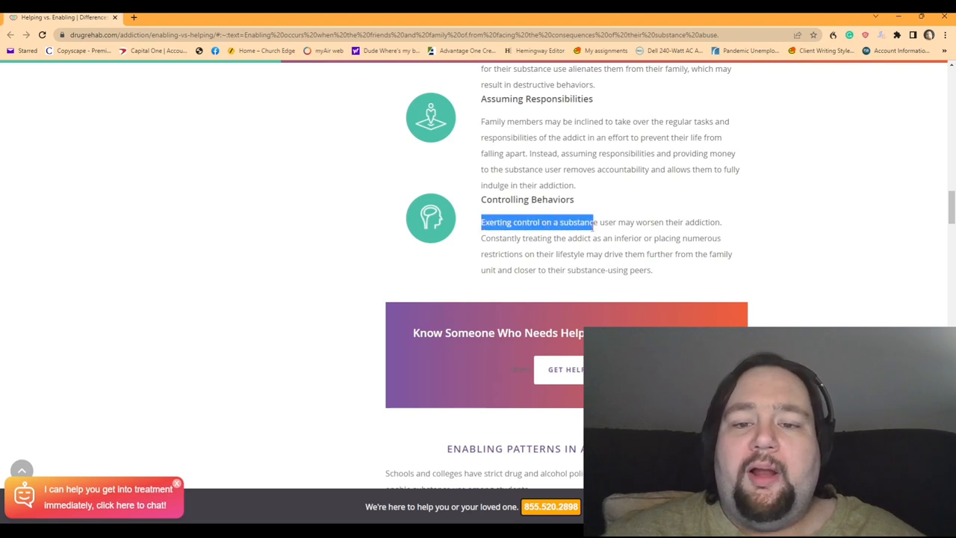
pyautogui.moveTo(590, 222); pyautogui.dragTo(720, 221)
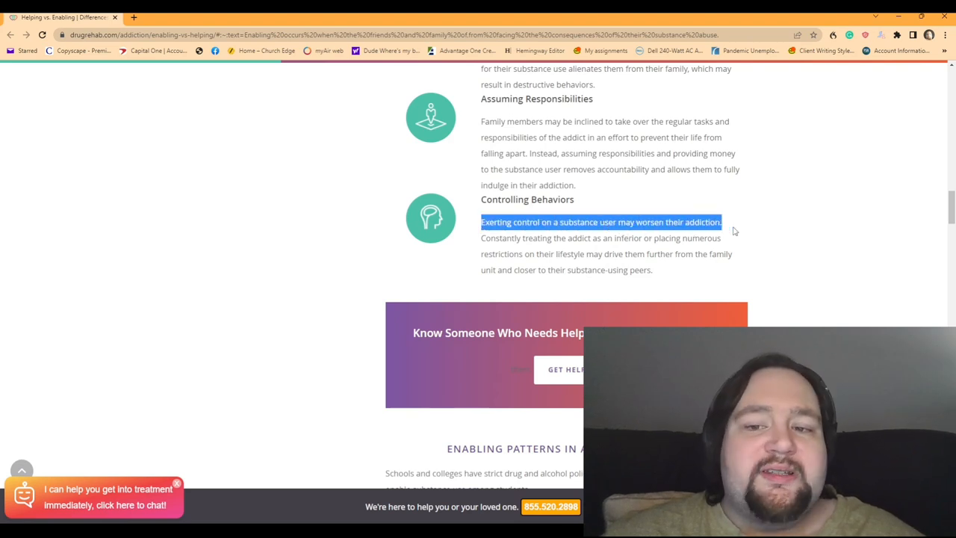
pyautogui.moveTo(720, 222); pyautogui.dragTo(720, 237)
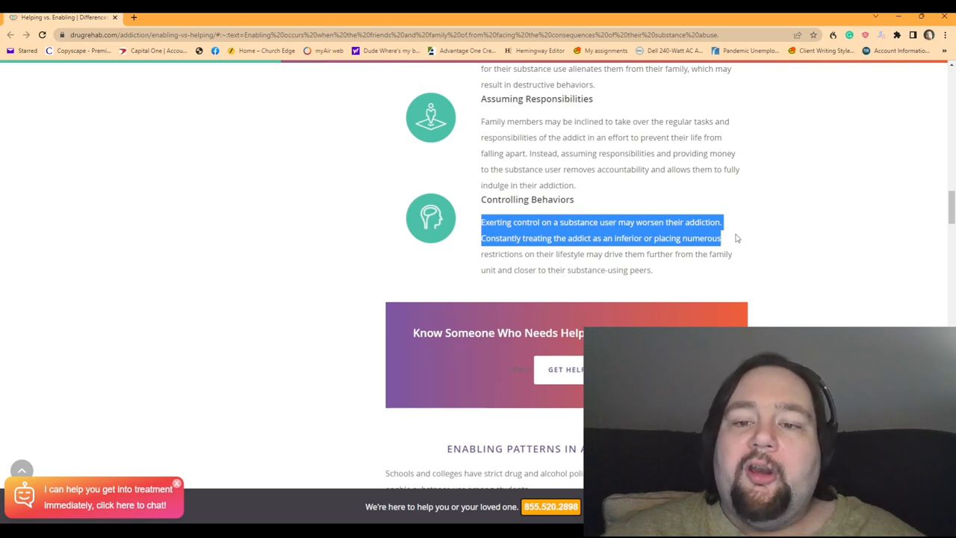
pyautogui.moveTo(720, 238); pyautogui.dragTo(740, 257)
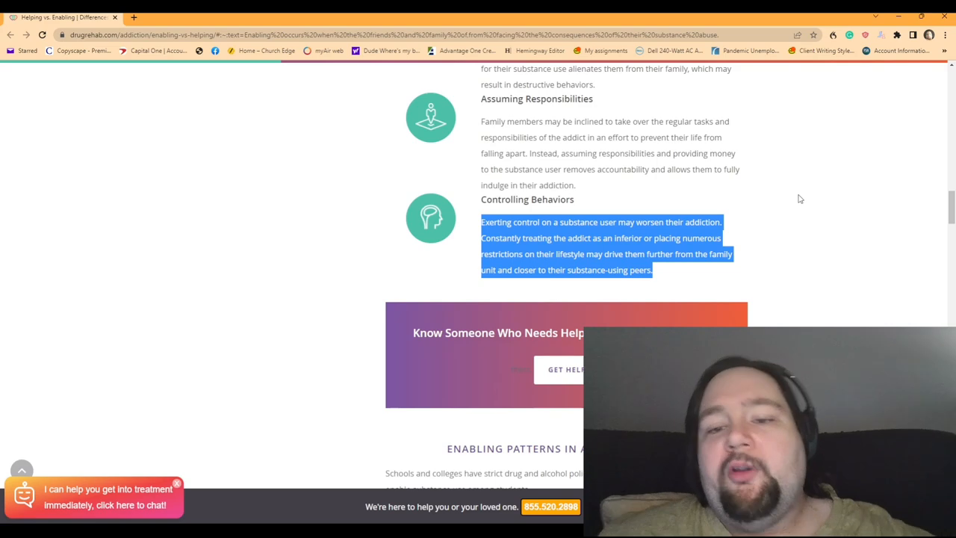
# Highlight the first sentence beginning 'Addiction is a' through 'their families' in the Risks of Enabling section
pyautogui.scroll(-3)
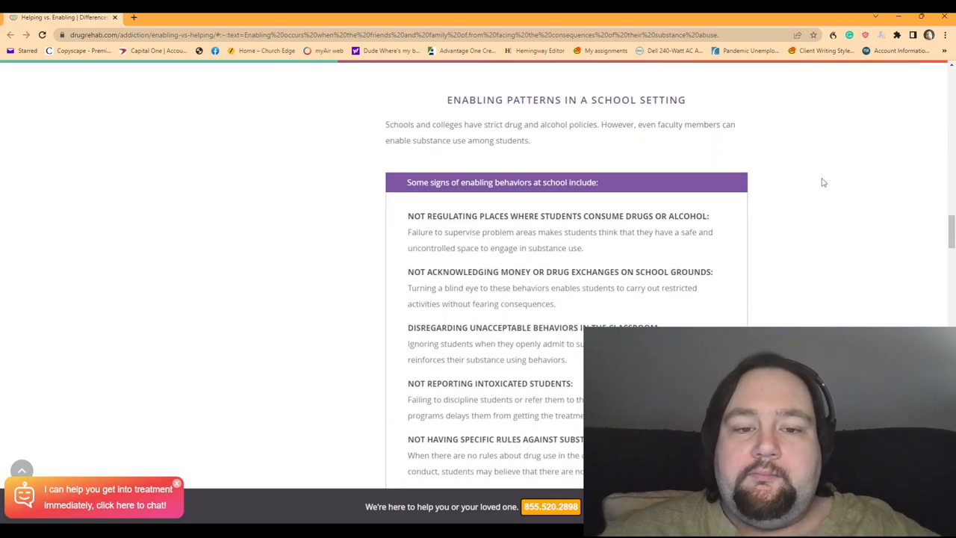
pyautogui.scroll(-3)
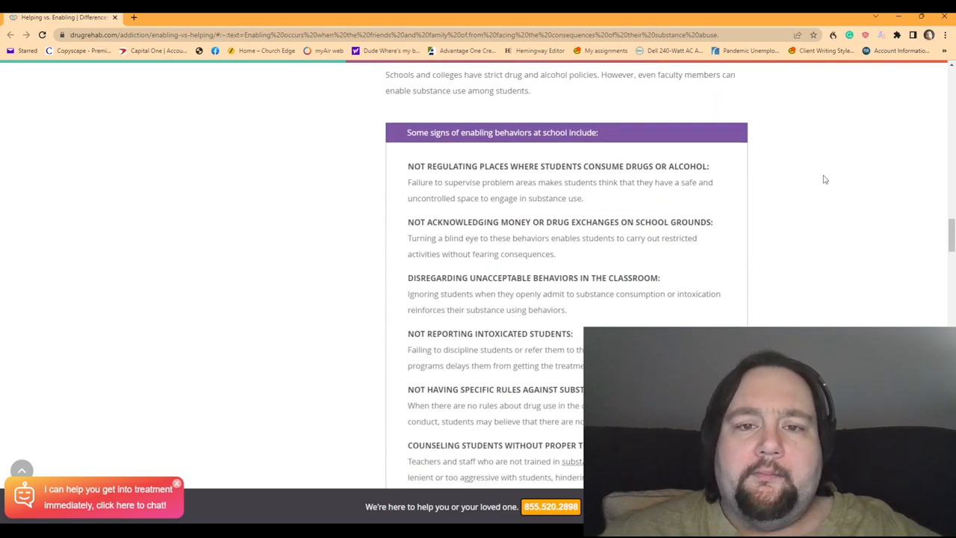
pyautogui.scroll(-3)
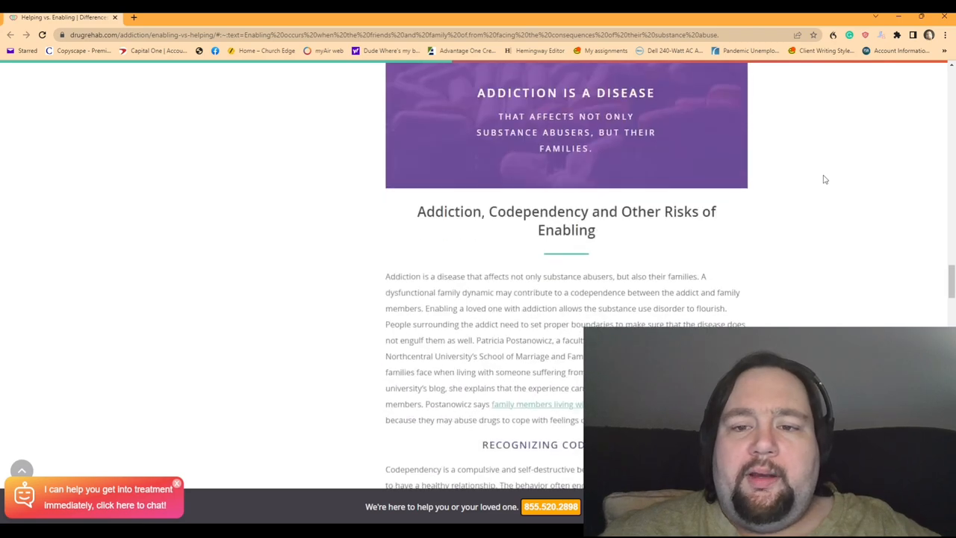
pyautogui.scroll(-3)
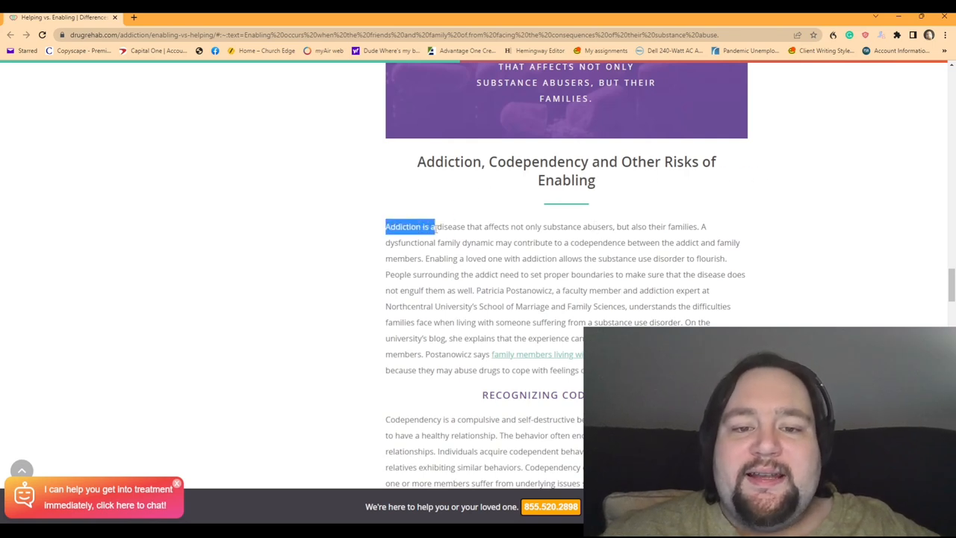
pyautogui.moveTo(437, 227); pyautogui.dragTo(622, 227)
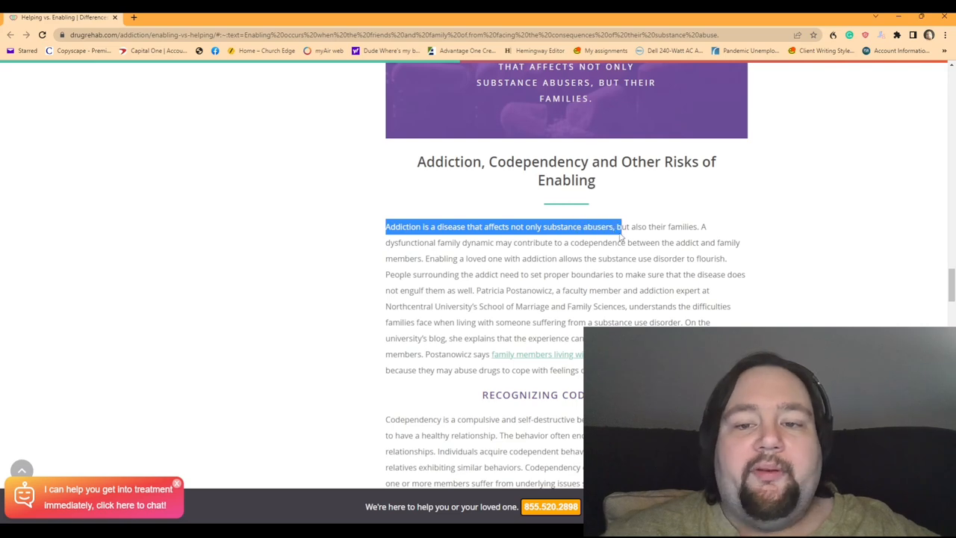
pyautogui.moveTo(620, 227); pyautogui.dragTo(676, 227)
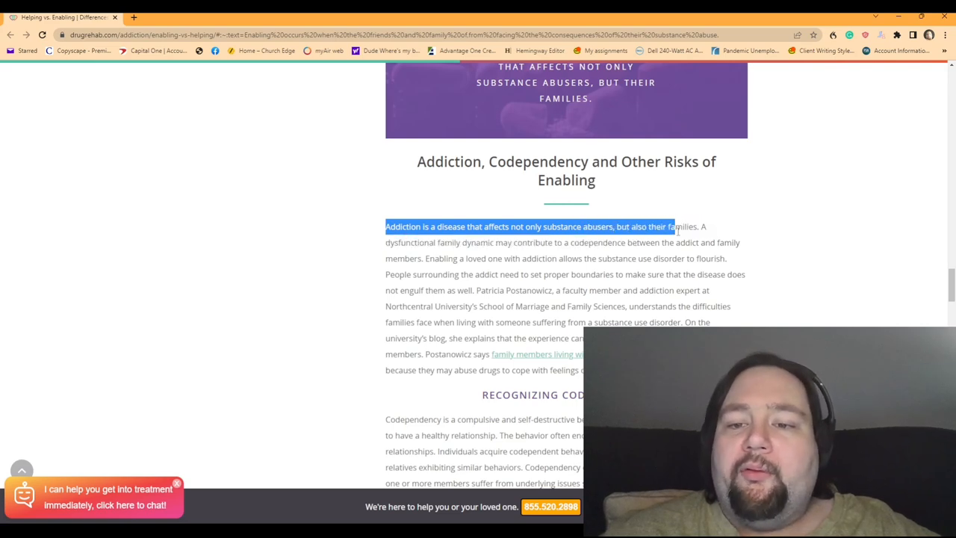
pyautogui.moveTo(669, 227); pyautogui.dragTo(705, 227)
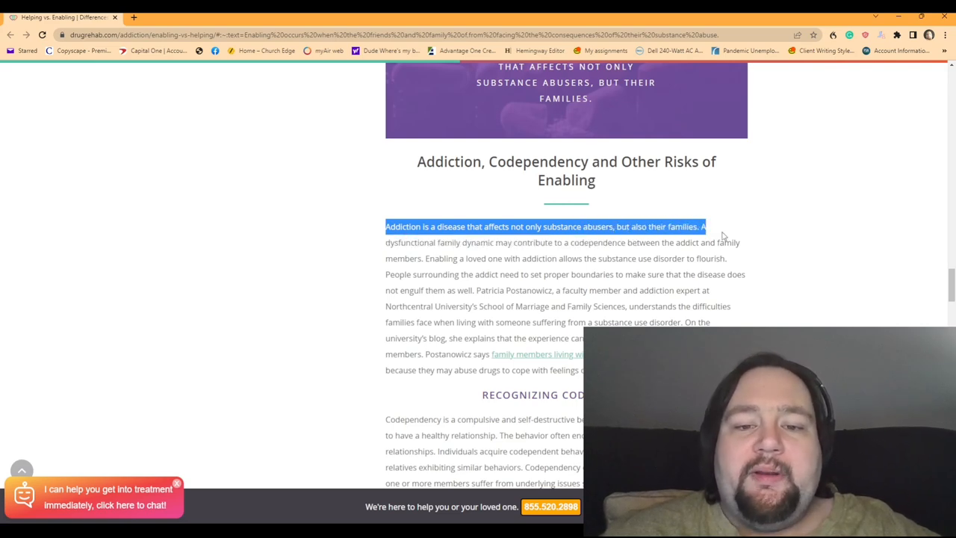
pyautogui.moveTo(702, 227); pyautogui.dragTo(619, 242)
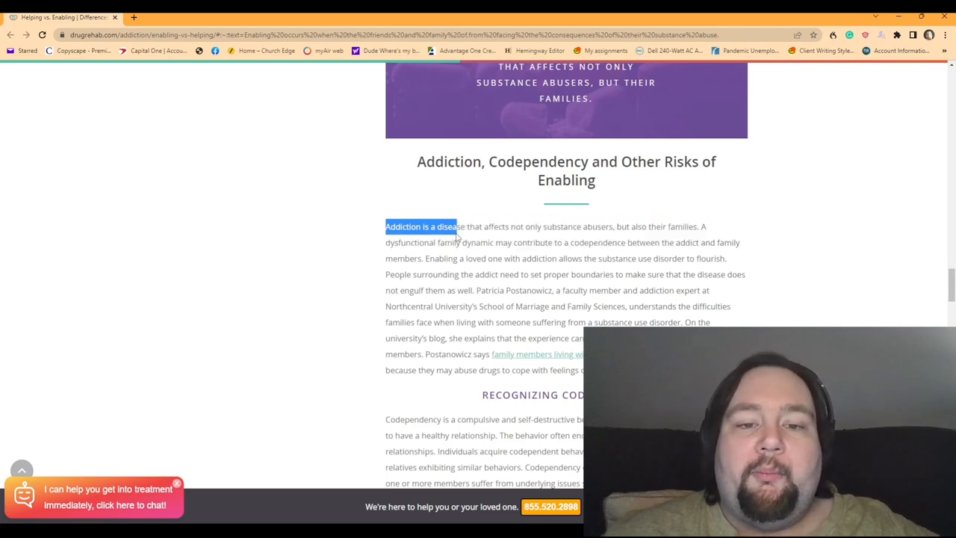
# Re-highlight from the paragraph's start across the whole paragraph through 'cope with feelings.'
pyautogui.moveTo(456, 227); pyautogui.dragTo(556, 258)
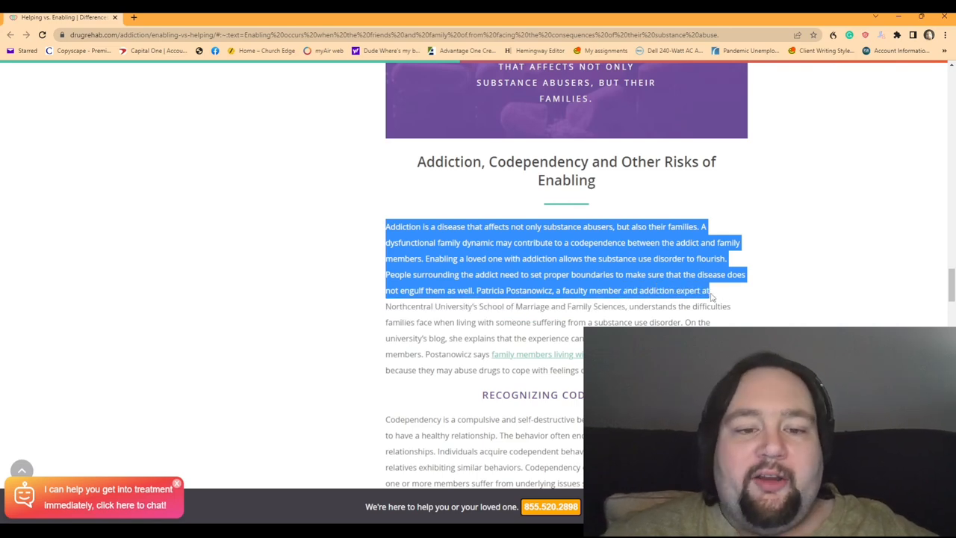
pyautogui.moveTo(710, 297); pyautogui.dragTo(515, 306)
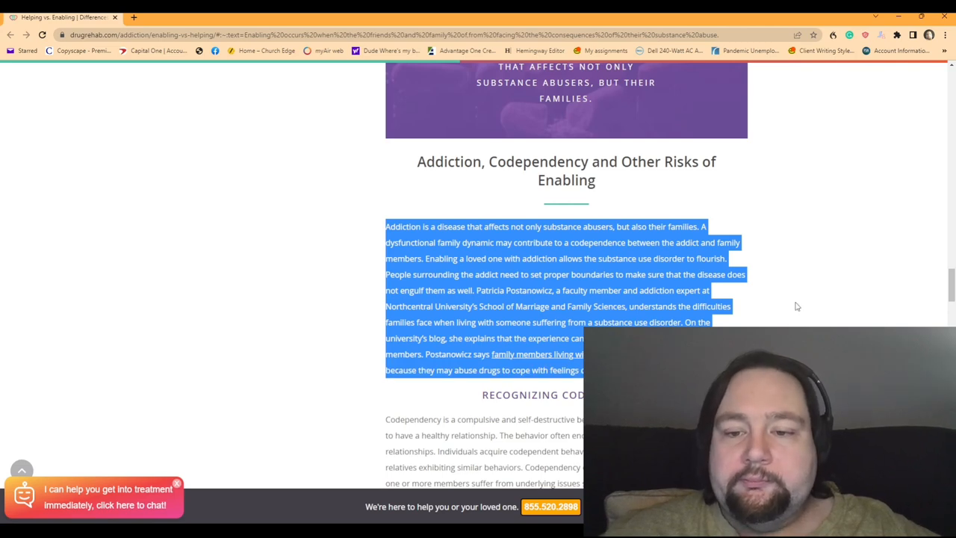
# Scroll past Recognizing Codependency and Codependent Patterns to the How to Help and Attend Meetings sections
pyautogui.scroll(-3)
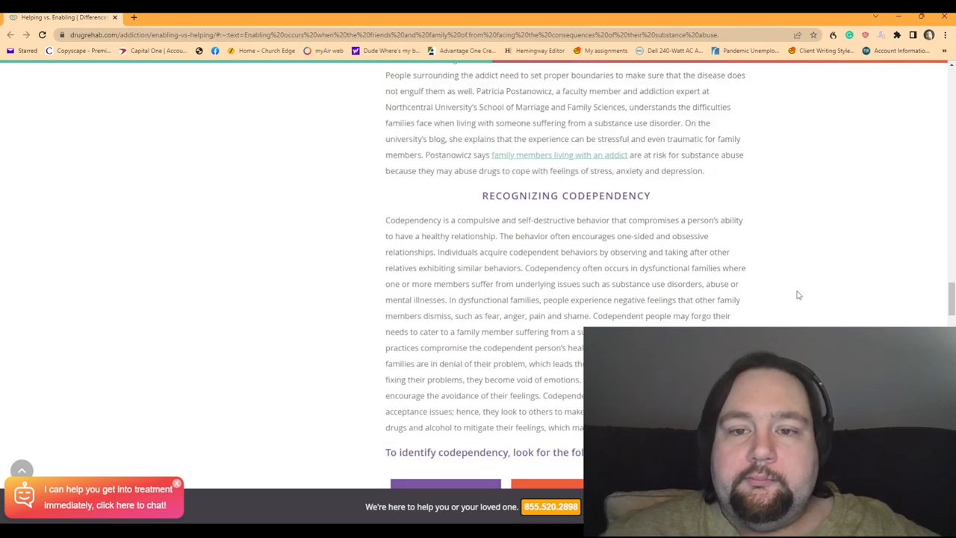
pyautogui.scroll(-3)
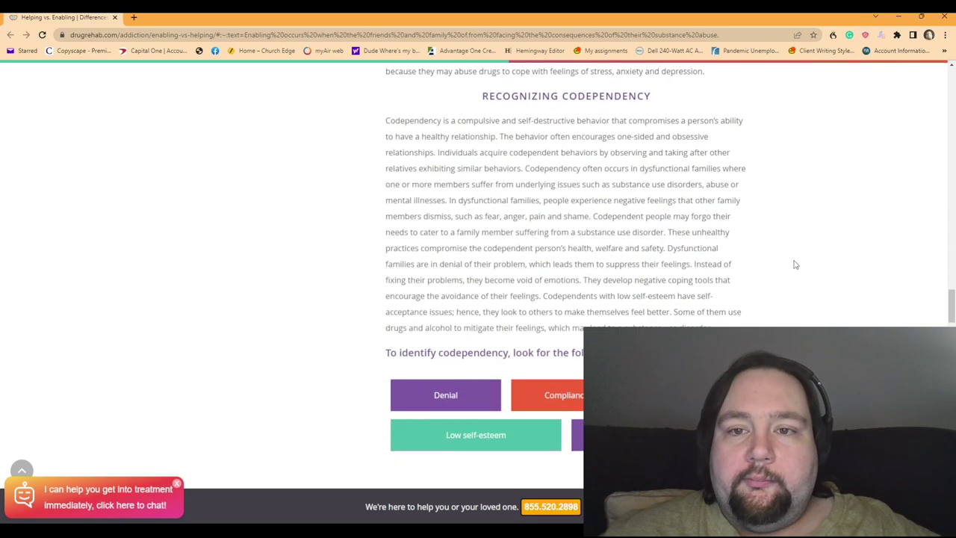
pyautogui.scroll(-3)
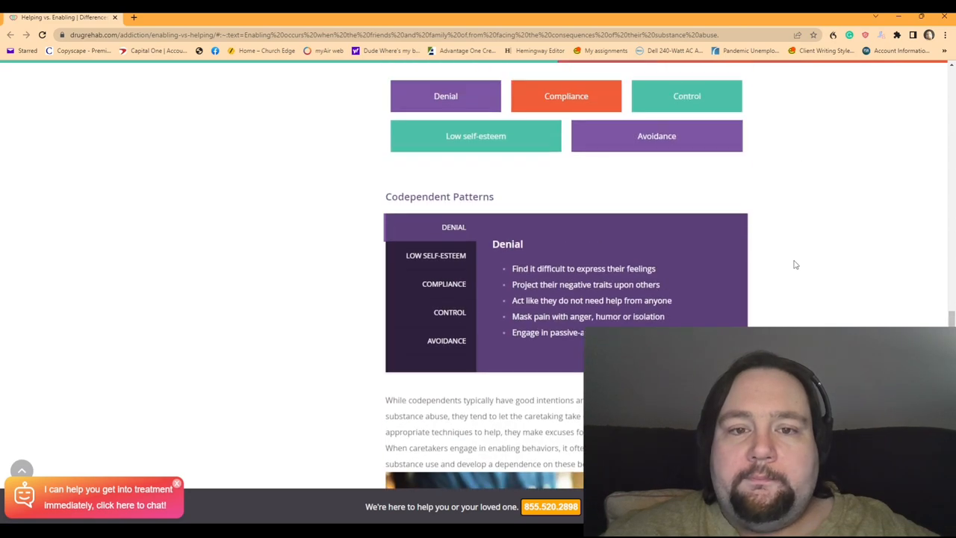
pyautogui.scroll(-3)
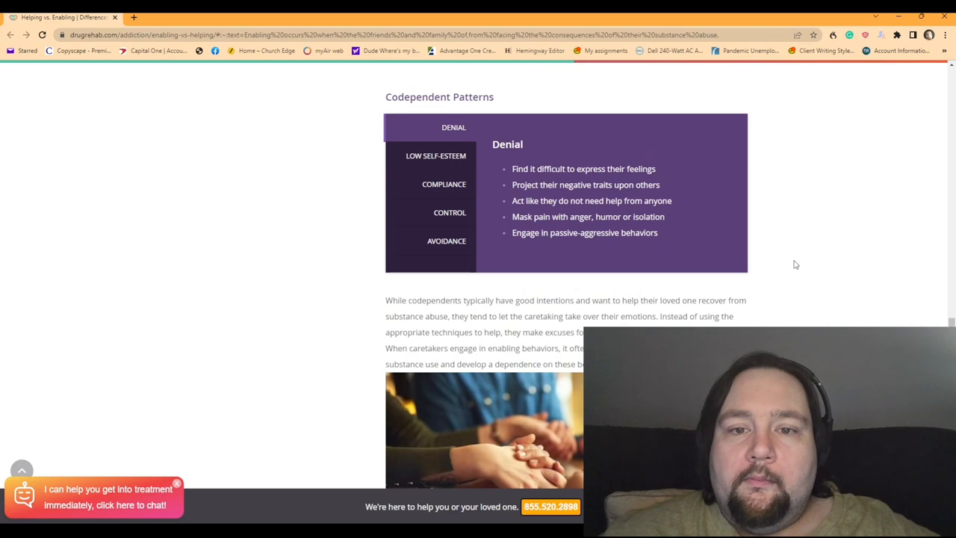
pyautogui.scroll(-3)
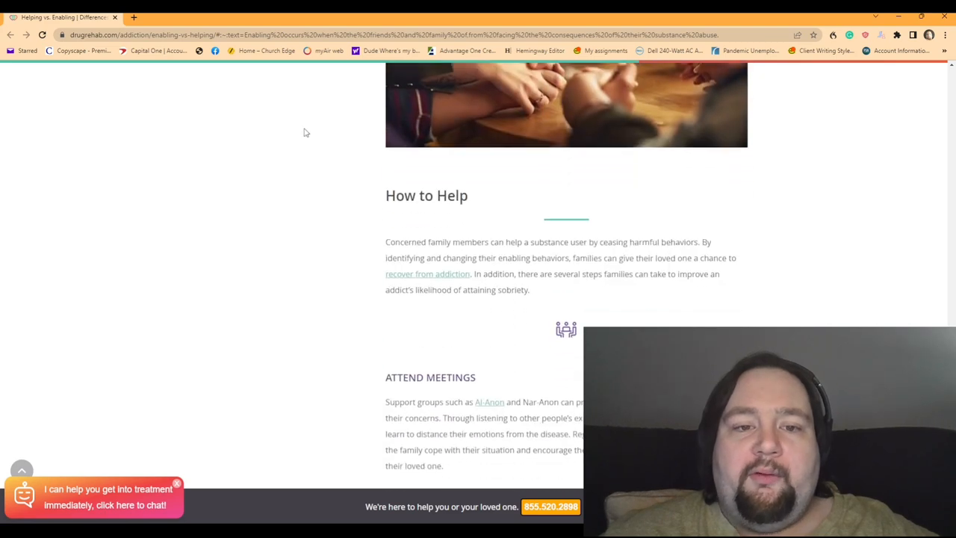
pyautogui.moveTo(373, 233)
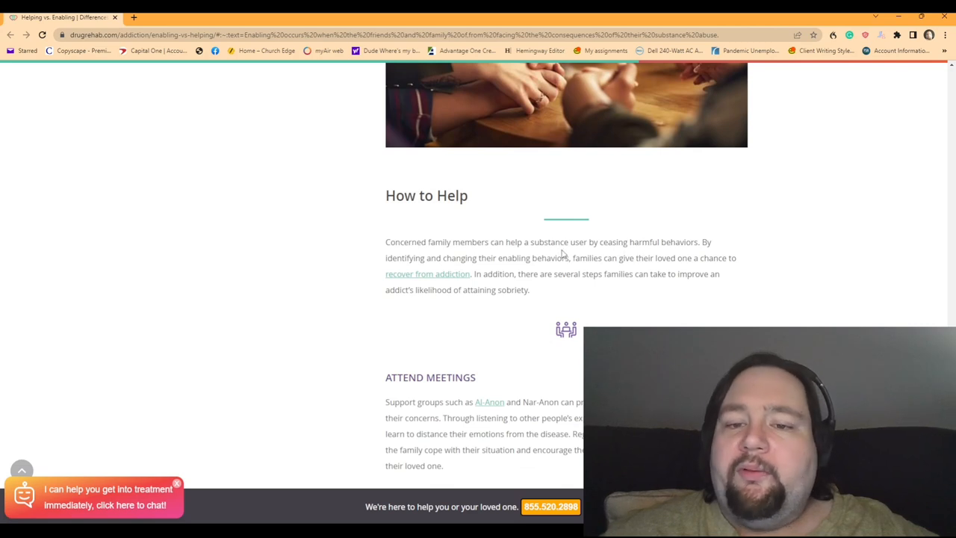
pyautogui.moveTo(685, 242)
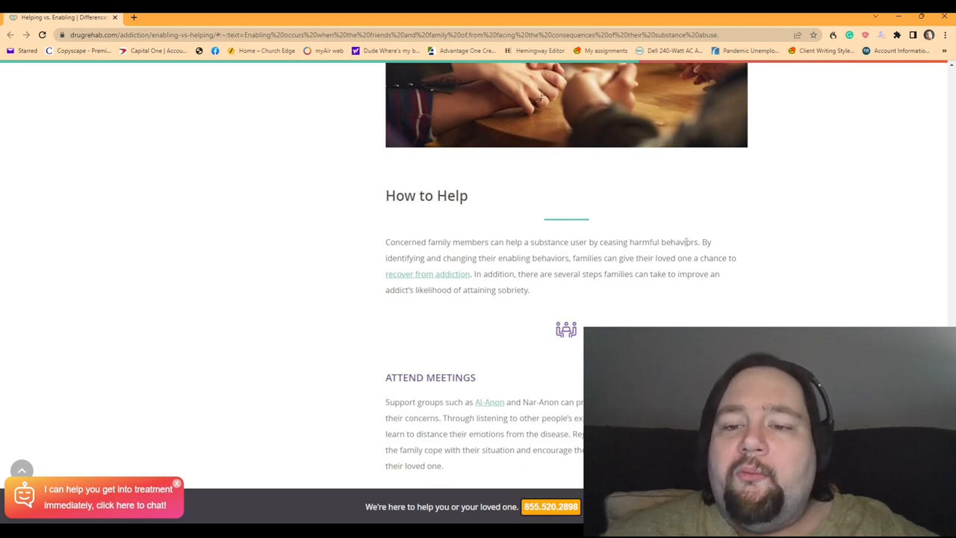
pyautogui.moveTo(352, 248)
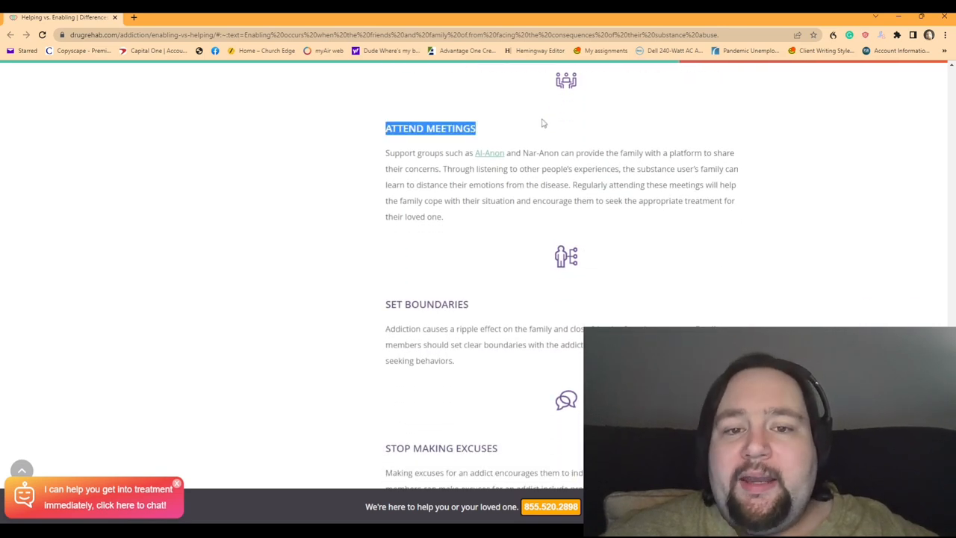
pyautogui.moveTo(318, 178)
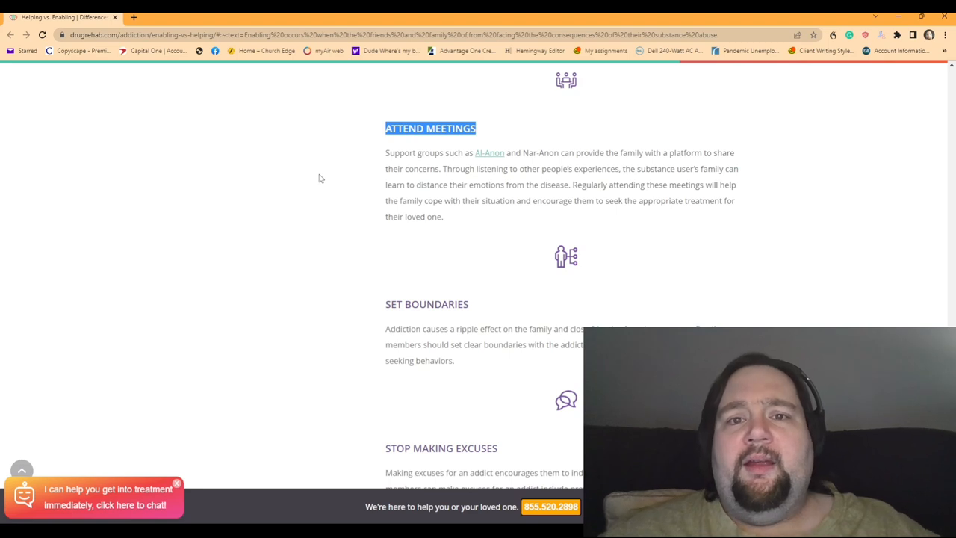
pyautogui.moveTo(316, 191)
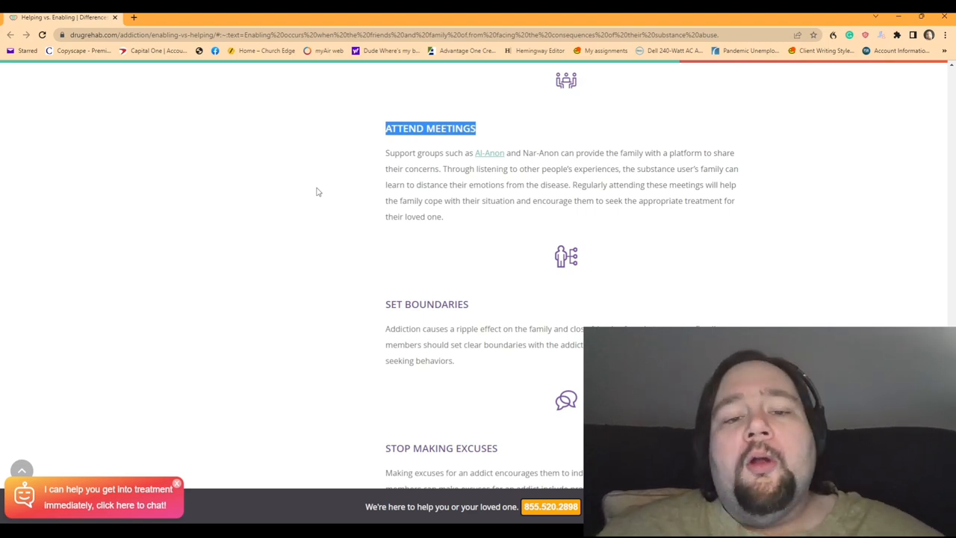
pyautogui.scroll(-3)
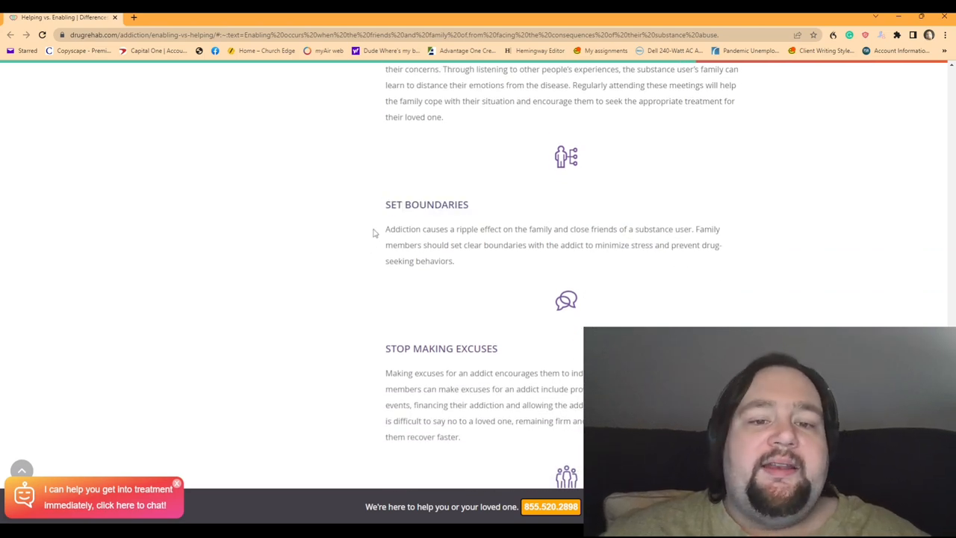
pyautogui.moveTo(385, 229); pyautogui.dragTo(535, 228)
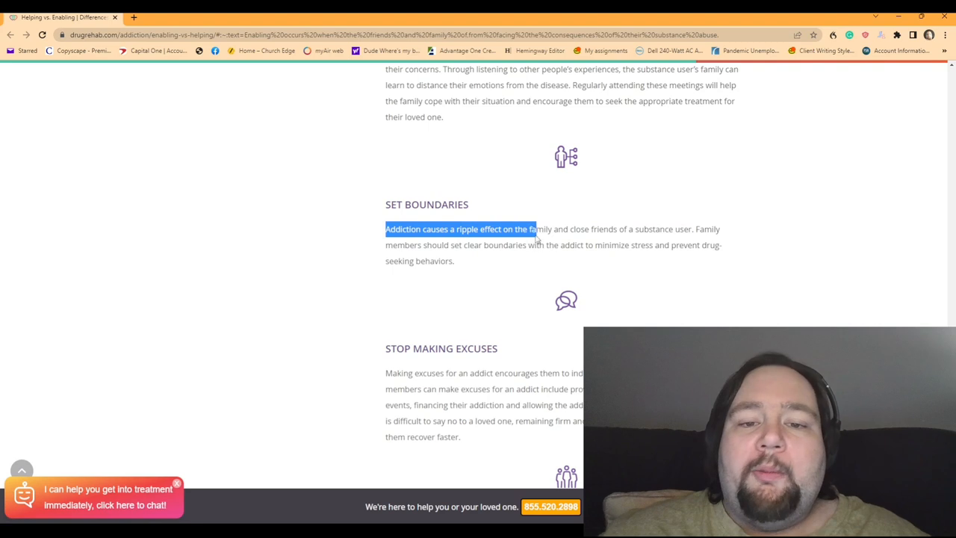
pyautogui.moveTo(535, 228); pyautogui.dragTo(660, 229)
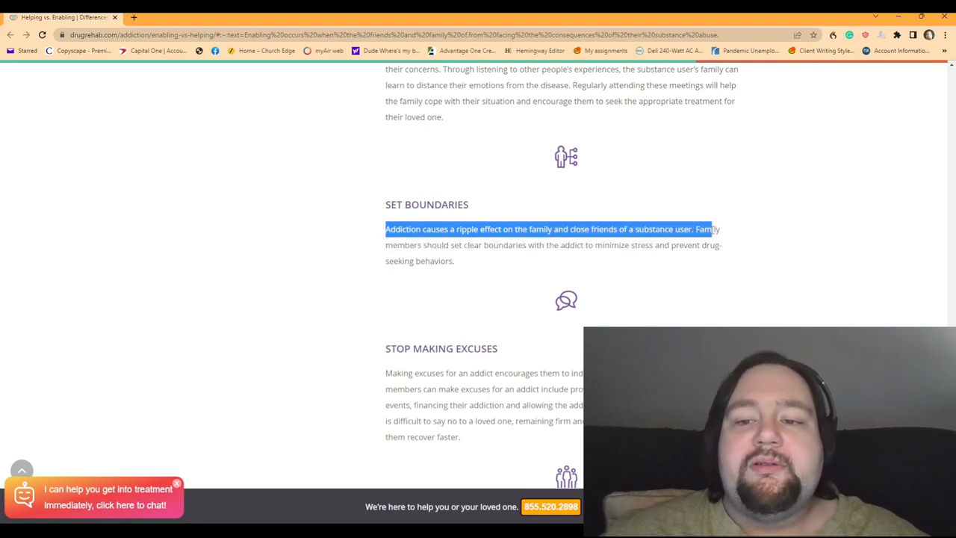
pyautogui.moveTo(711, 229); pyautogui.dragTo(508, 245)
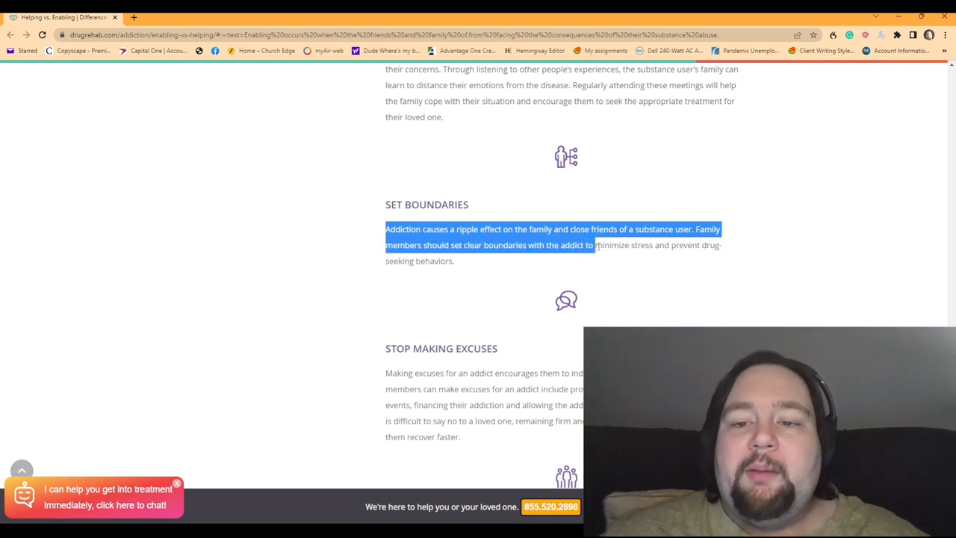
pyautogui.moveTo(594, 245); pyautogui.dragTo(454, 260)
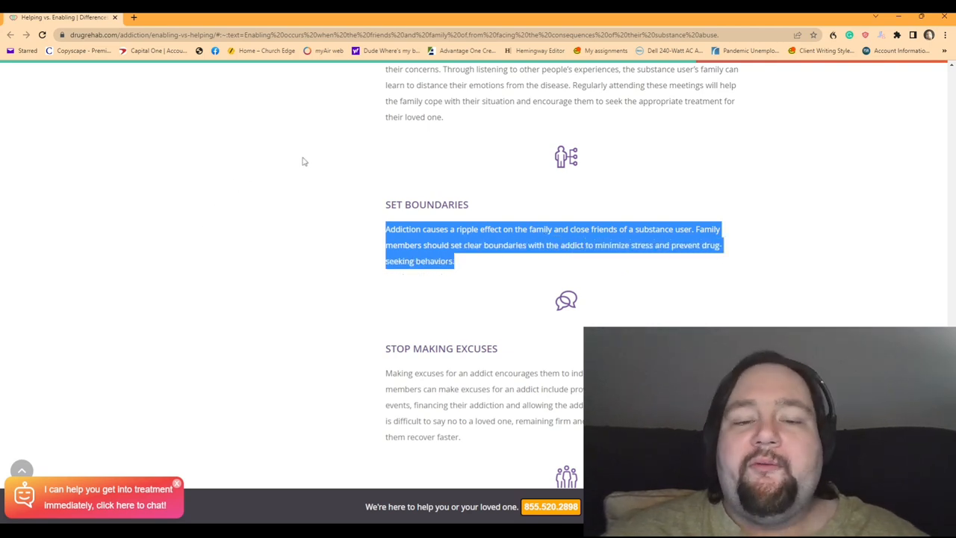
pyautogui.scroll(-3)
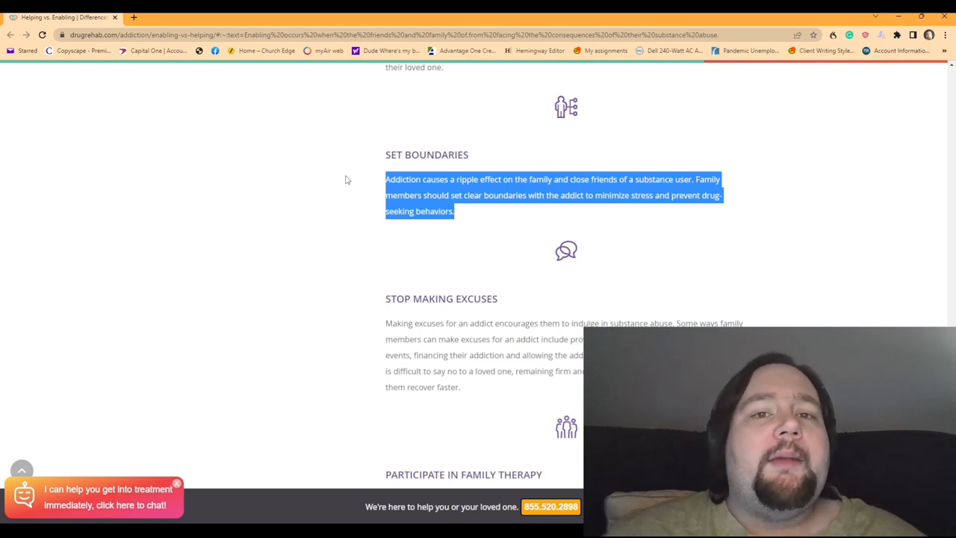
pyautogui.click(344, 179)
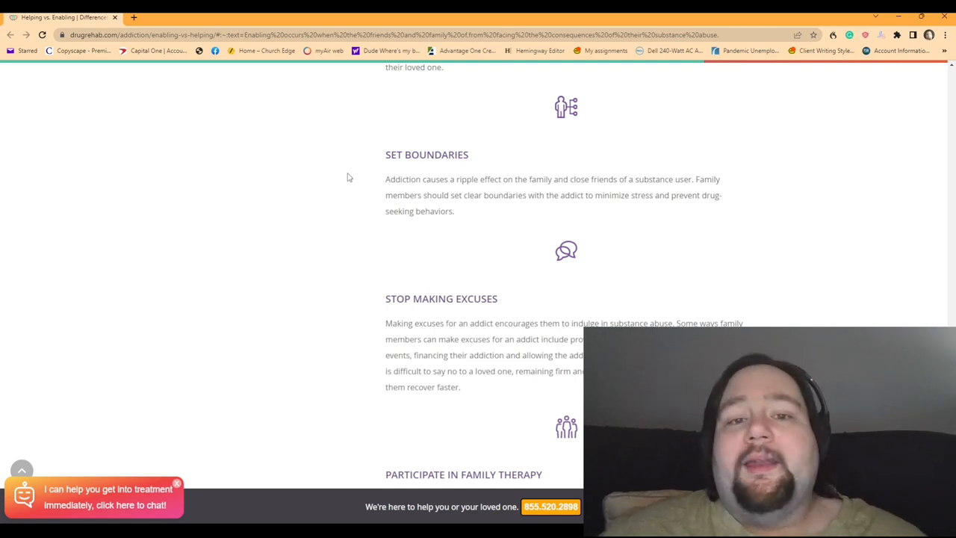
# Highlight the Stop Making Excuses paragraph from 'Making' through 'help them recover faster.'
pyautogui.scroll(-3)
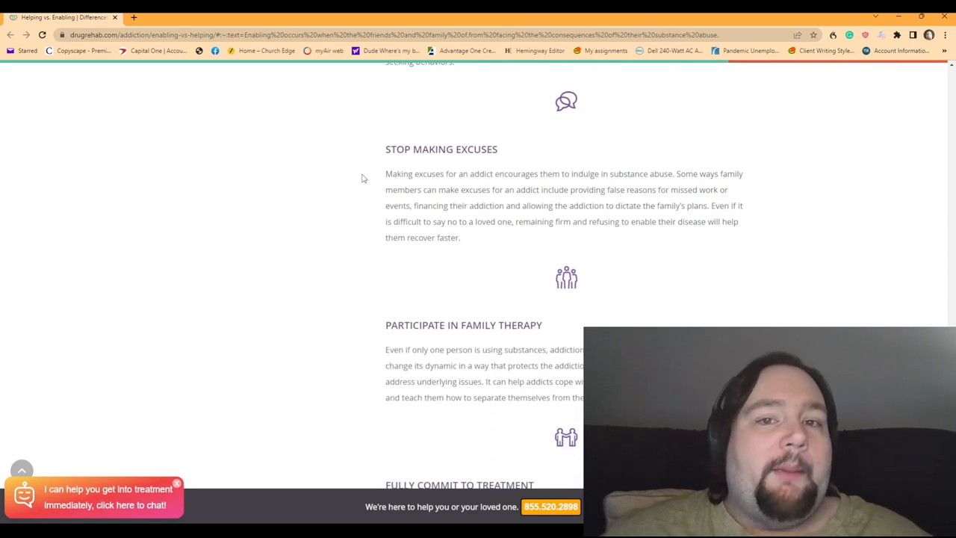
pyautogui.doubleClick(398, 173)
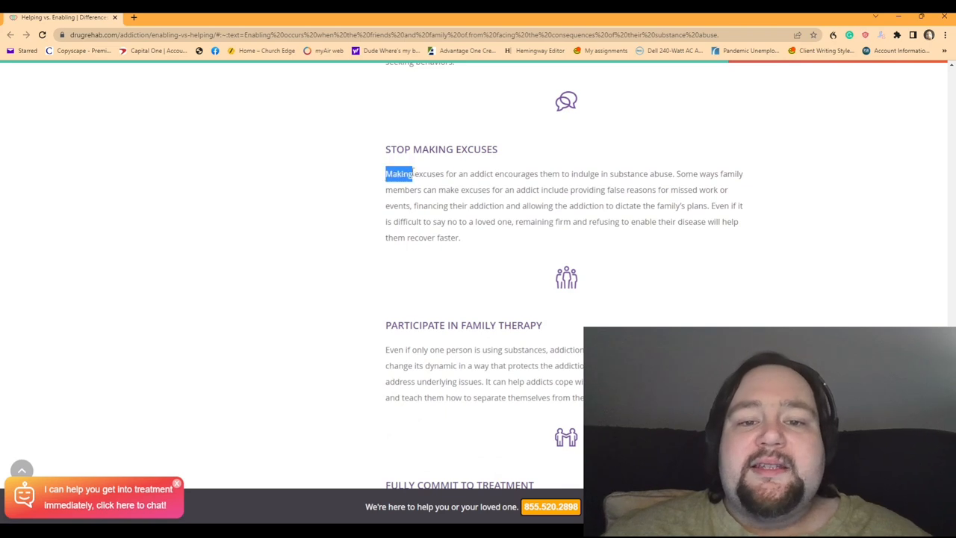
pyautogui.moveTo(397, 173); pyautogui.dragTo(665, 173)
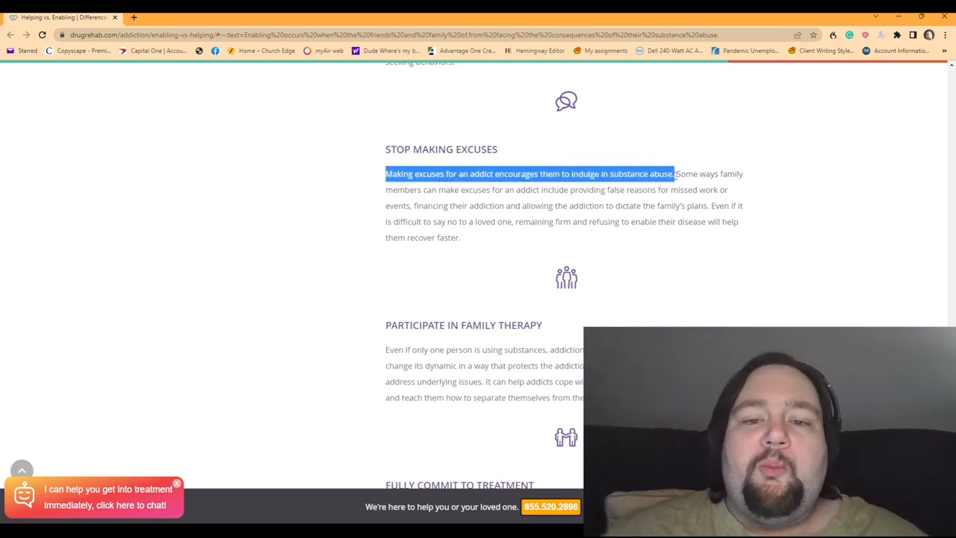
pyautogui.moveTo(674, 174); pyautogui.dragTo(519, 207)
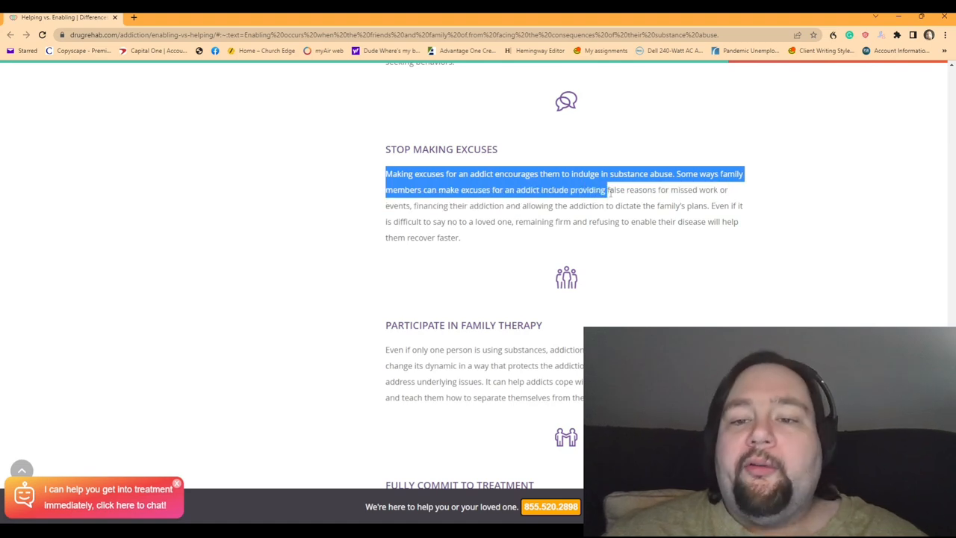
pyautogui.moveTo(603, 188); pyautogui.dragTo(744, 207)
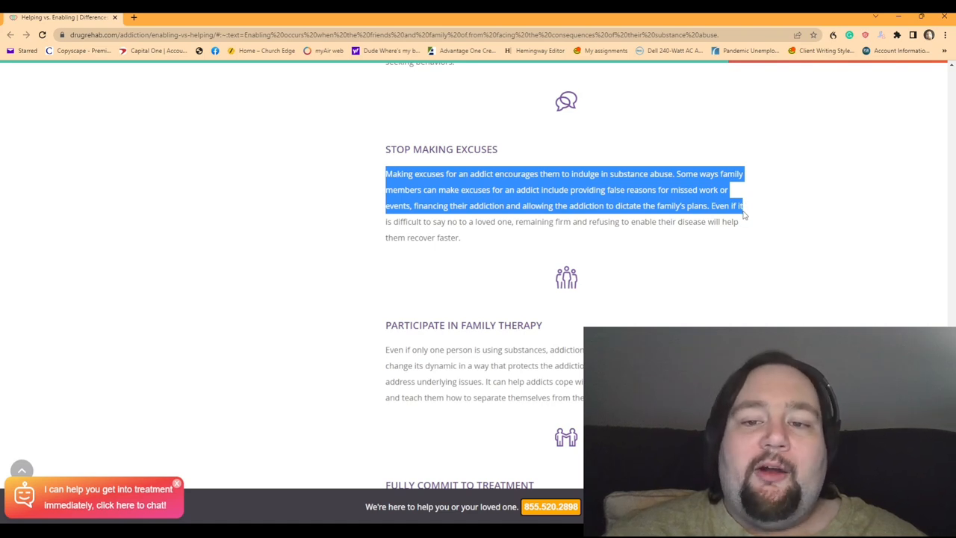
pyautogui.moveTo(754, 212)
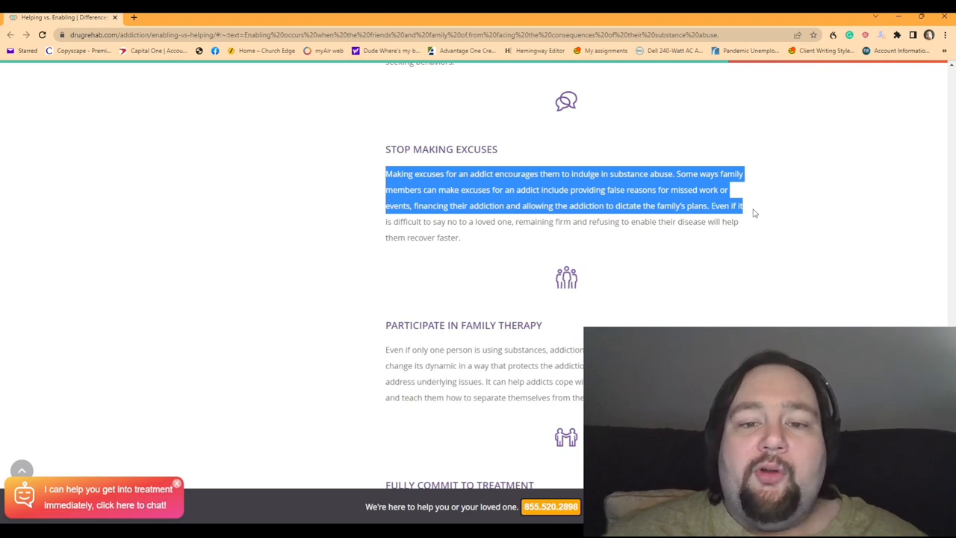
pyautogui.moveTo(754, 213); pyautogui.dragTo(756, 225)
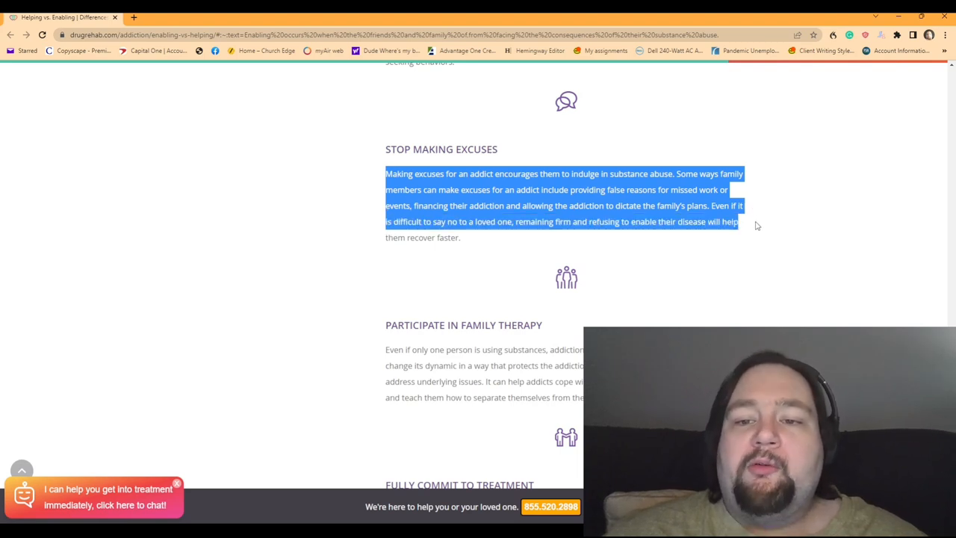
pyautogui.moveTo(756, 227); pyautogui.dragTo(461, 238)
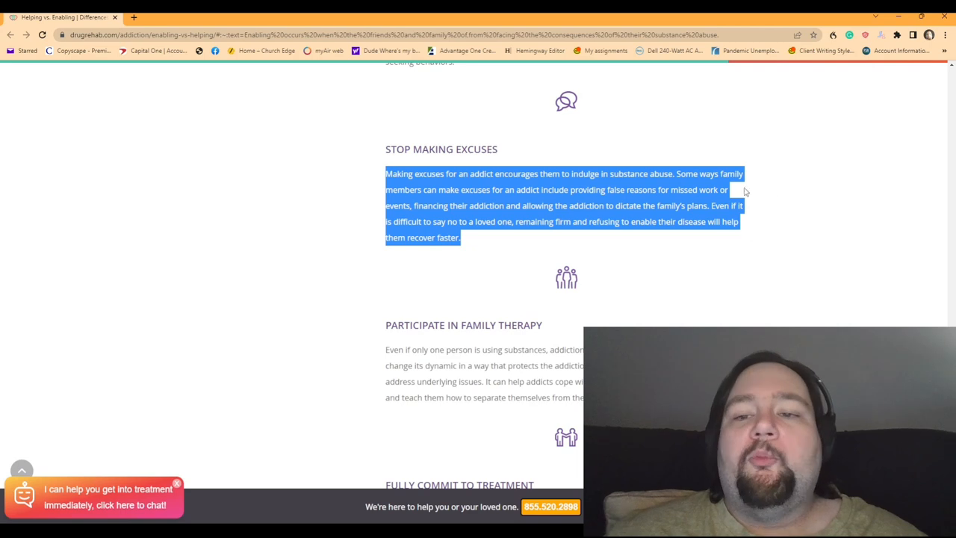
pyautogui.moveTo(320, 177)
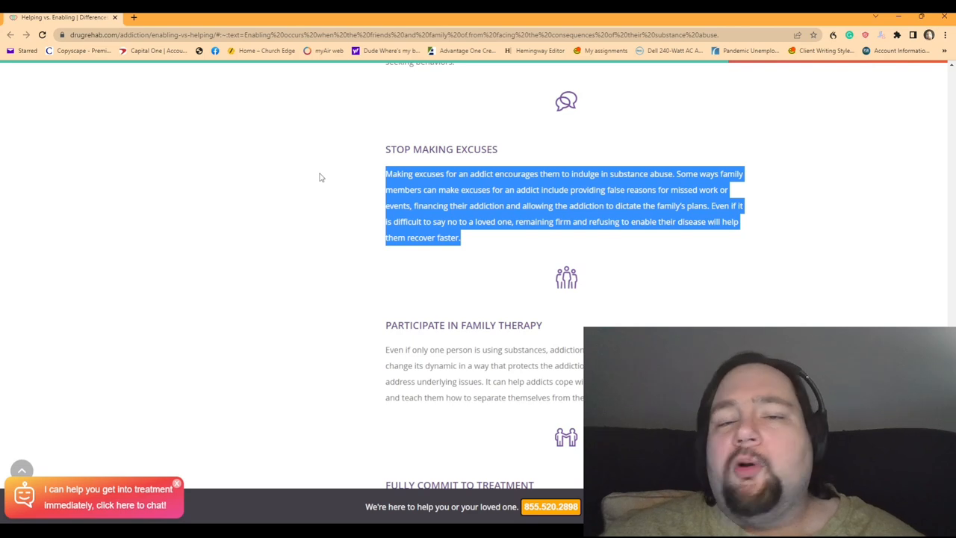
# Scroll to the article's end and back to Signs of Enabling Behaviors From Family, showing Denial and Justification
pyautogui.scroll(-3)
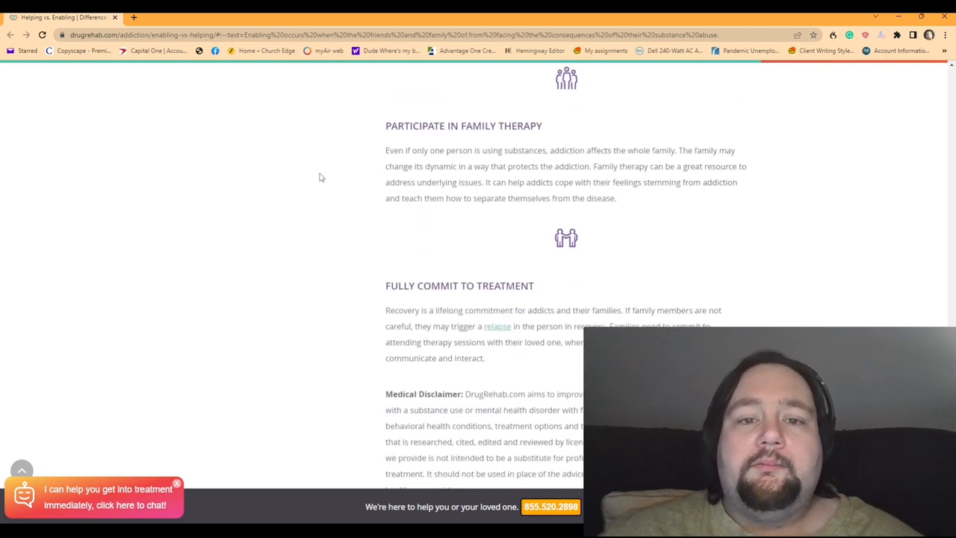
pyautogui.scroll(-3)
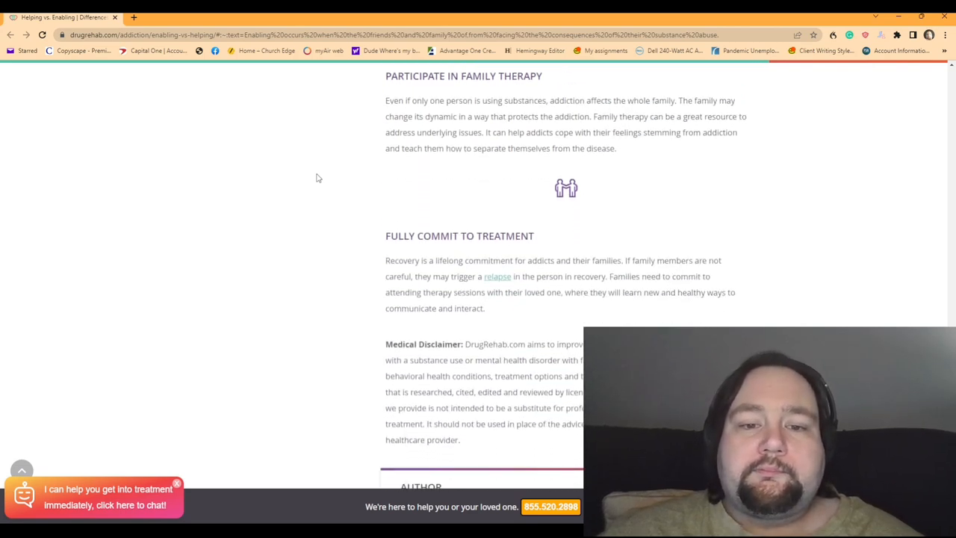
pyautogui.scroll(3)
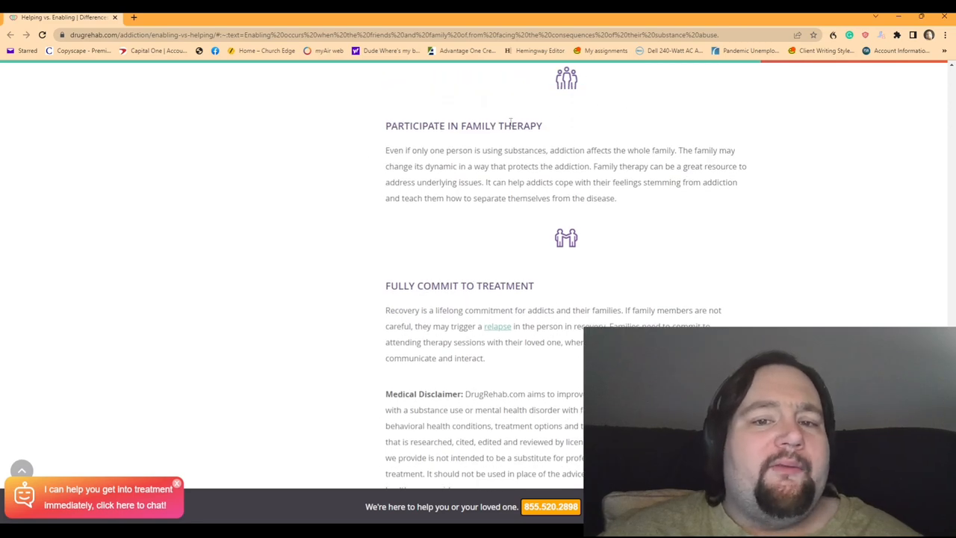
pyautogui.scroll(-3)
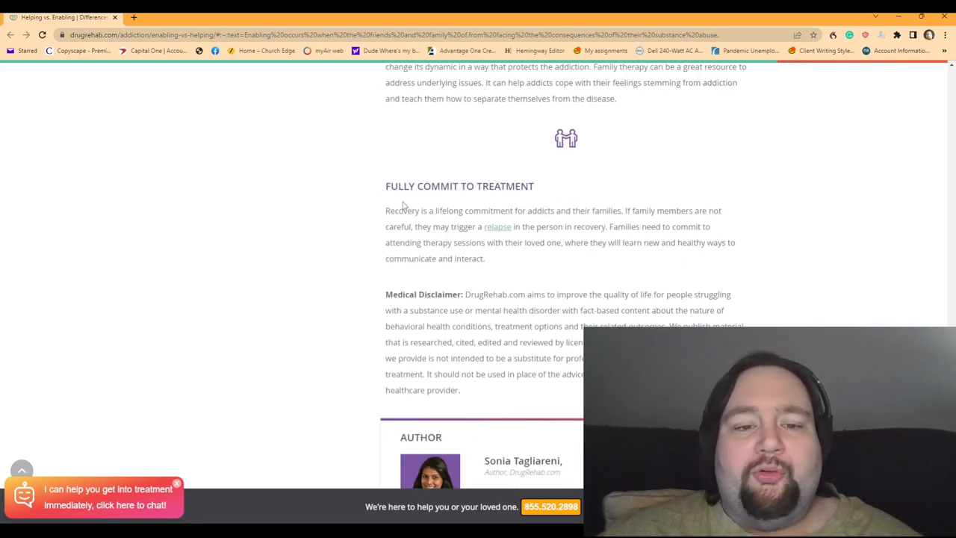
pyautogui.scroll(3)
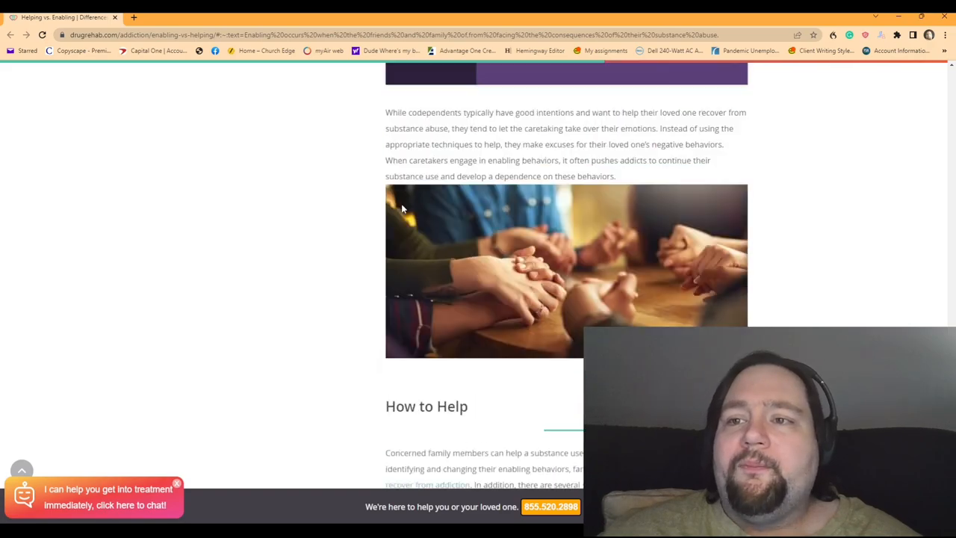
pyautogui.scroll(-3)
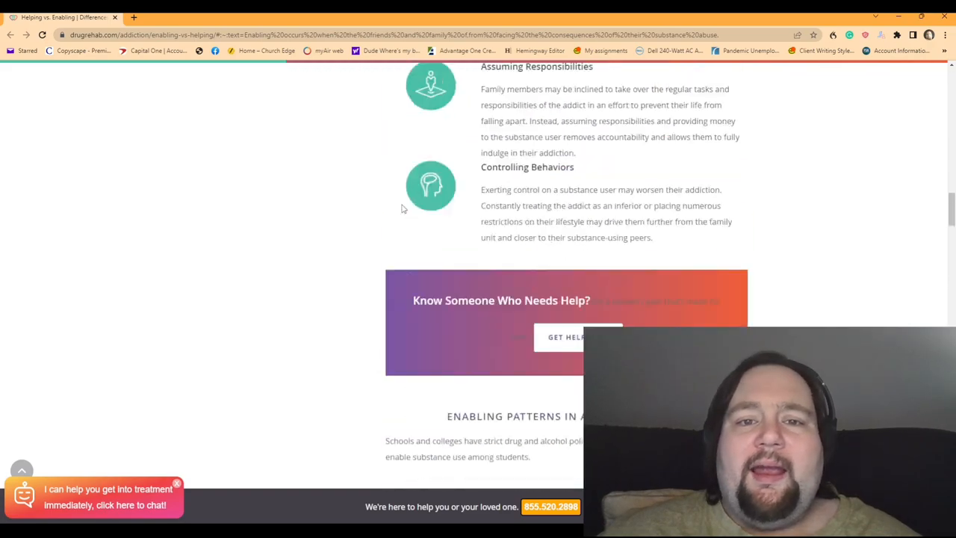
pyautogui.scroll(3)
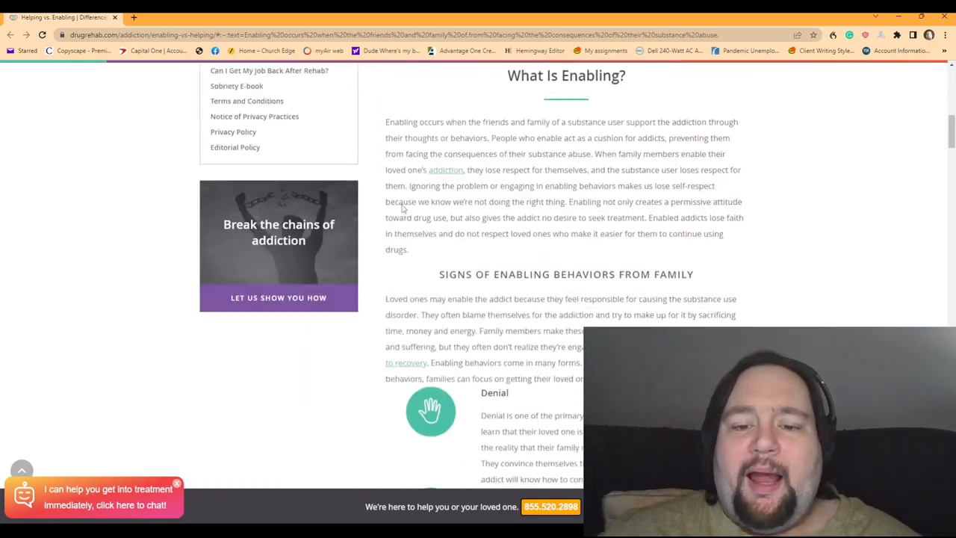
pyautogui.scroll(-3)
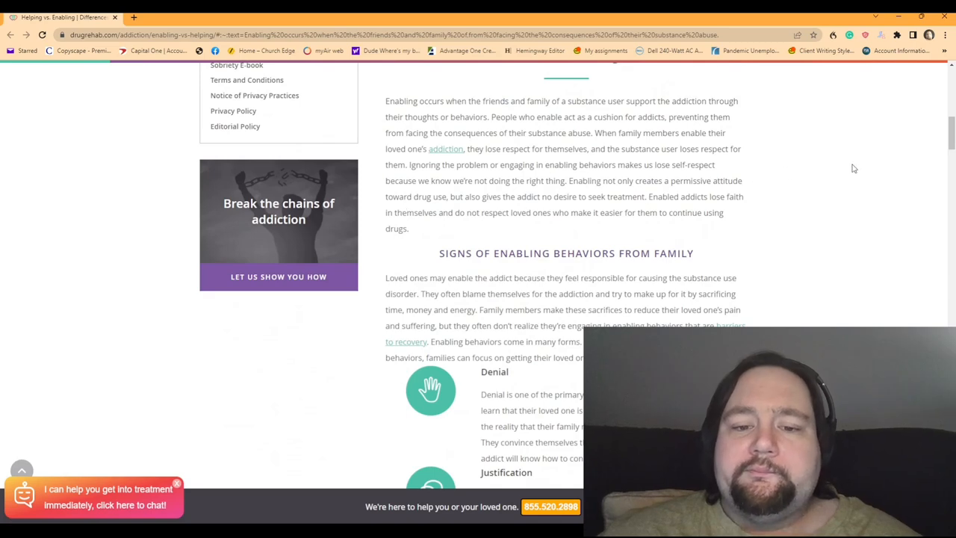
pyautogui.scroll(-3)
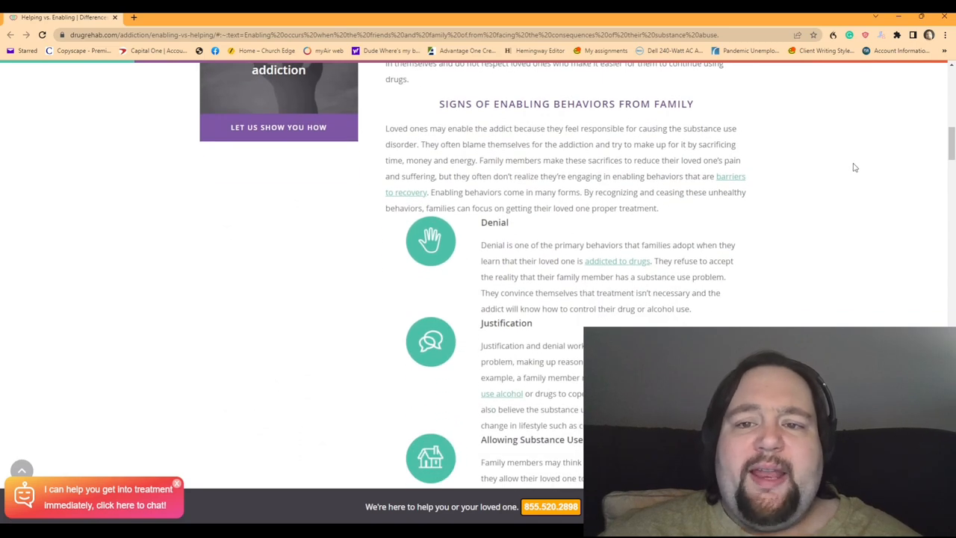
pyautogui.moveTo(555, 508)
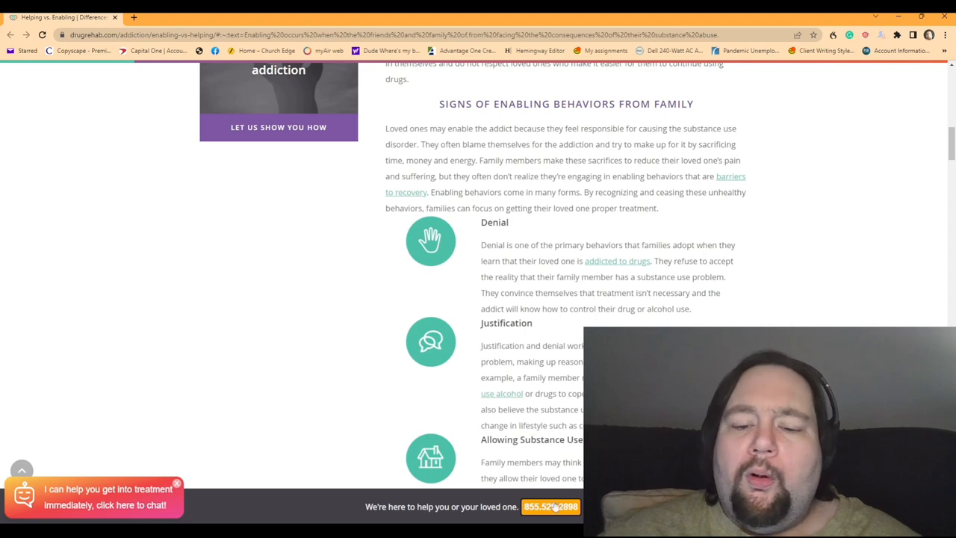